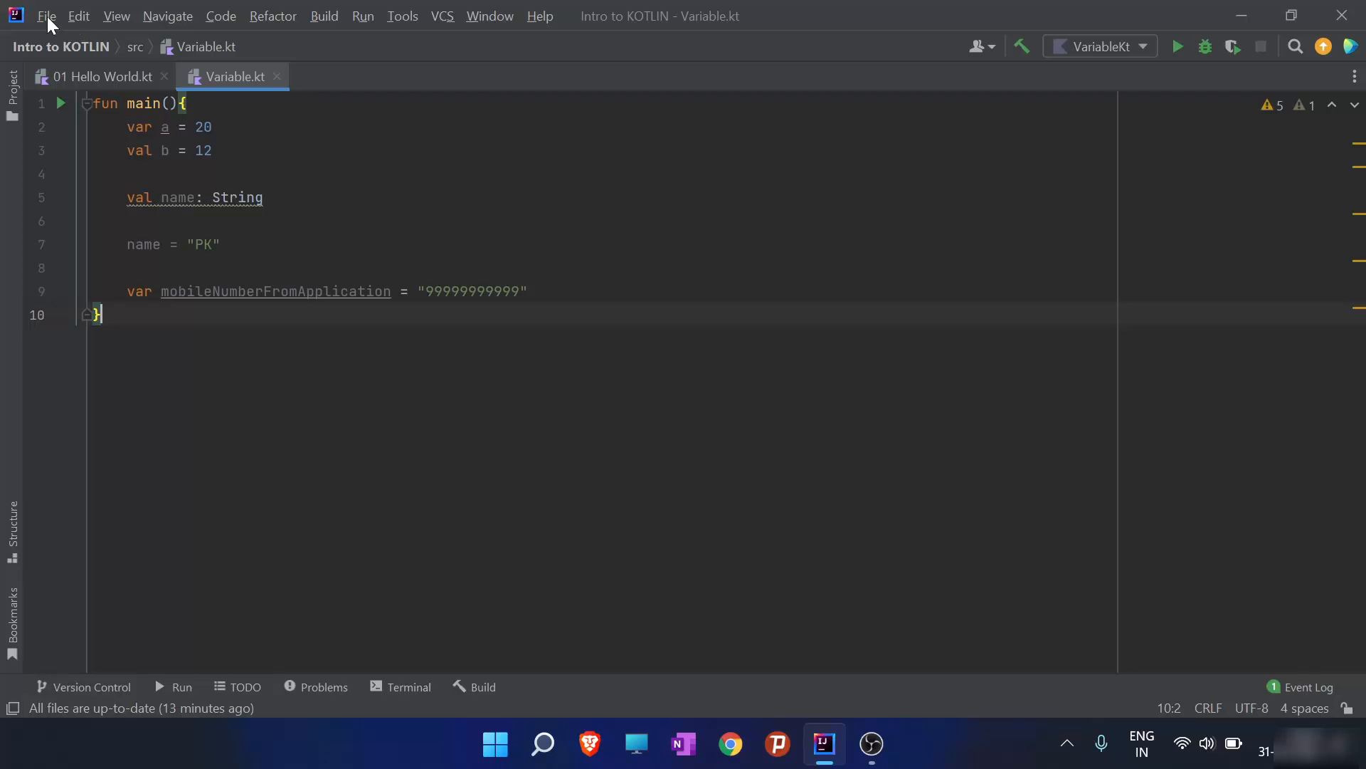
# Step: Create a new plain Kotlin file named DataTypes via File > New > Kotlin Class/File
pyautogui.click(46, 15)
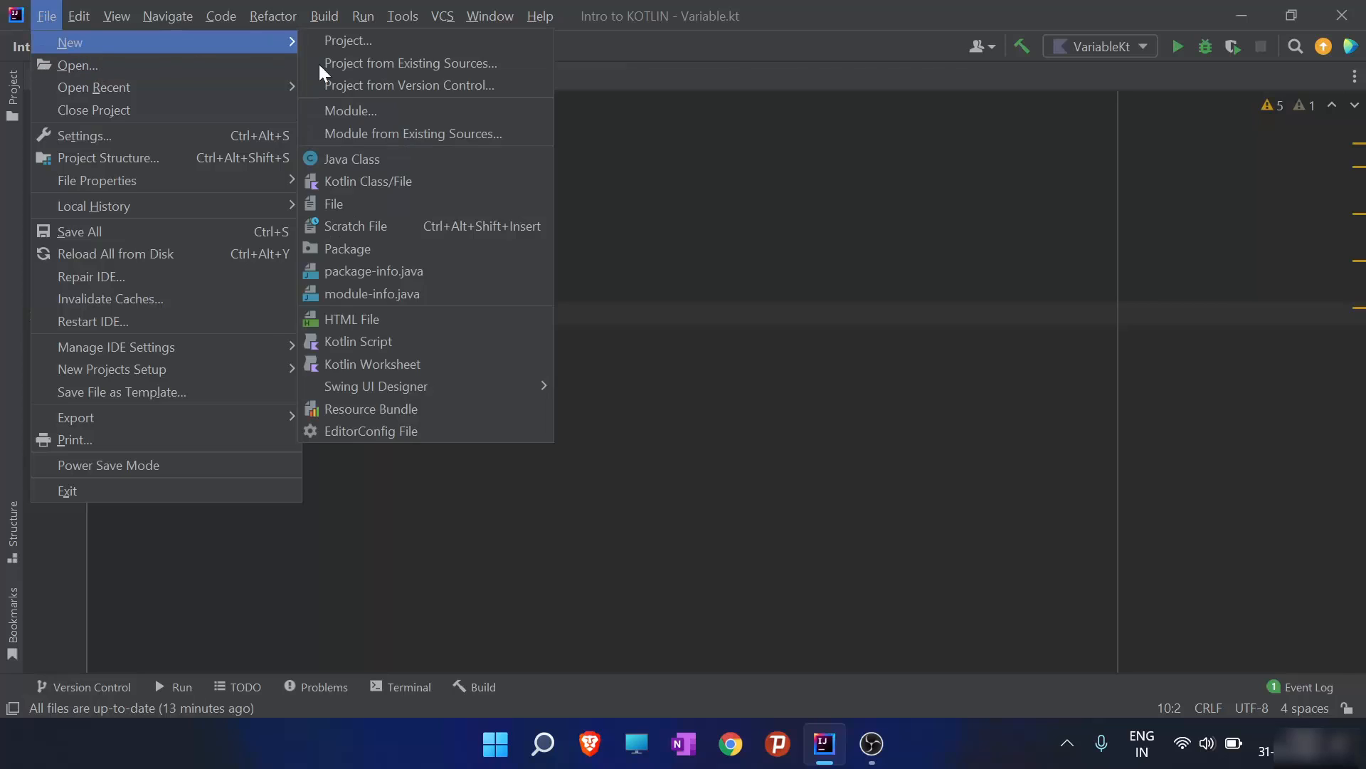
pyautogui.click(368, 181)
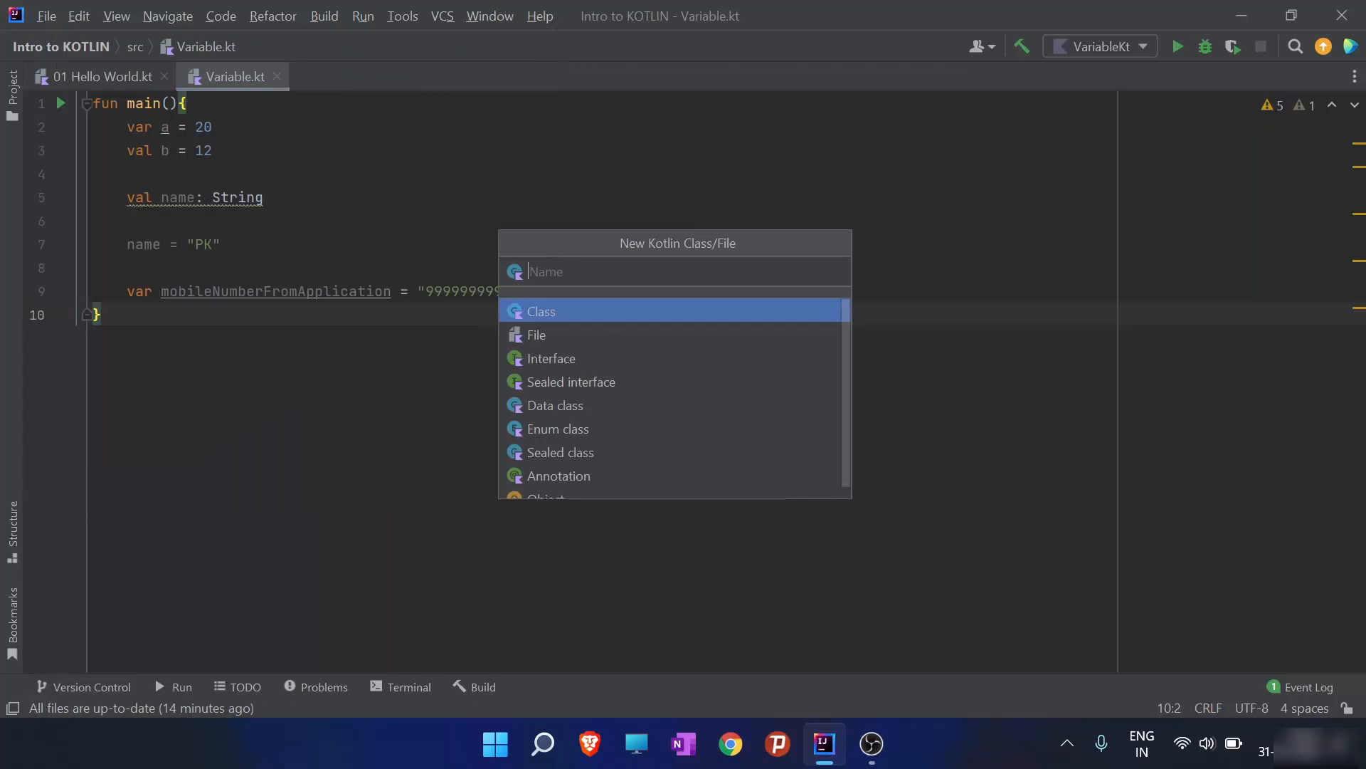
pyautogui.write('DataTypes')
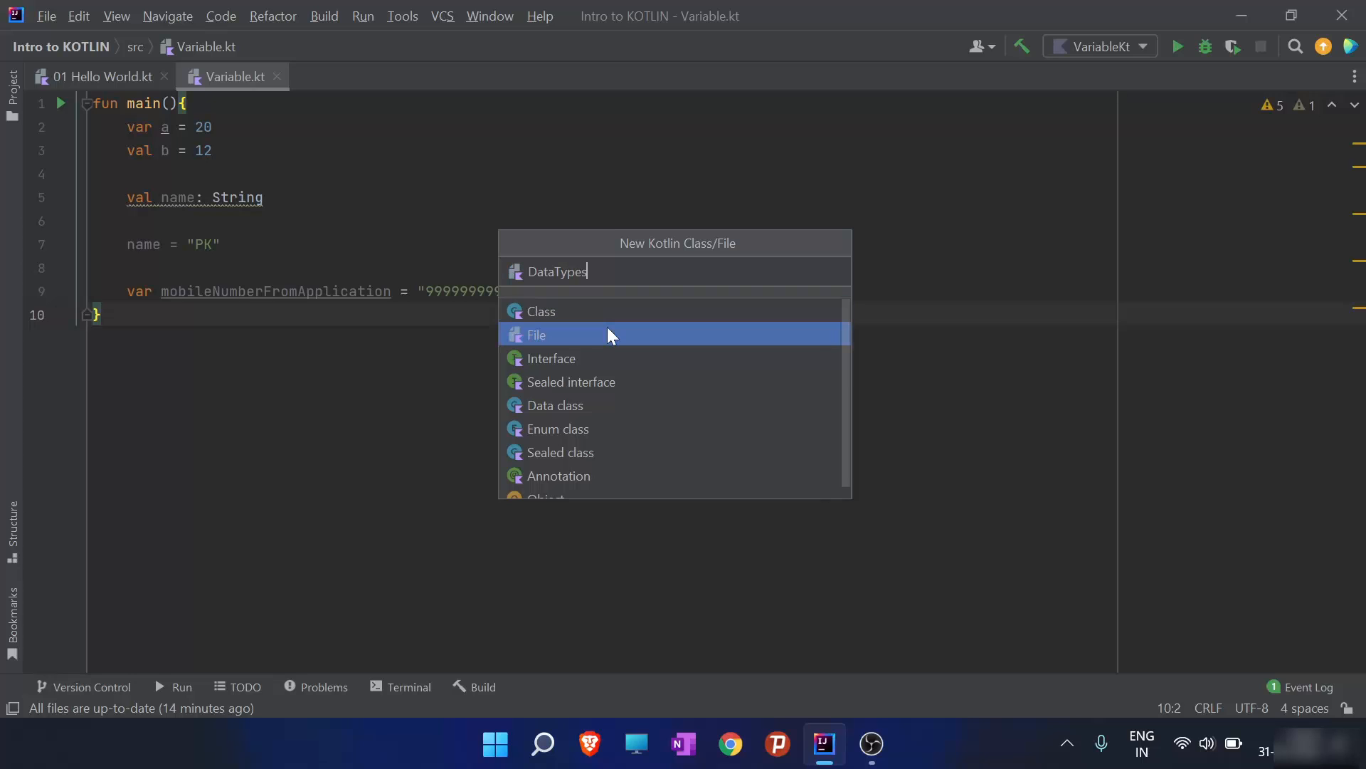
pyautogui.click(537, 334)
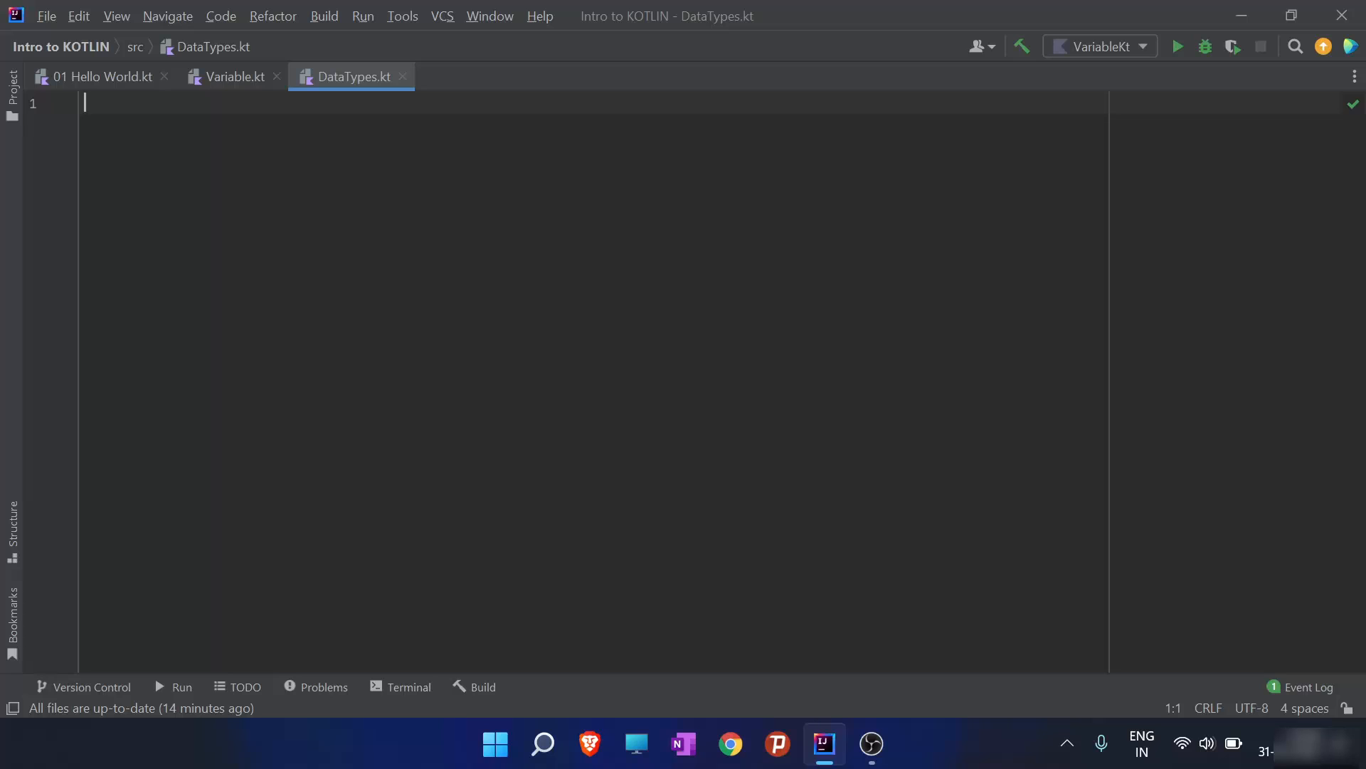
# Step: Write an empty fun main(){} and move into its body
pyautogui.write('fun')
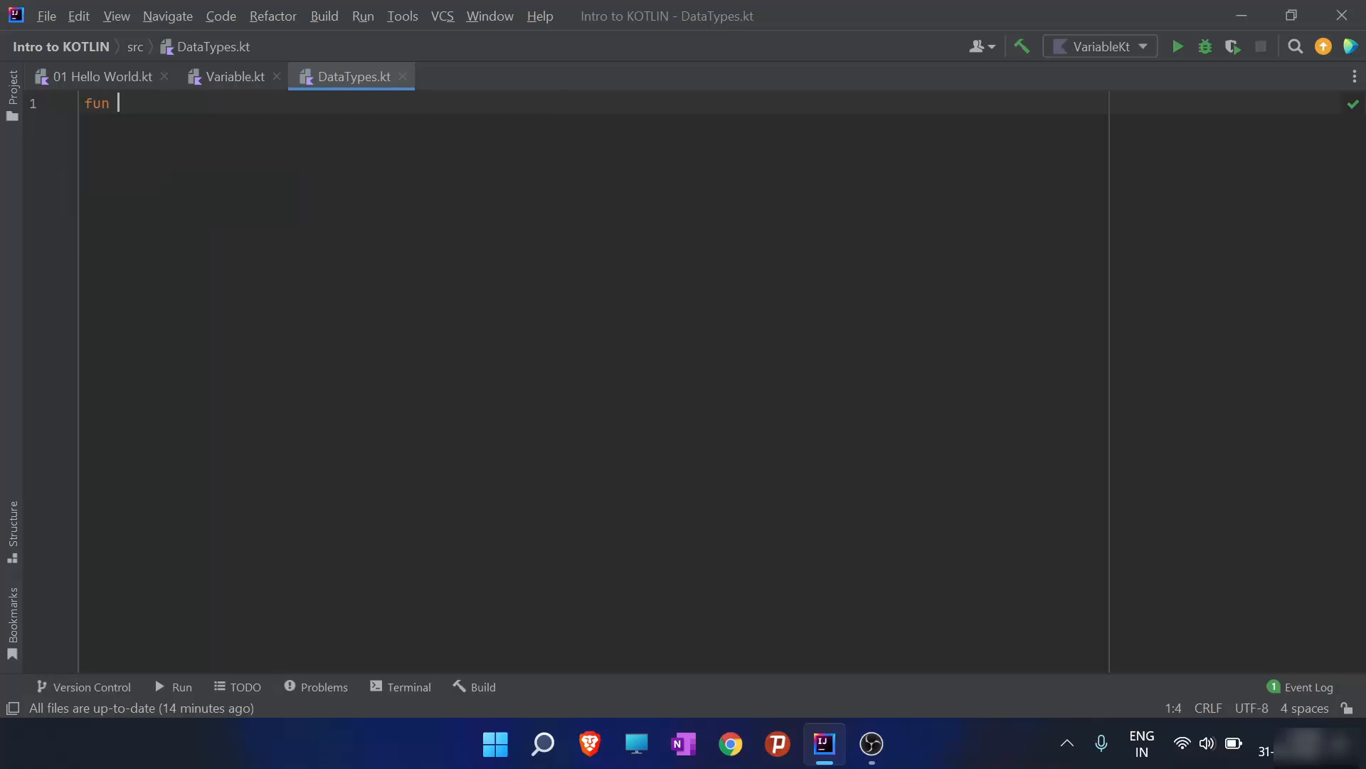
pyautogui.write('main(){}')
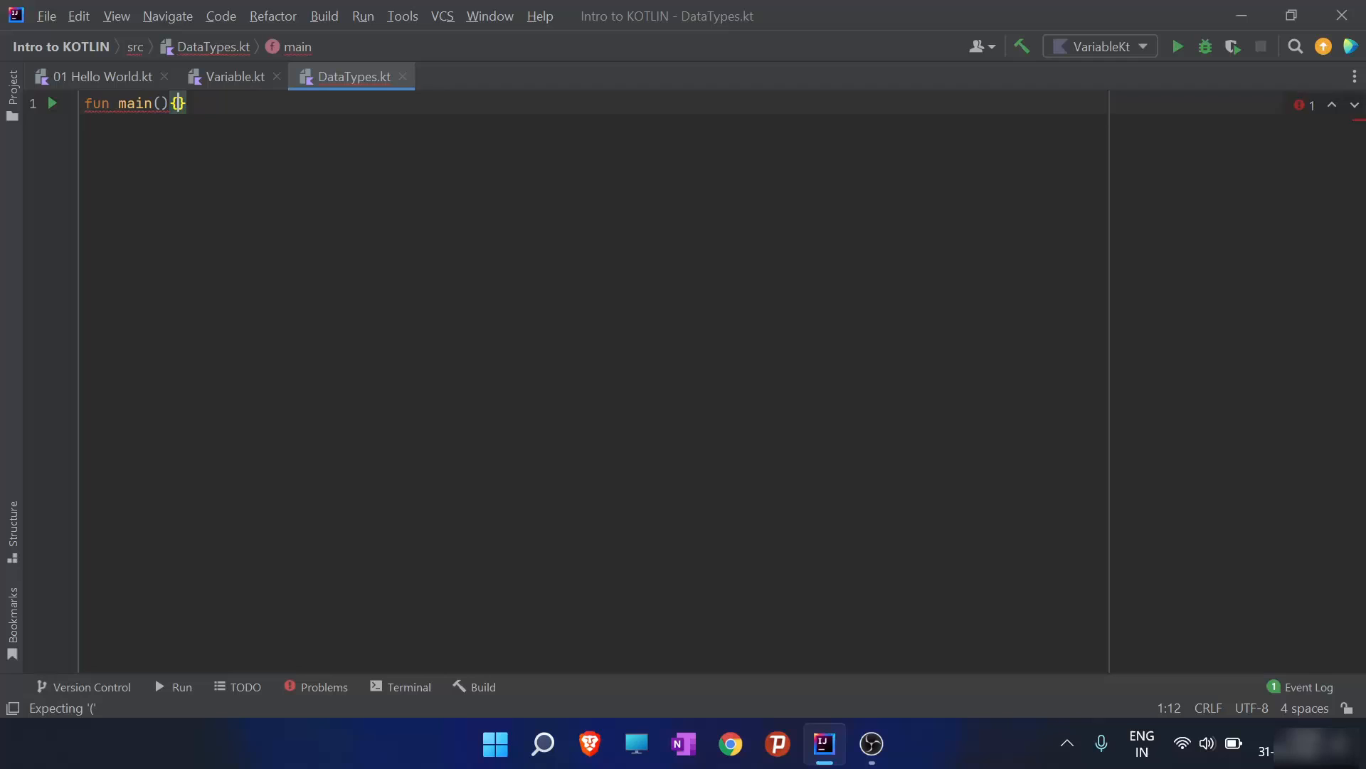
pyautogui.press('enter')
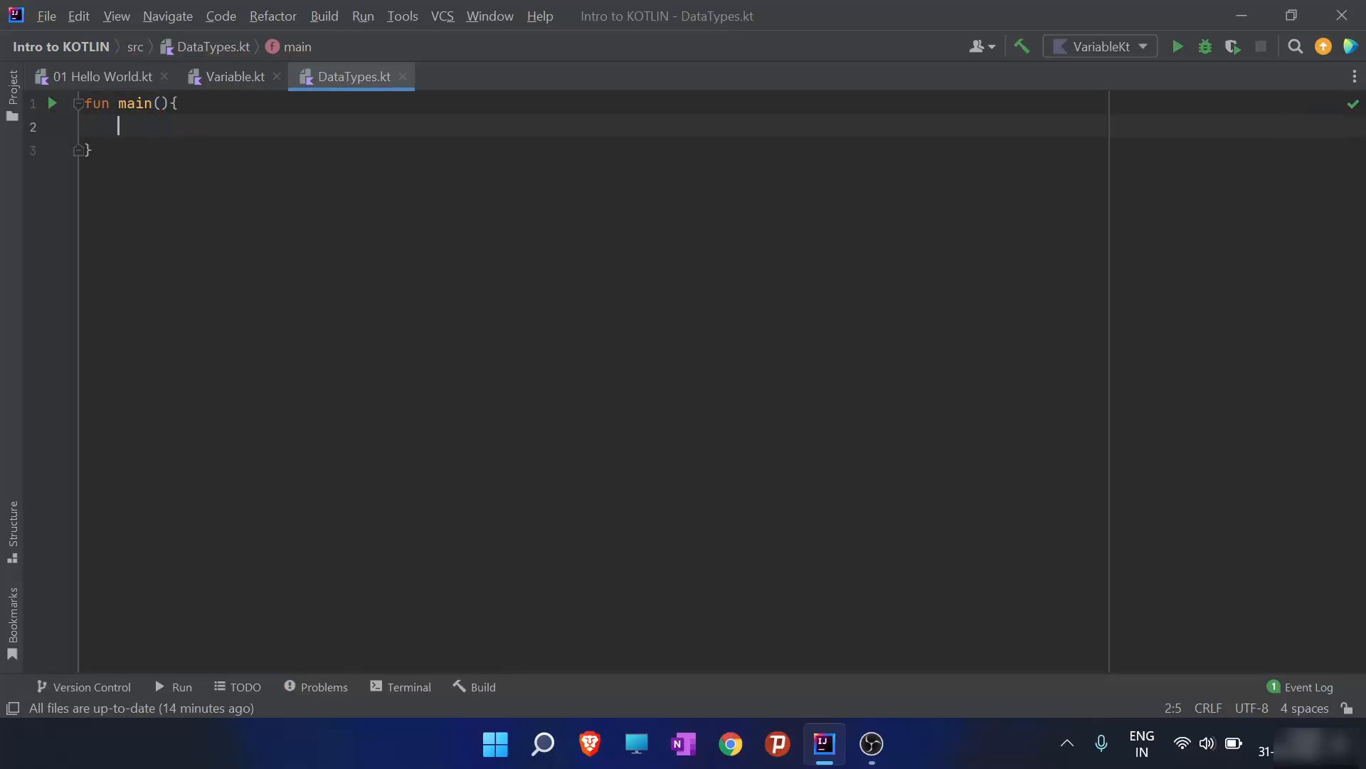
# Step: Add the comment lines //Numbers, //Char, //Booleans and //Array inside main, with blank lines below
pyautogui.write('//Numbers')
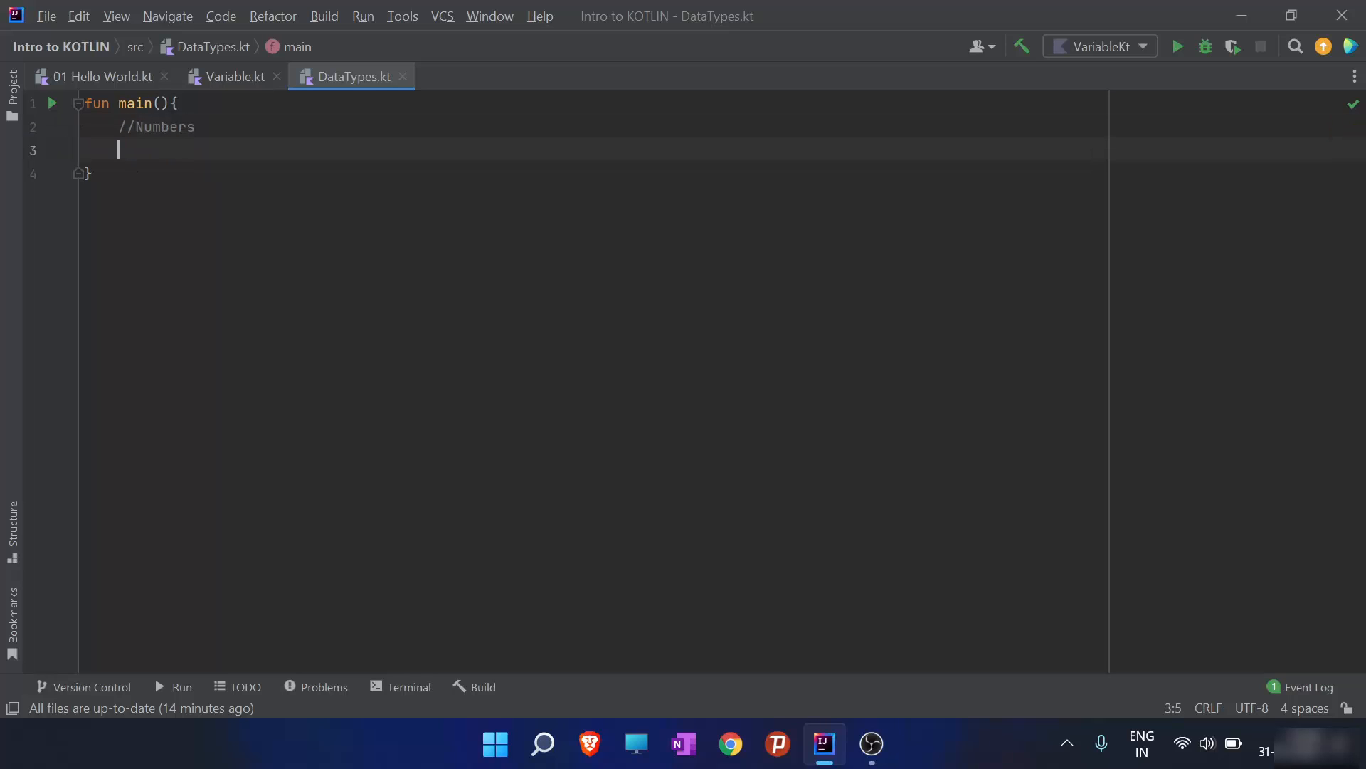
pyautogui.write('//Char')
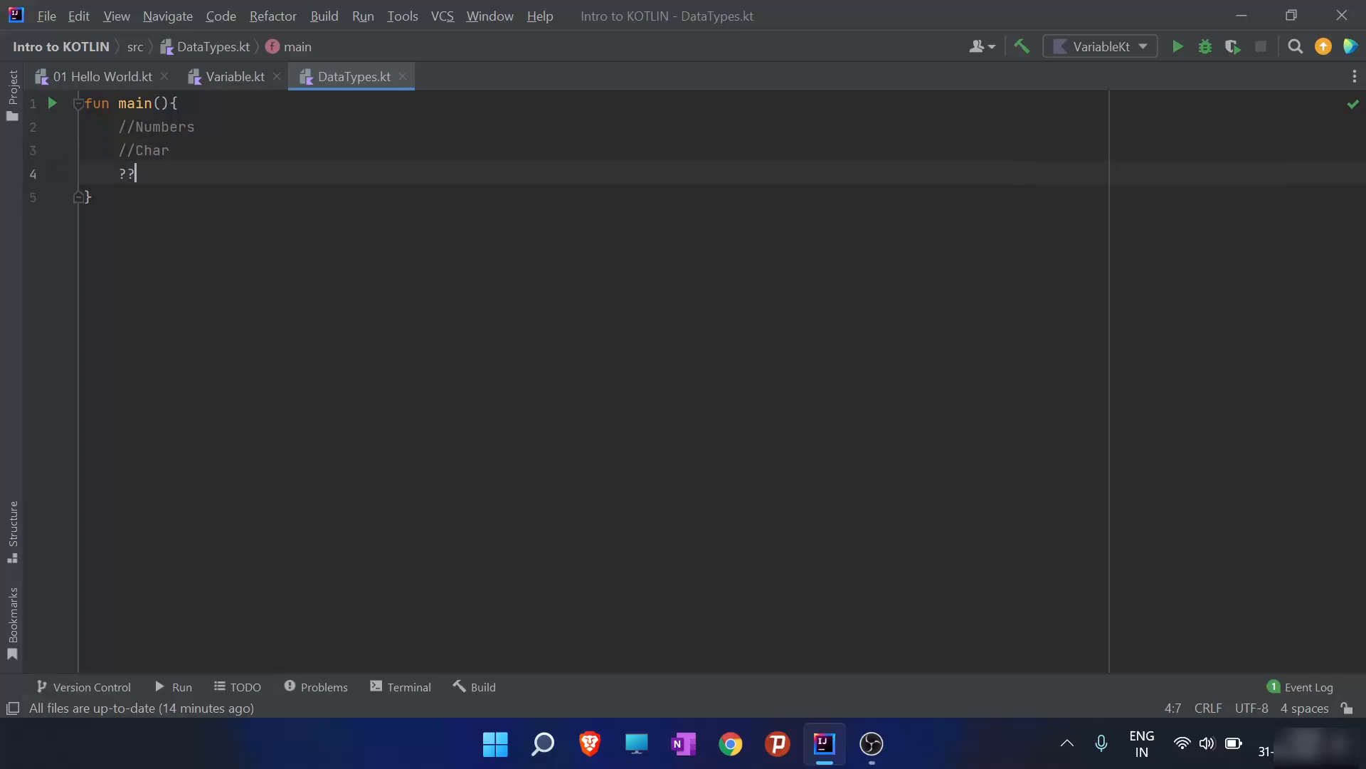
pyautogui.write('//Boo')
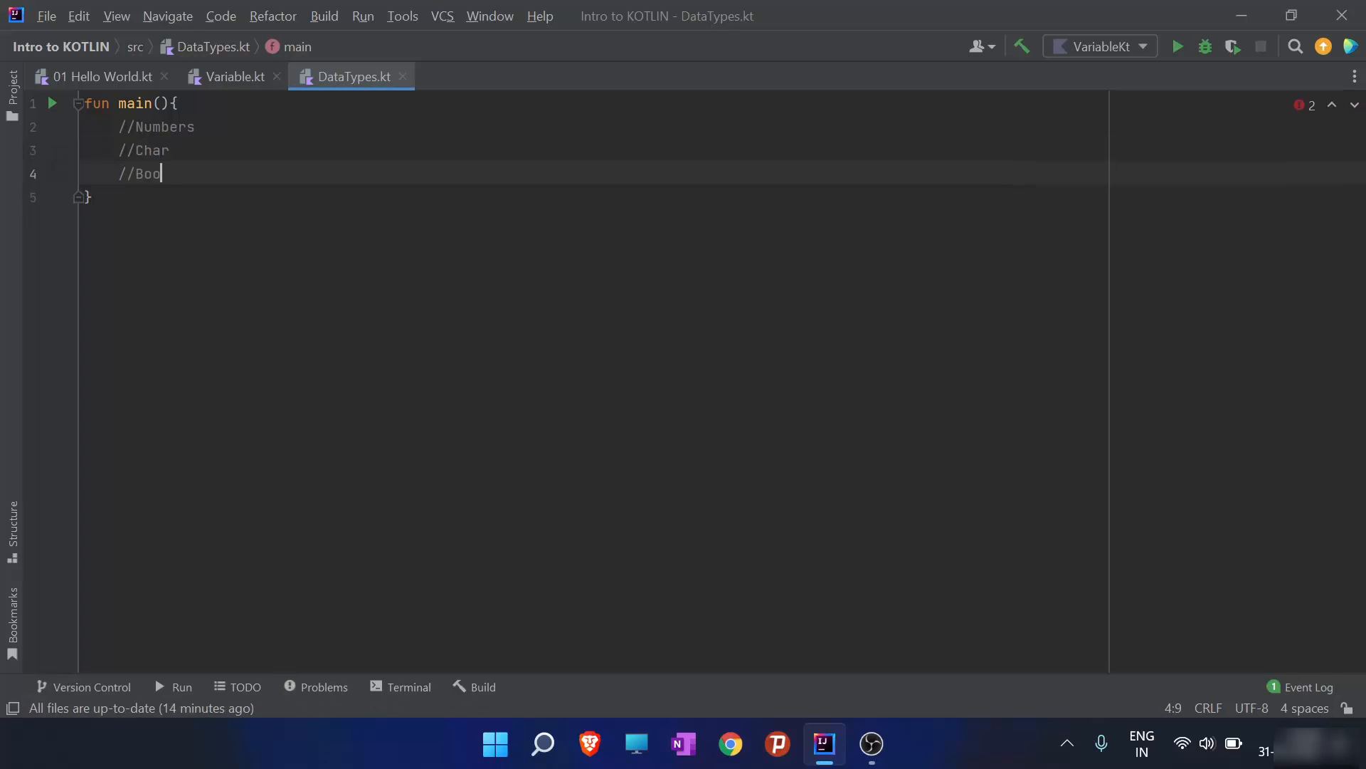
pyautogui.write('lean')
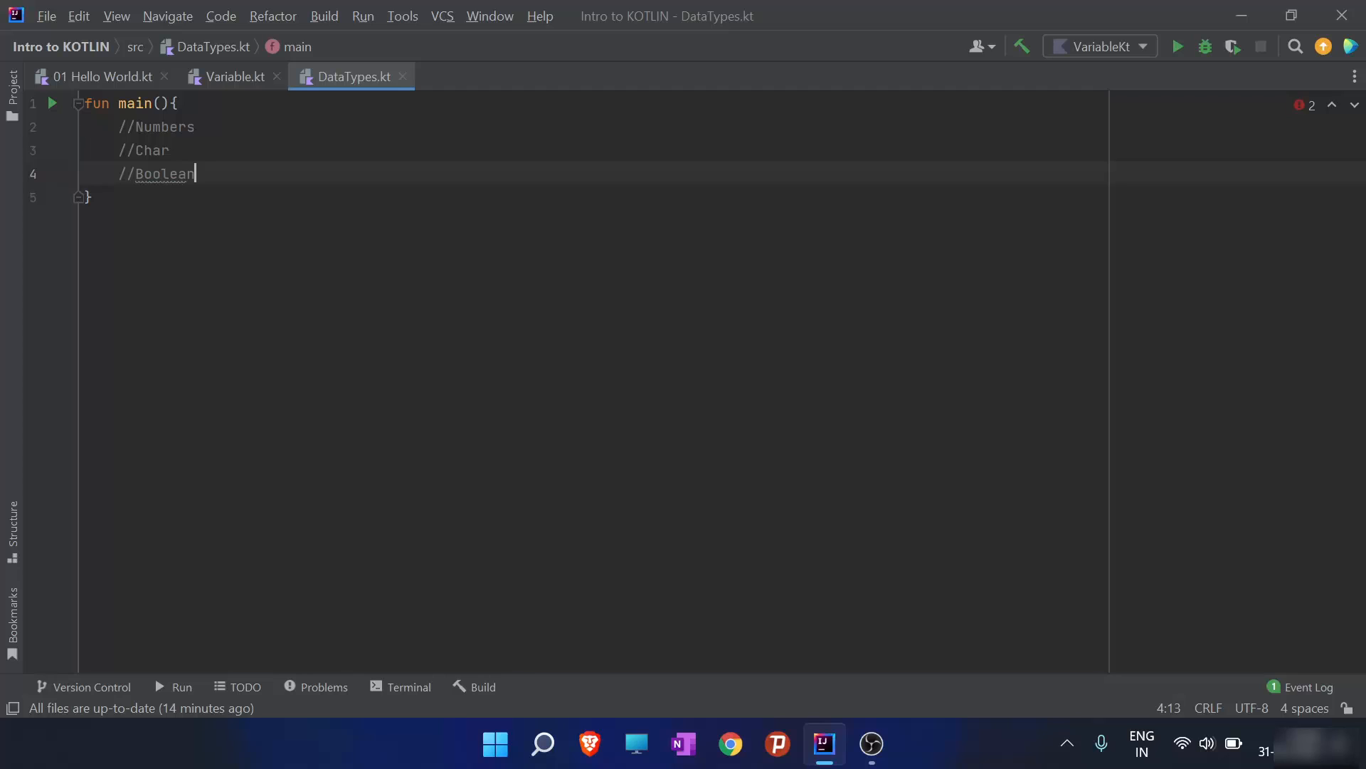
pyautogui.press('enter')
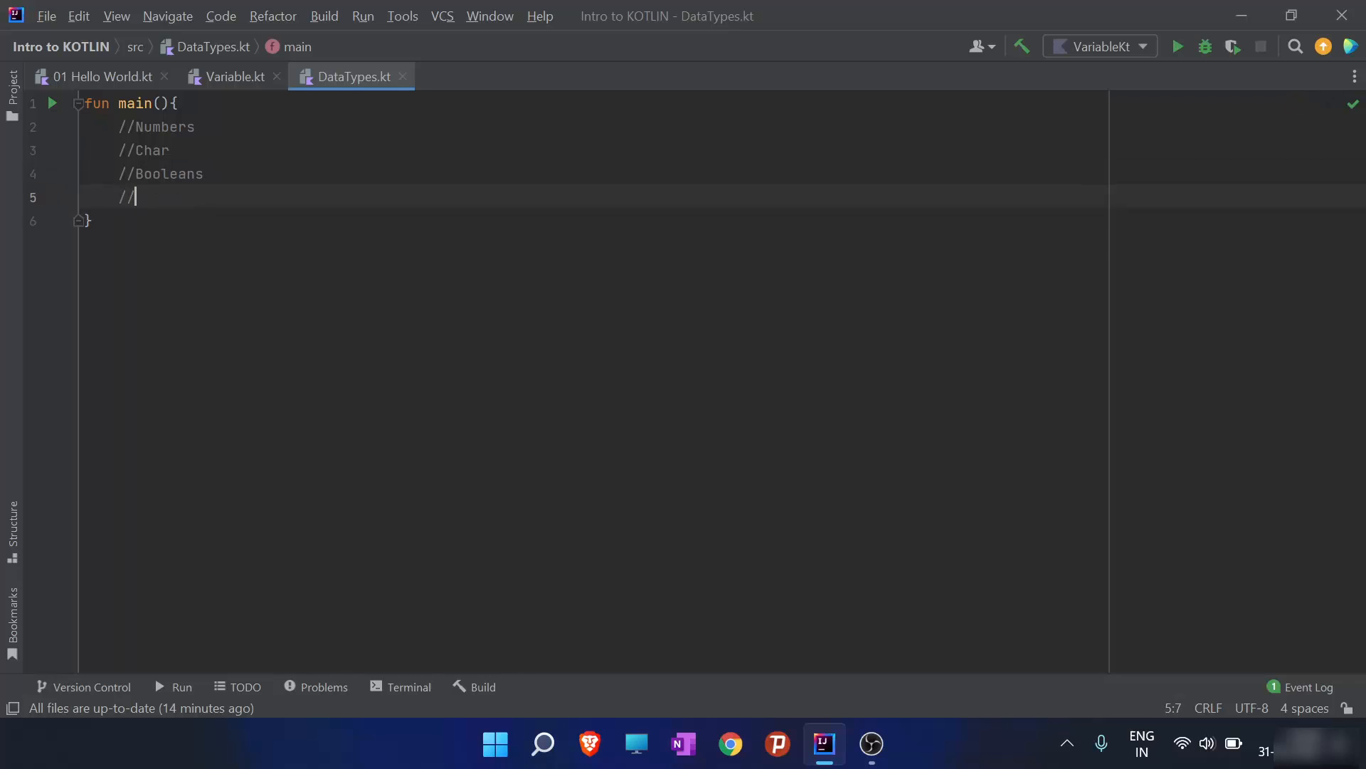
pyautogui.write('A')
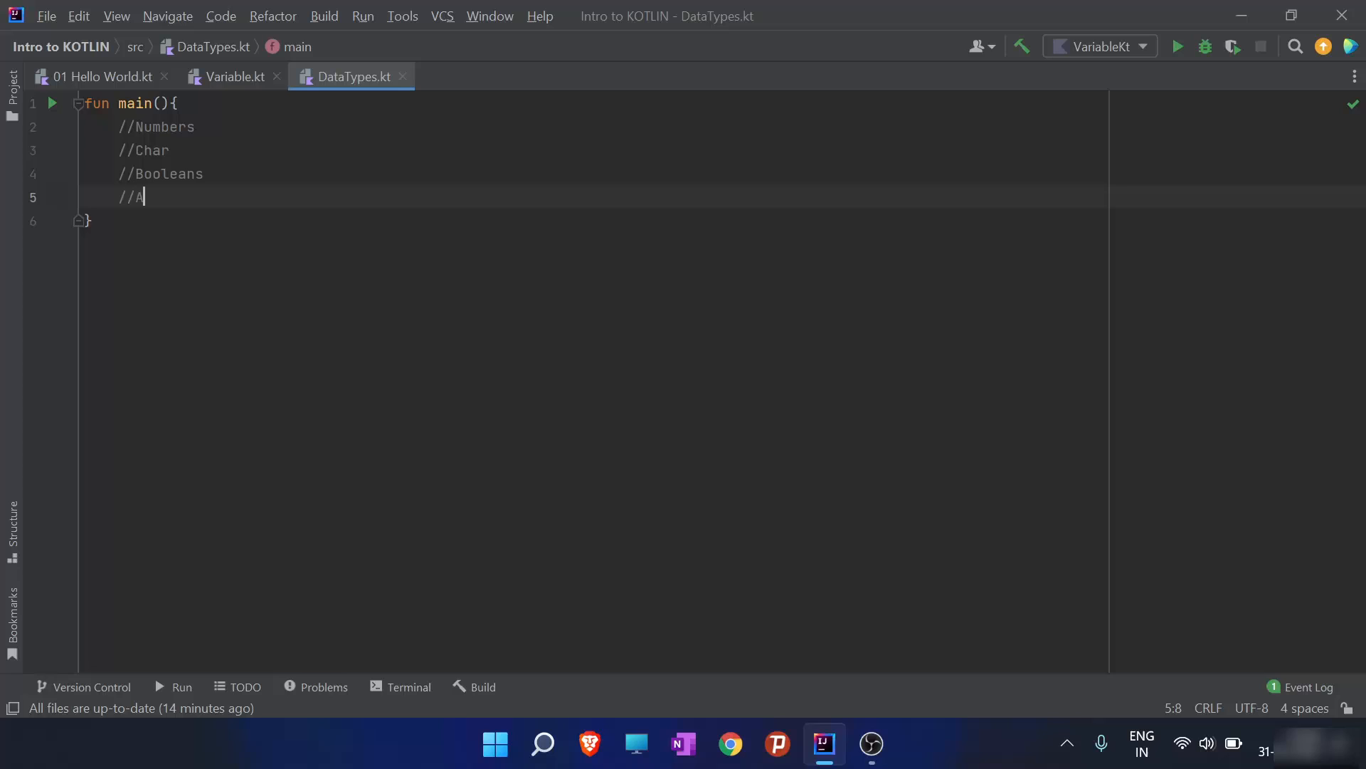
pyautogui.write('rray')
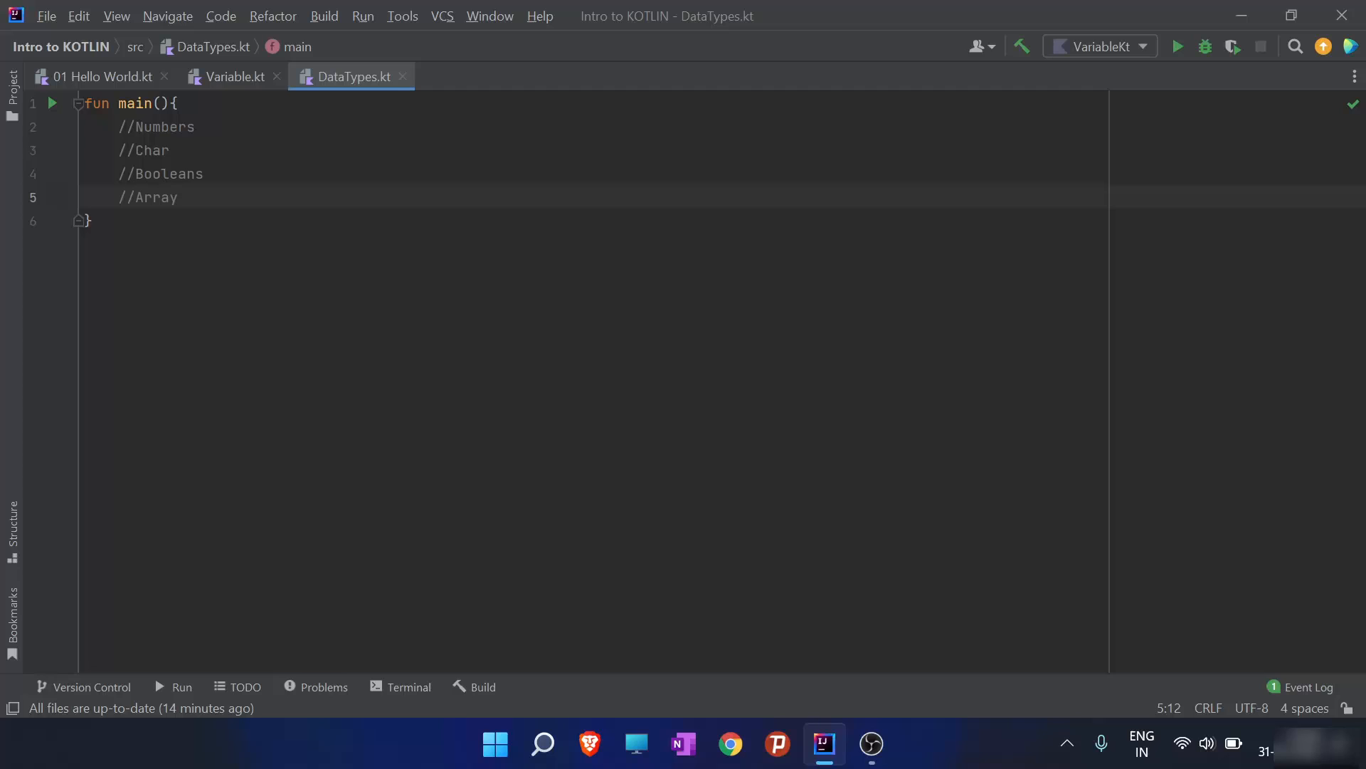
pyautogui.click(178, 196)
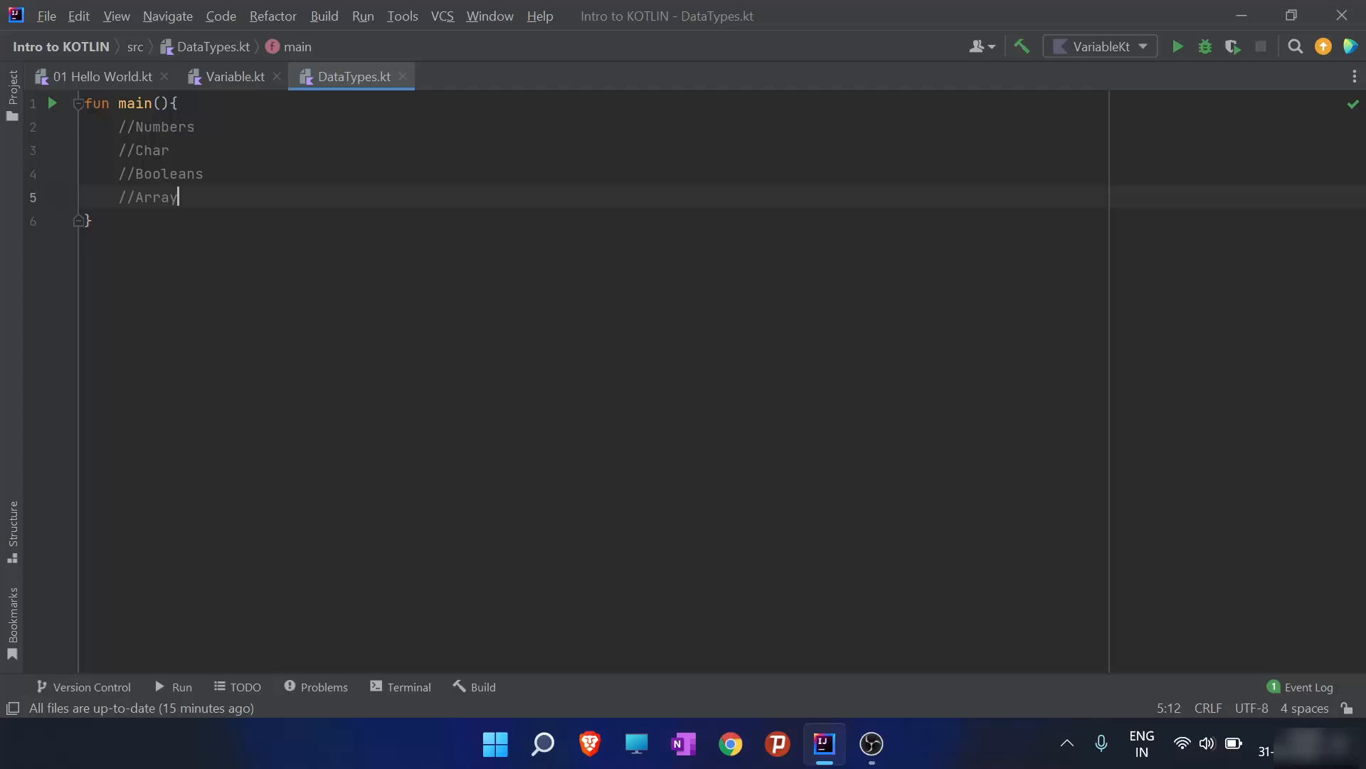
pyautogui.press('Enter')
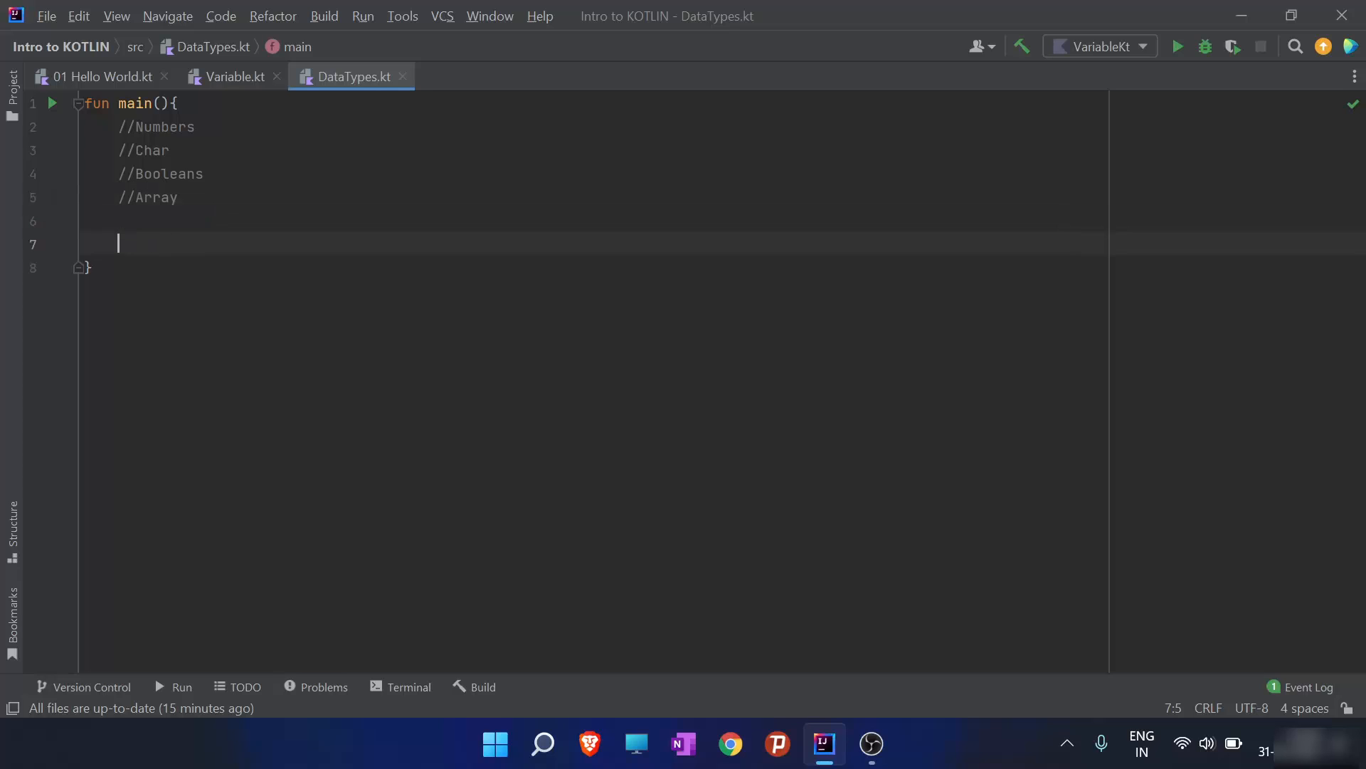
# Step: Declare val range:Byte = 112 inside main
pyautogui.write('val')
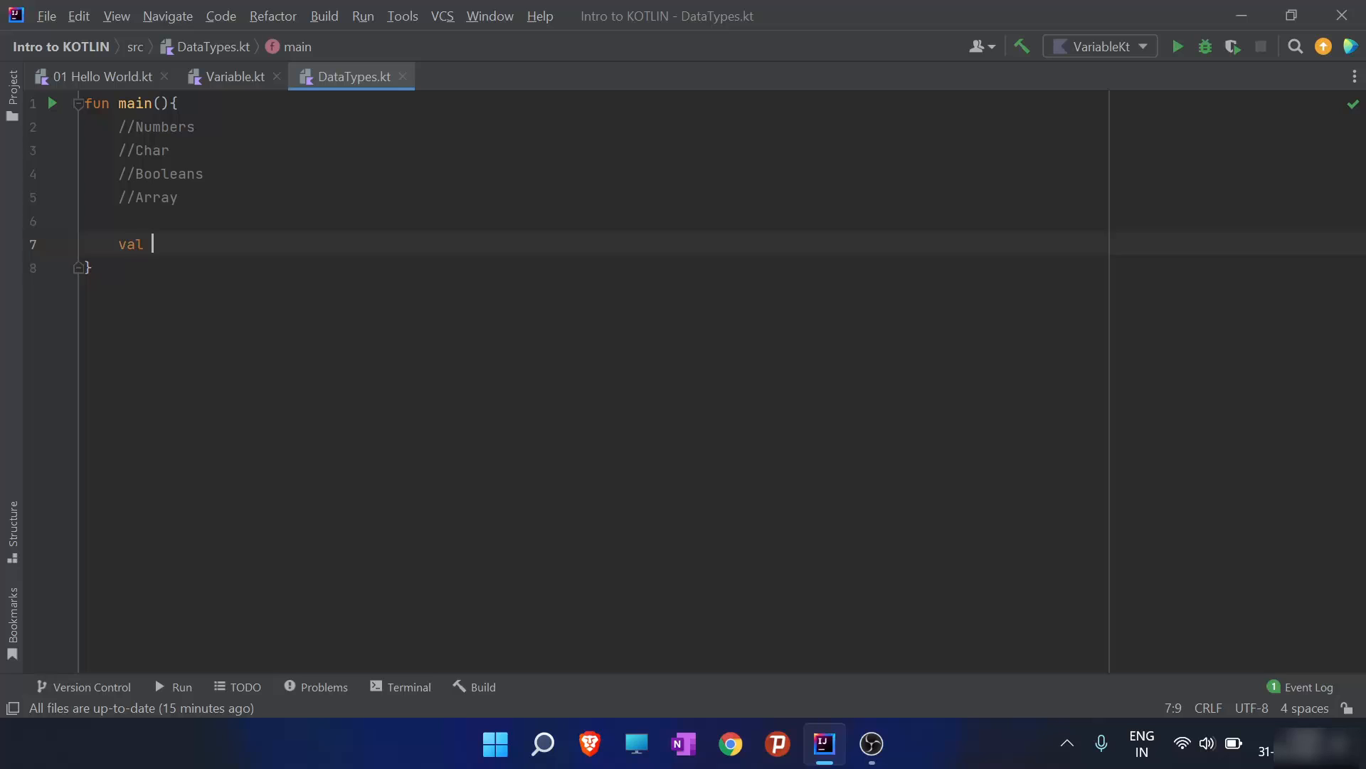
pyautogui.write('range')
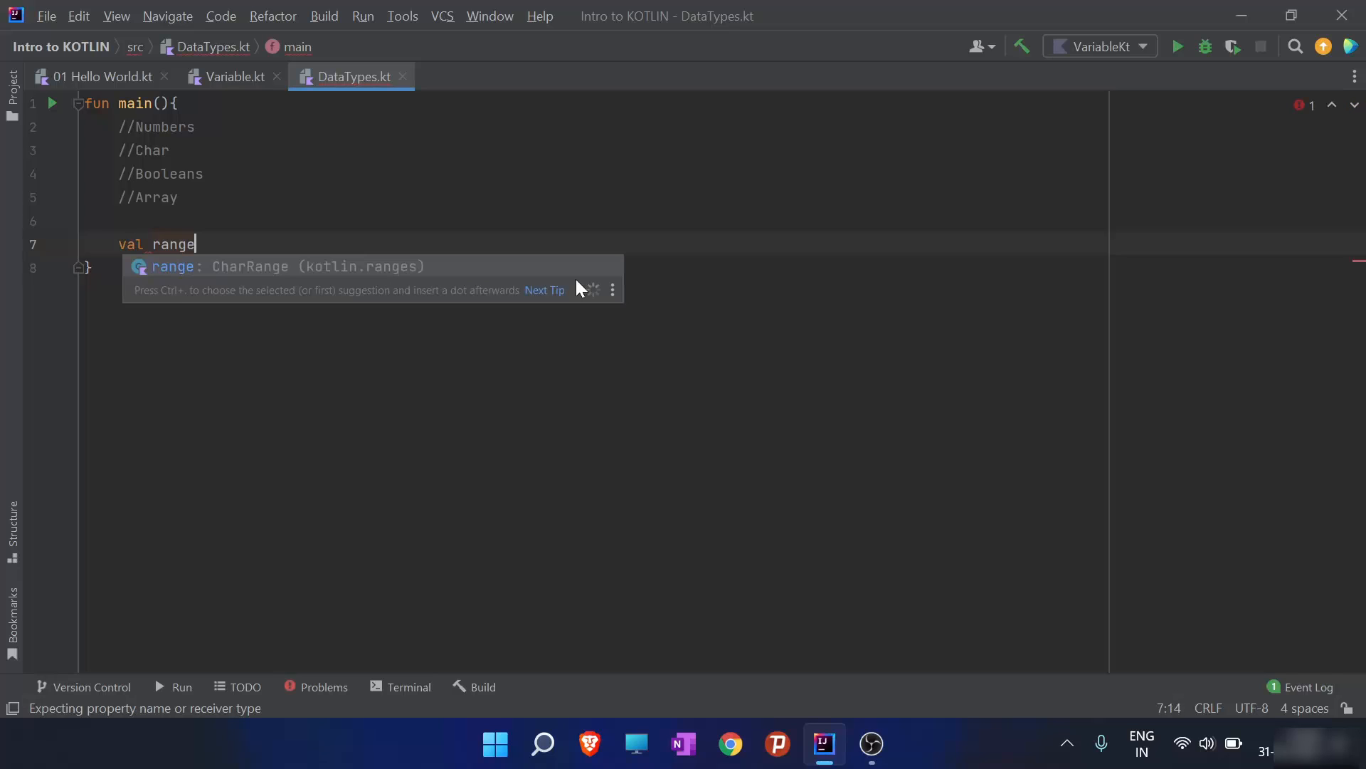
pyautogui.write(':')
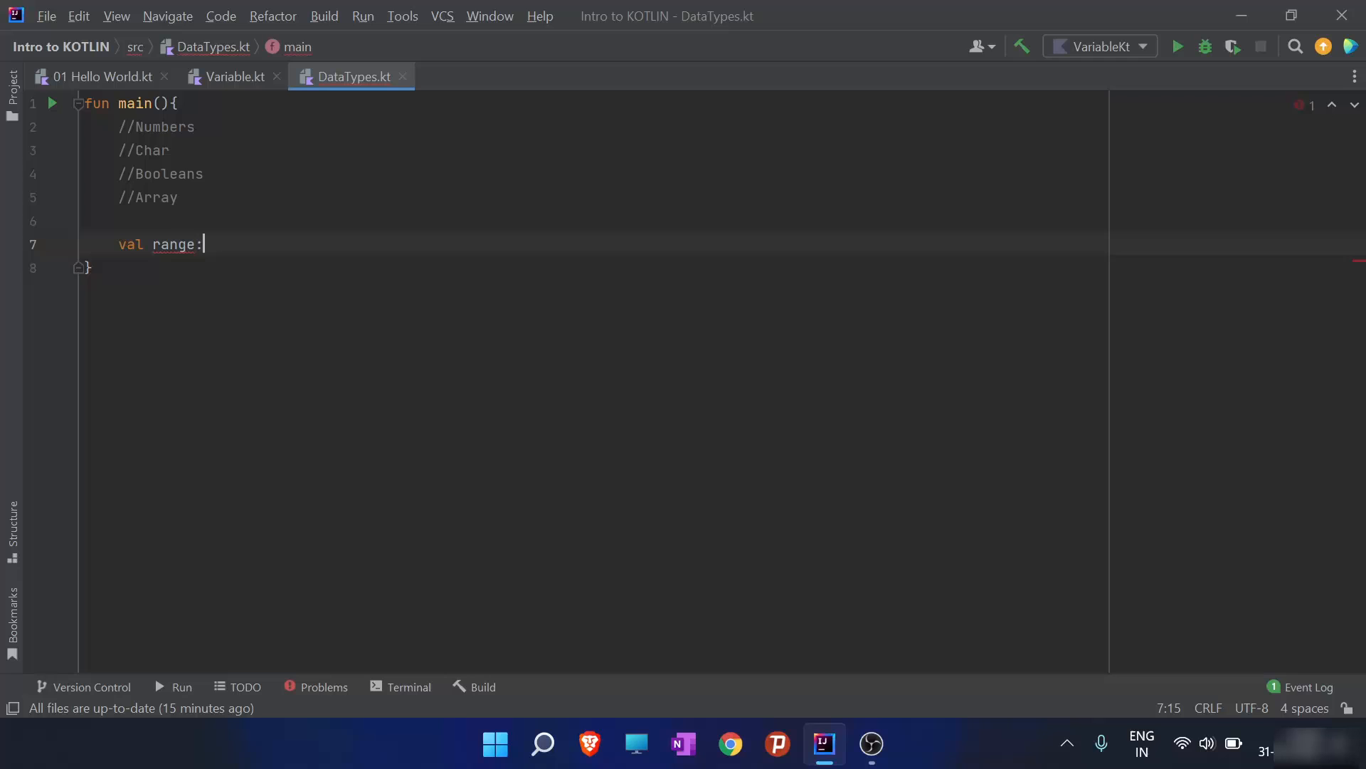
pyautogui.write('Byte =')
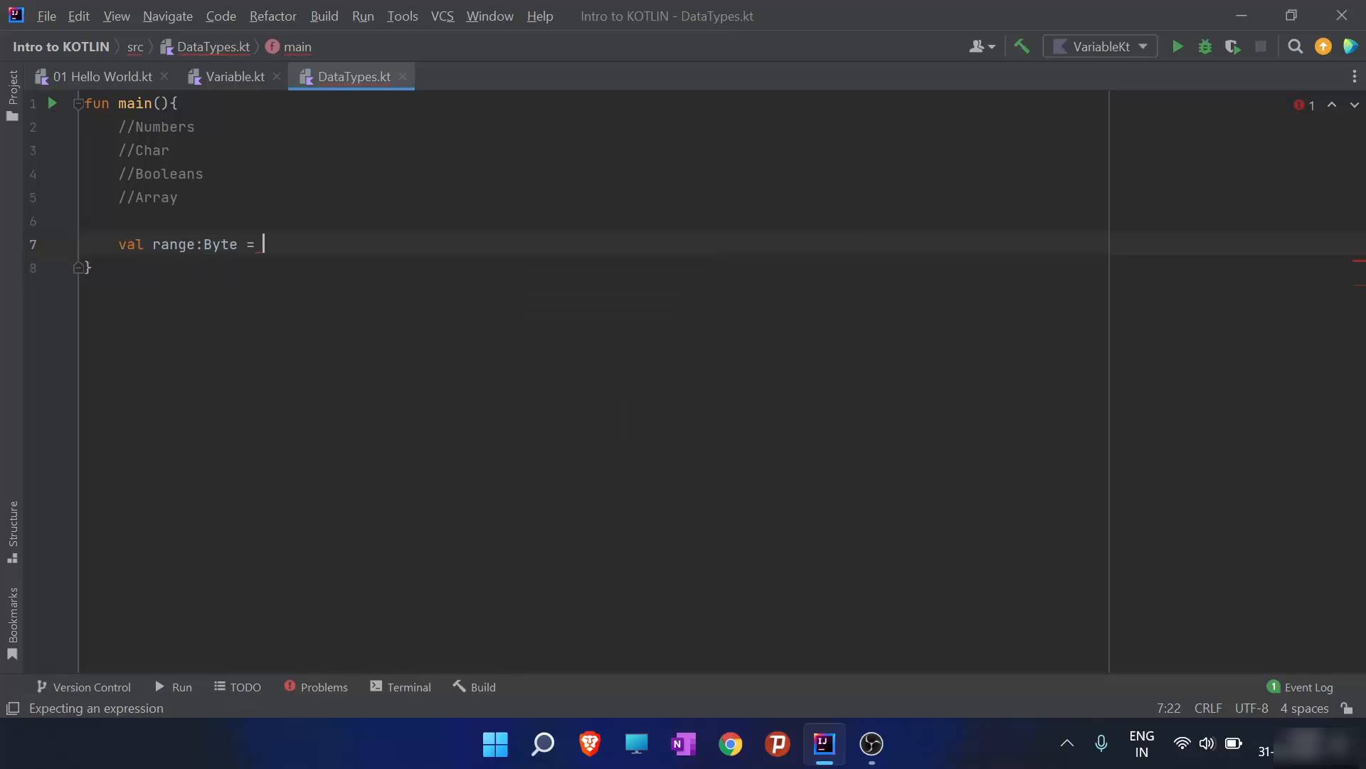
pyautogui.write('112')
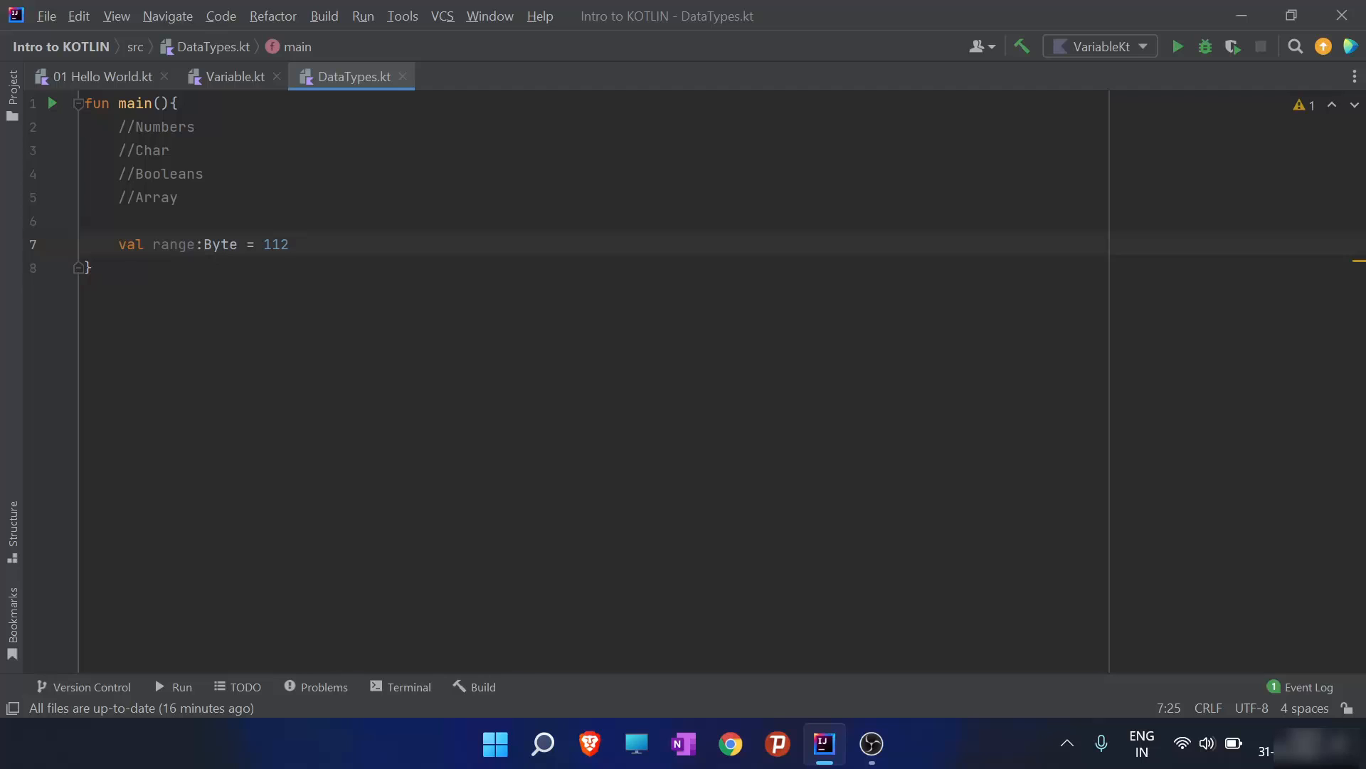
# Step: Temporarily change the value to 200 to show the Byte type error, then restore 112
pyautogui.click(289, 244)
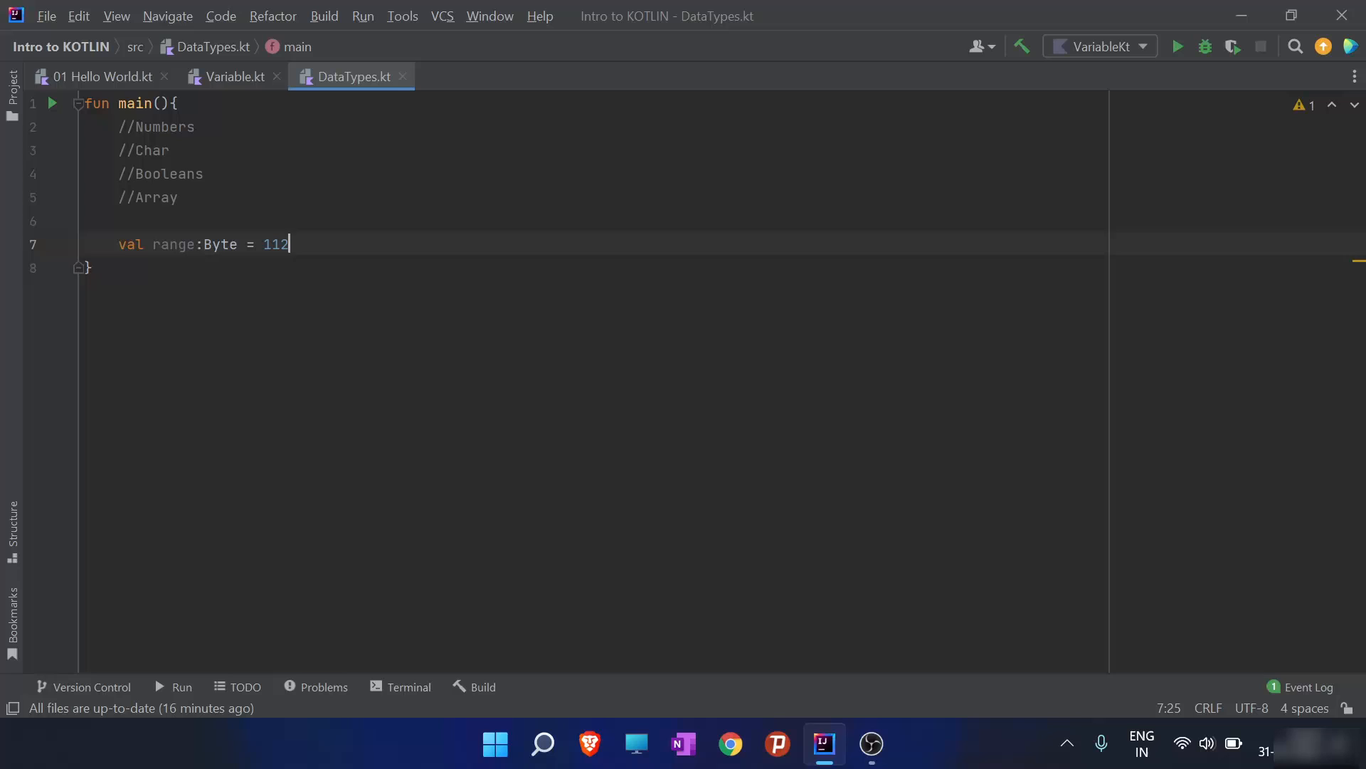
pyautogui.press('backspace')
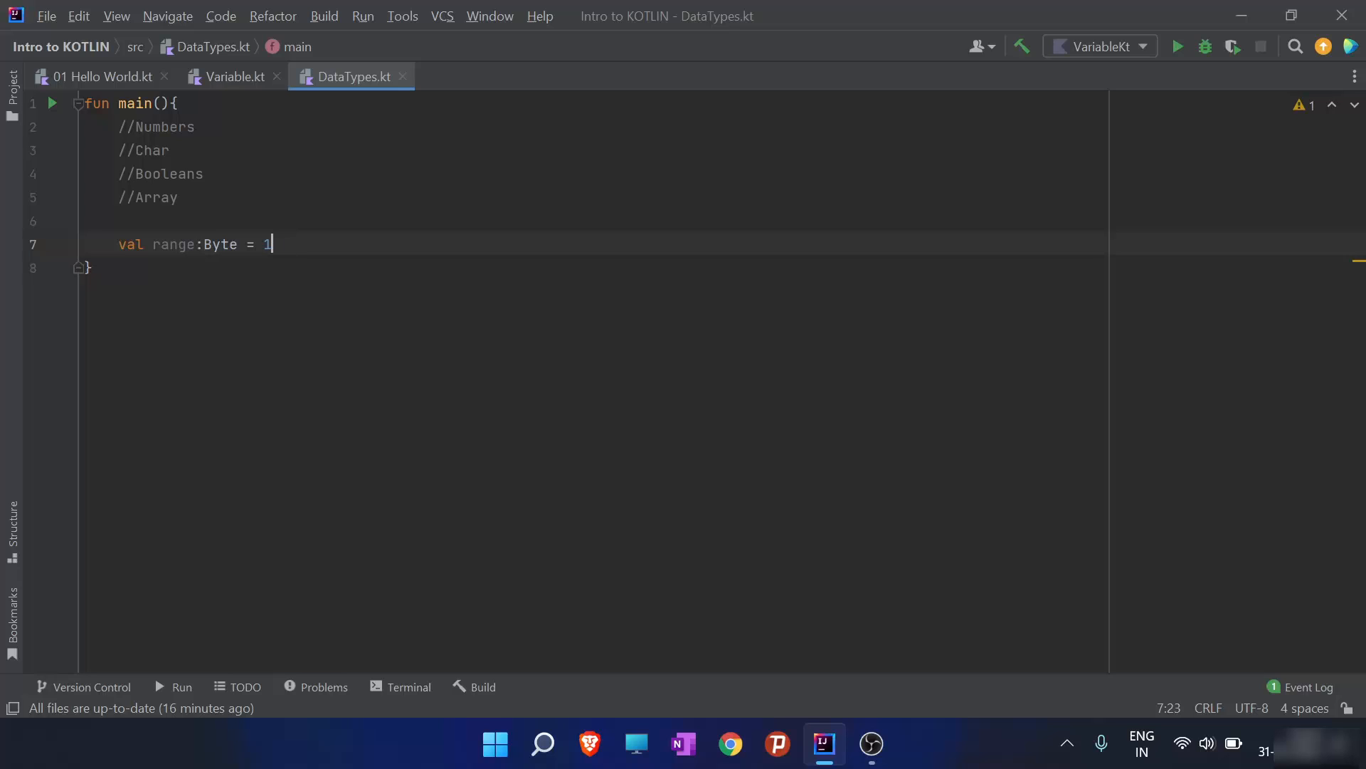
pyautogui.write('00')
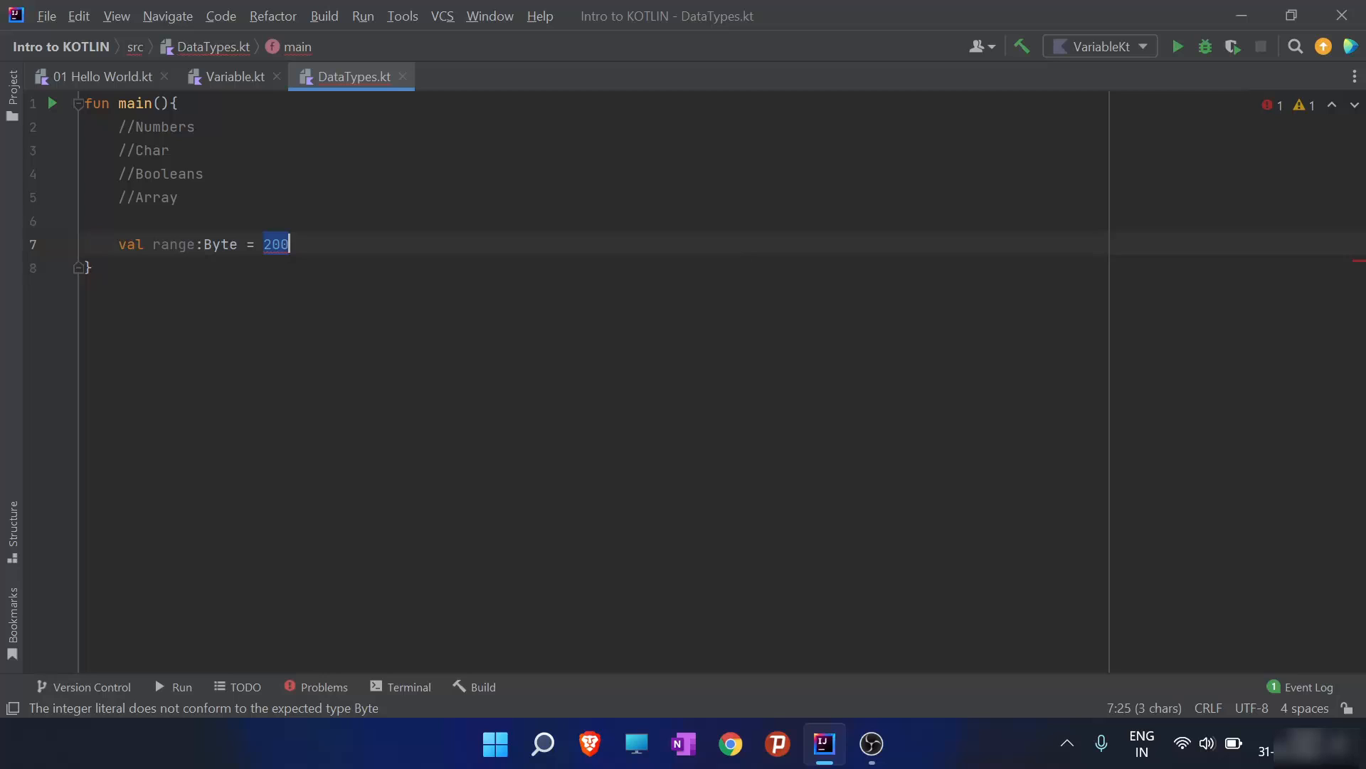
pyautogui.write('112')
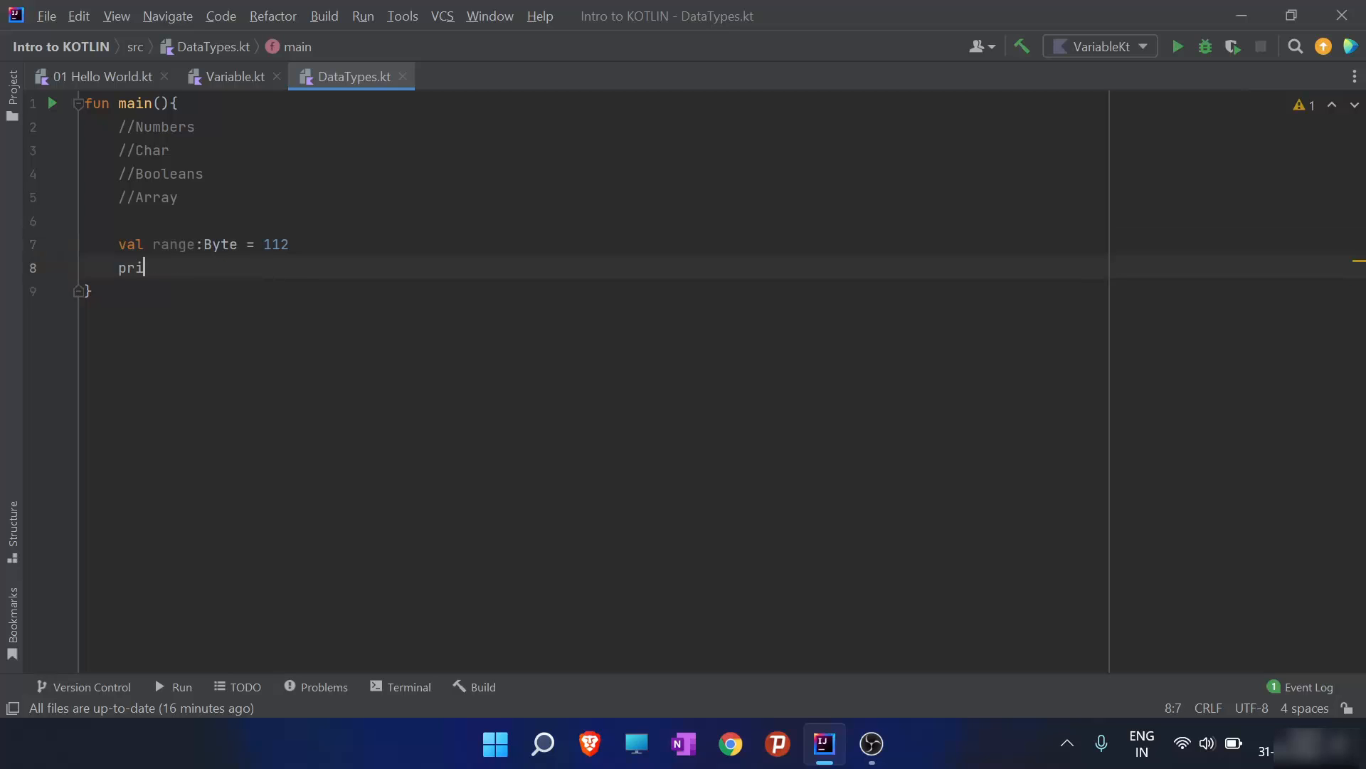
# Step: Add println(range) and run DataTypesKt successfully from the green run arrow
pyautogui.write('ntln(')
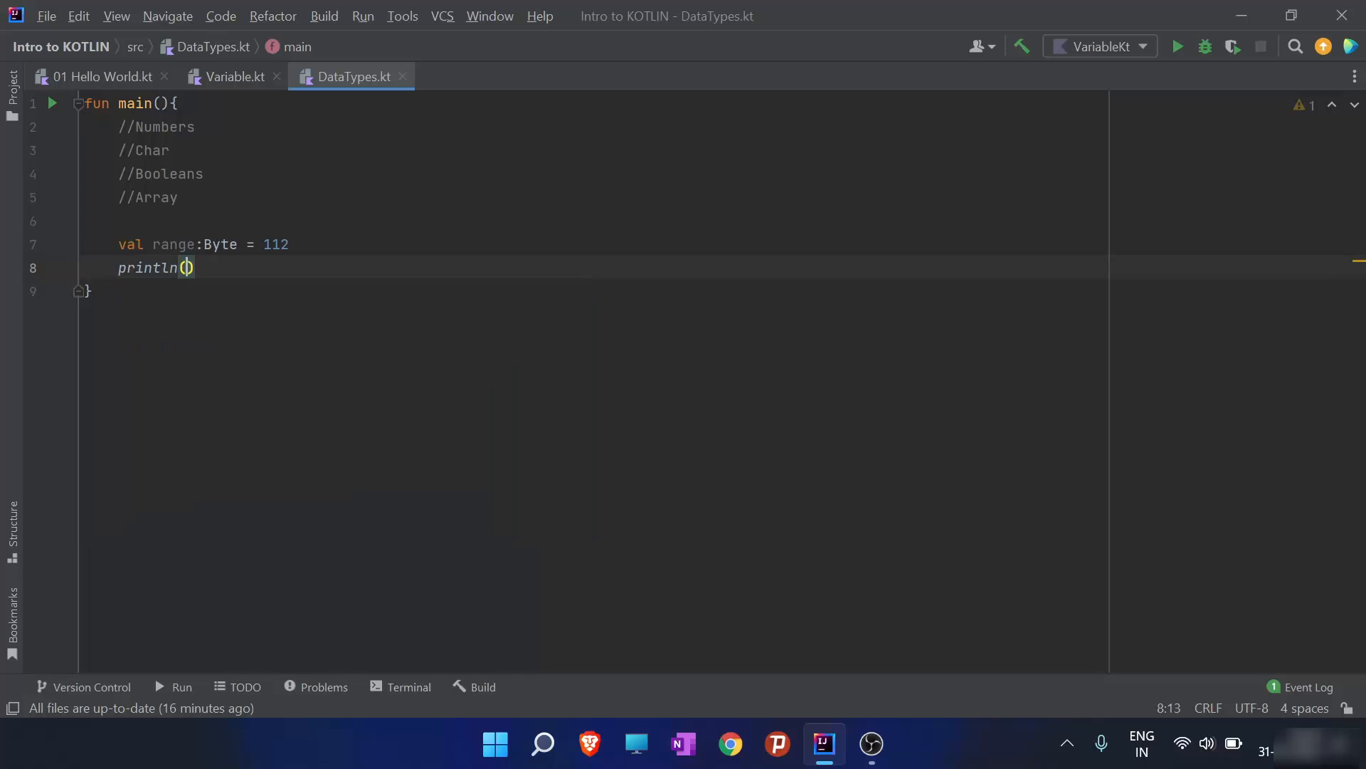
pyautogui.write('range')
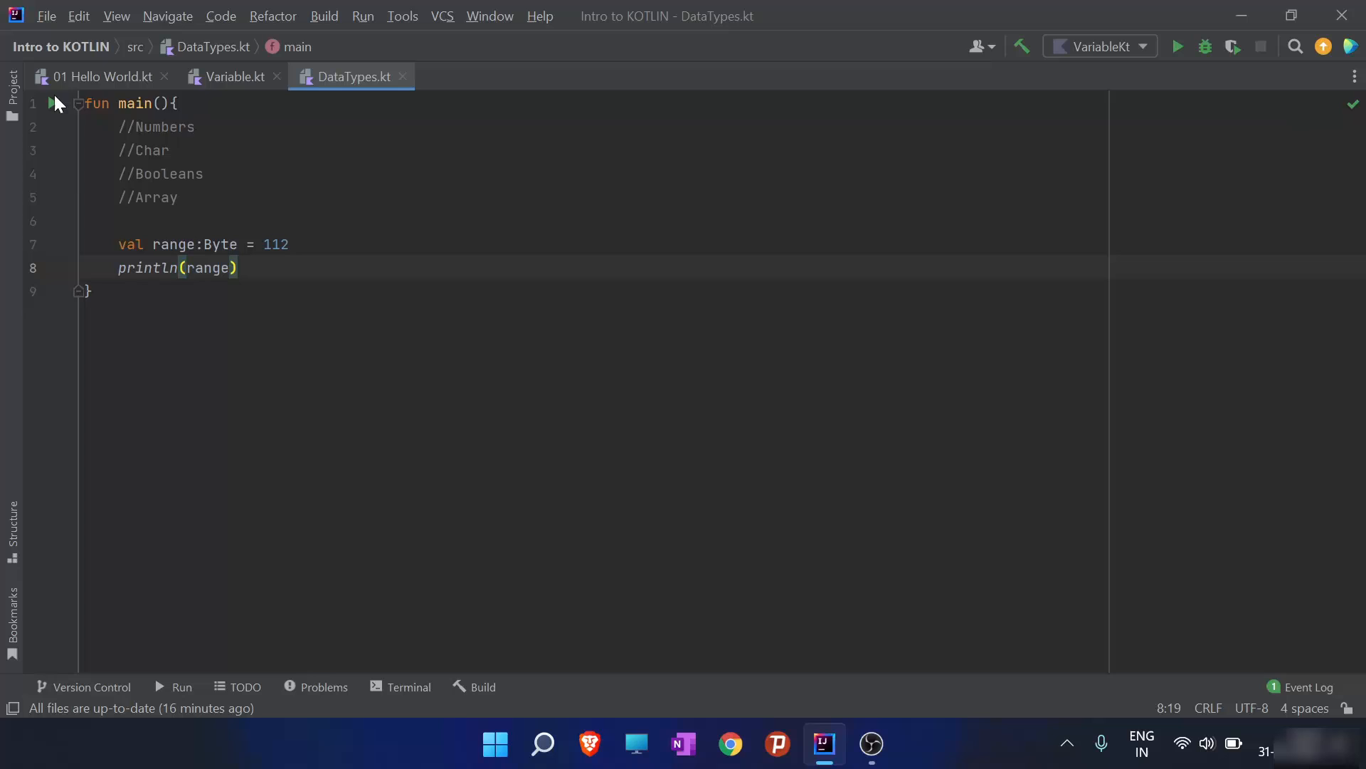
pyautogui.click(1176, 45)
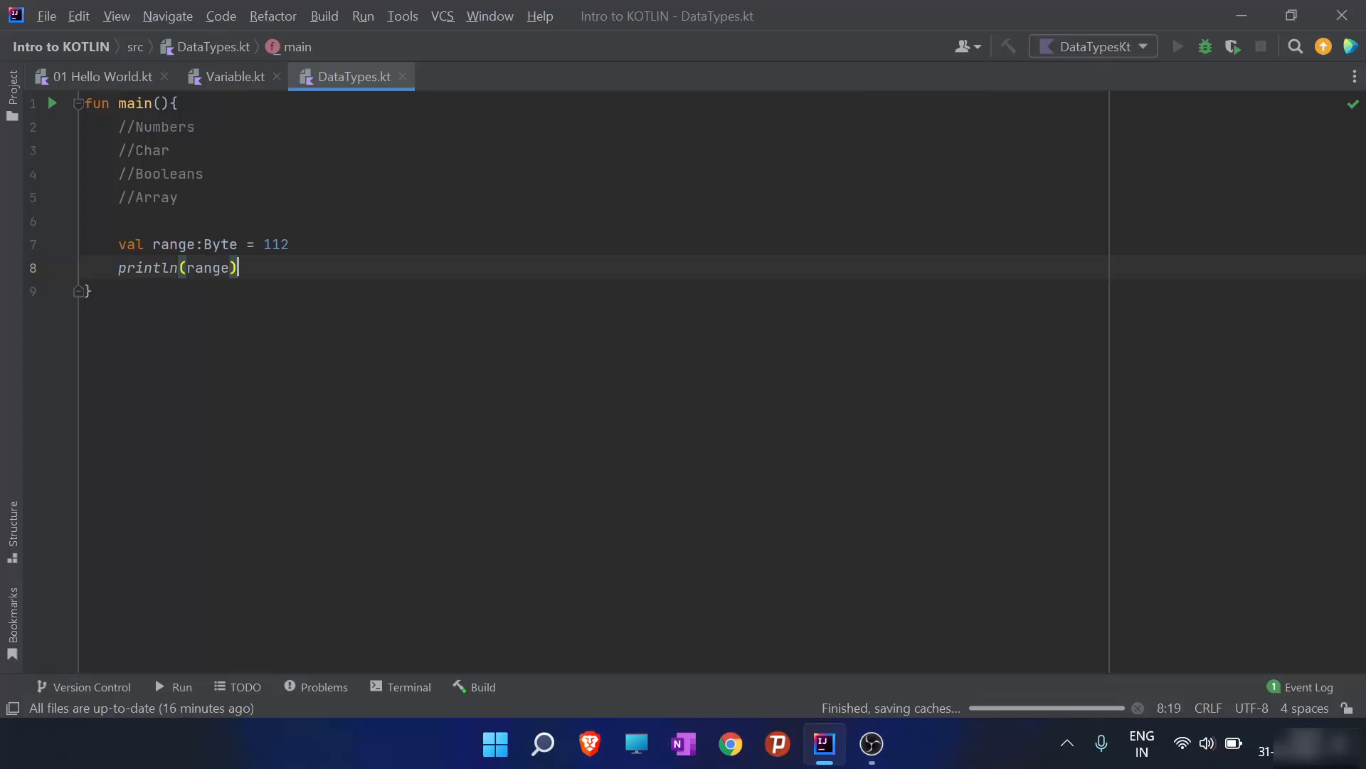
pyautogui.click(1175, 46)
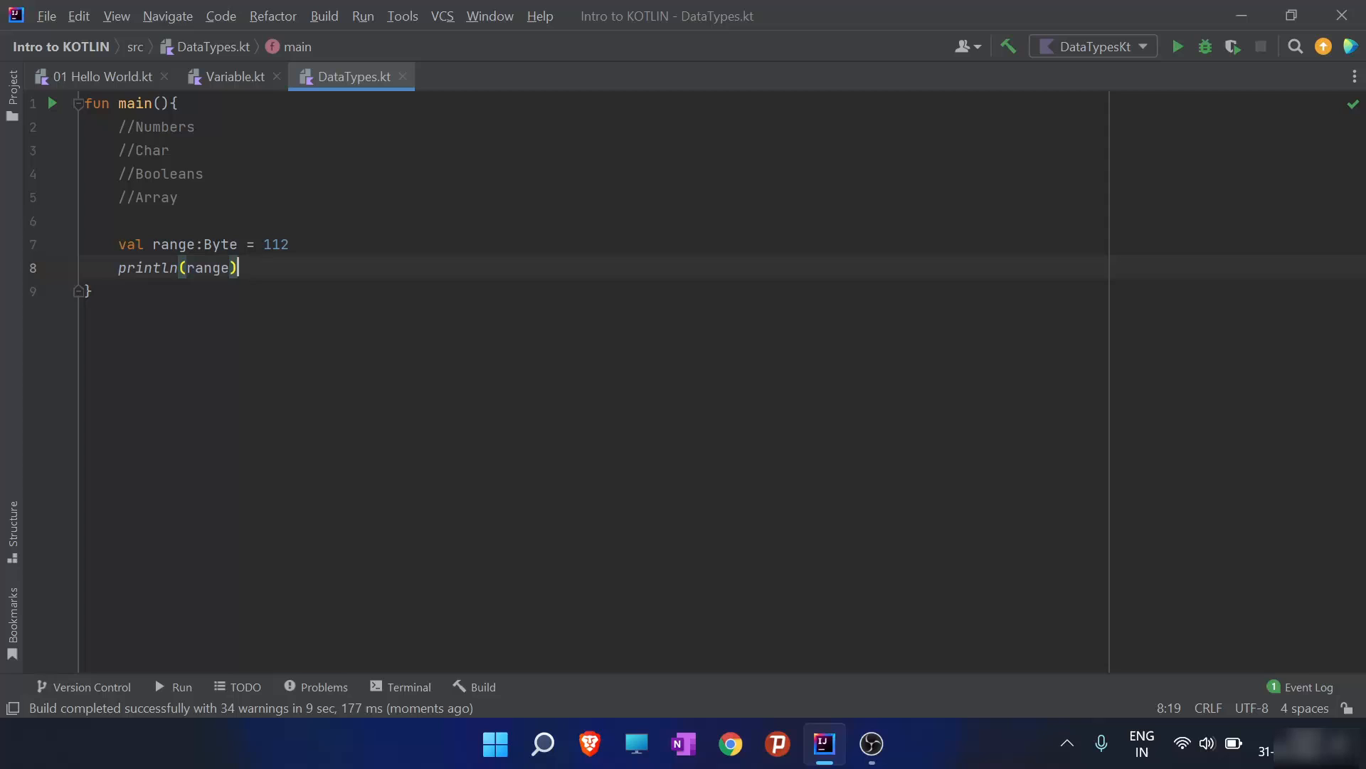
pyautogui.press('Return')
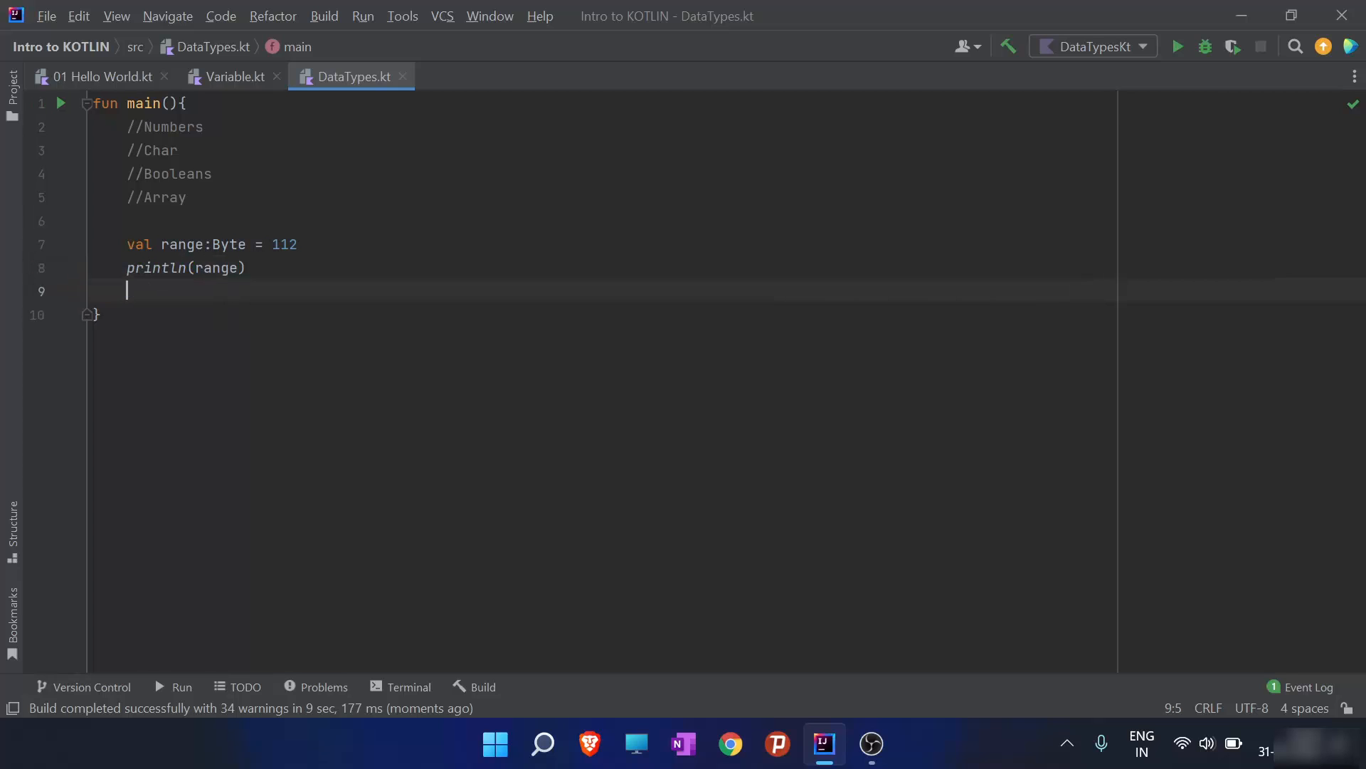
# Step: Append an //8bit comment to the Byte range declaration
pyautogui.click(304, 244)
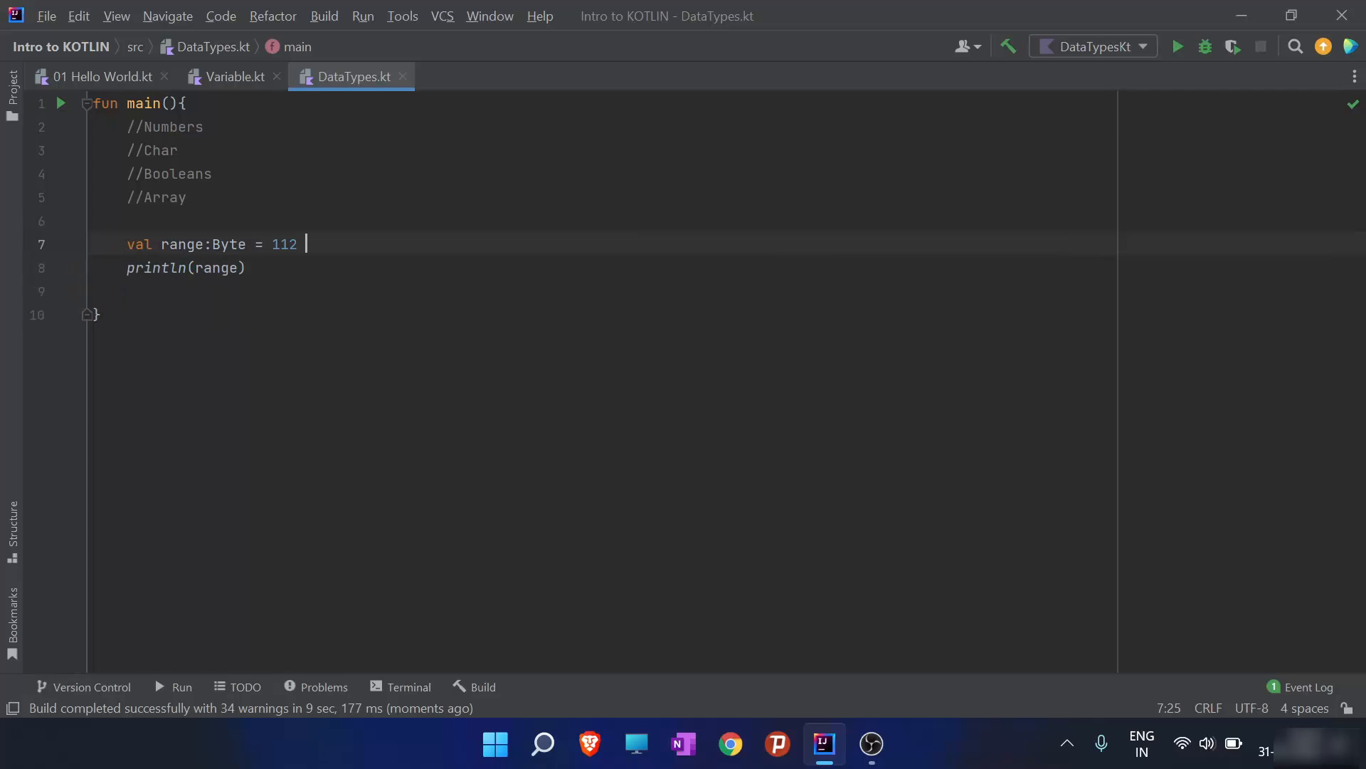
pyautogui.write('//')
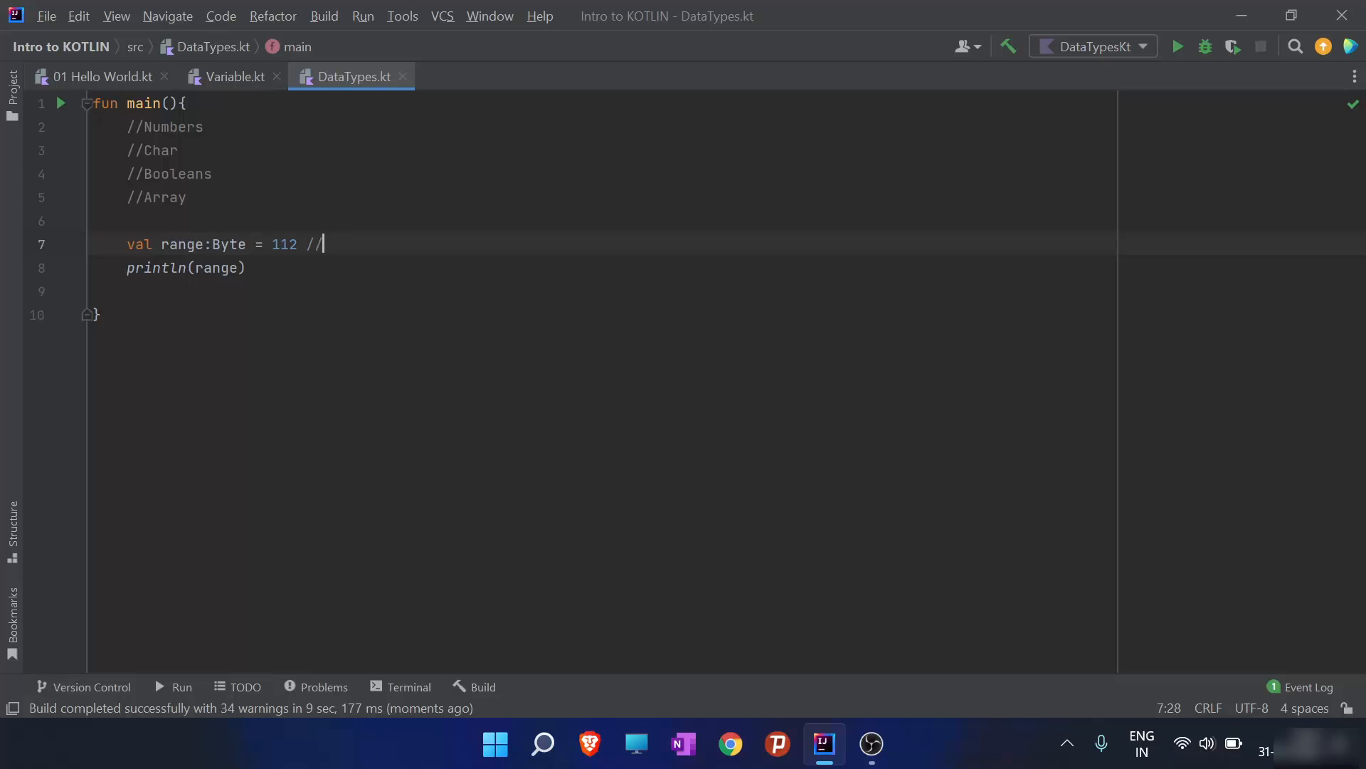
pyautogui.write('*')
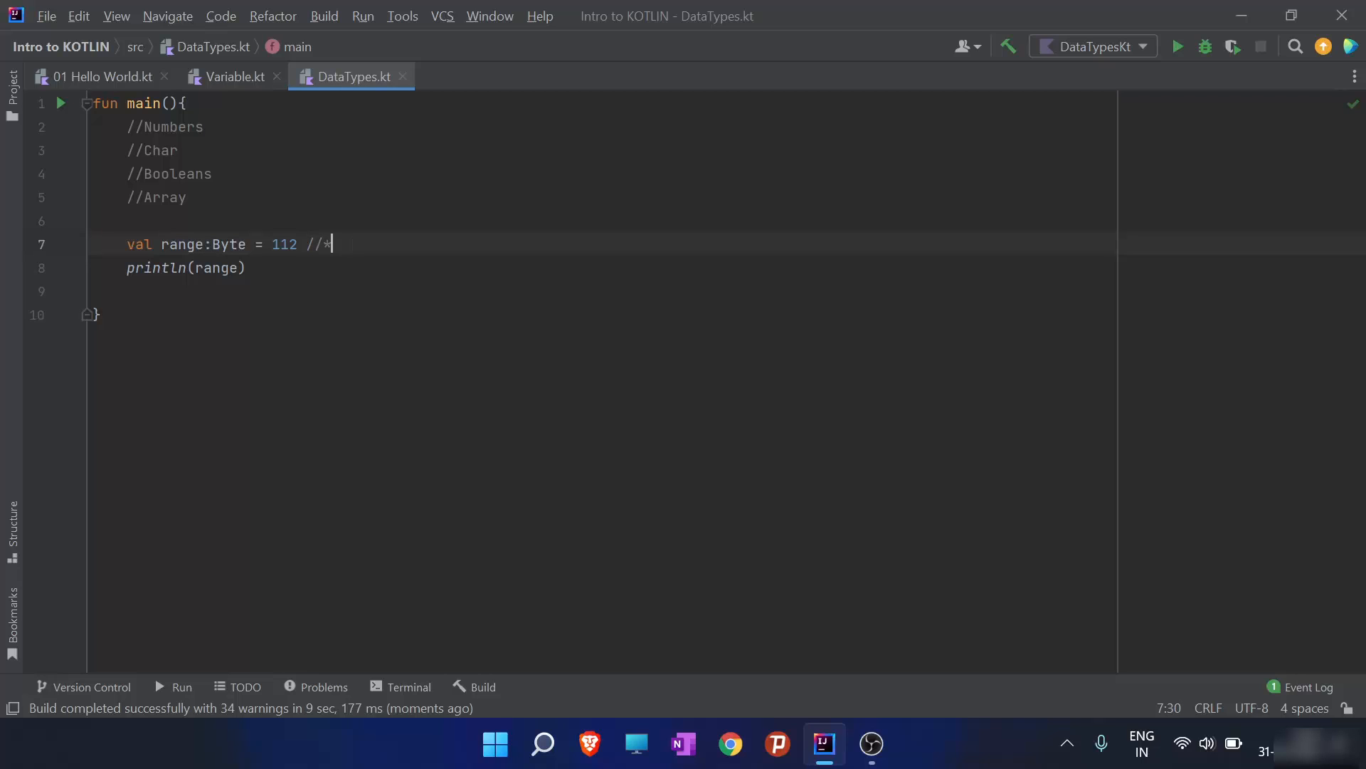
pyautogui.write('8b')
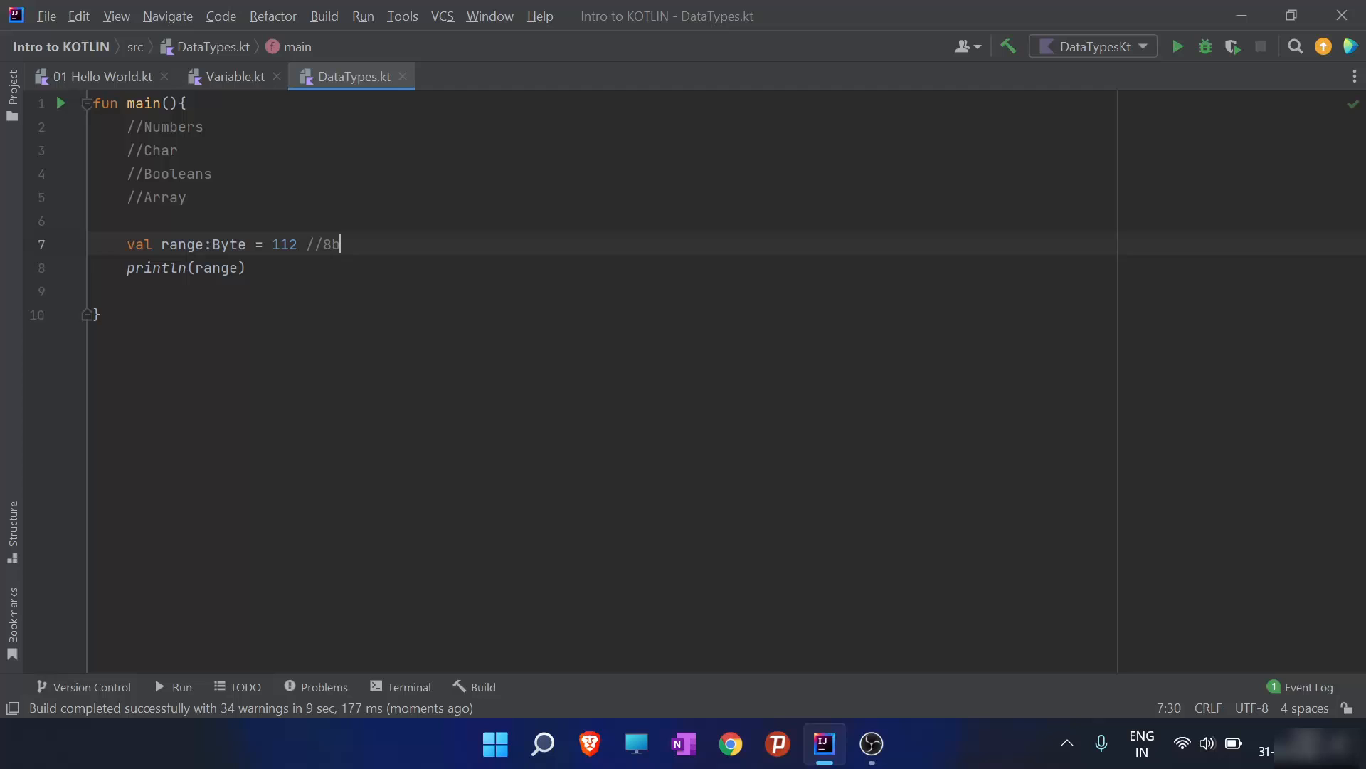
pyautogui.write('it')
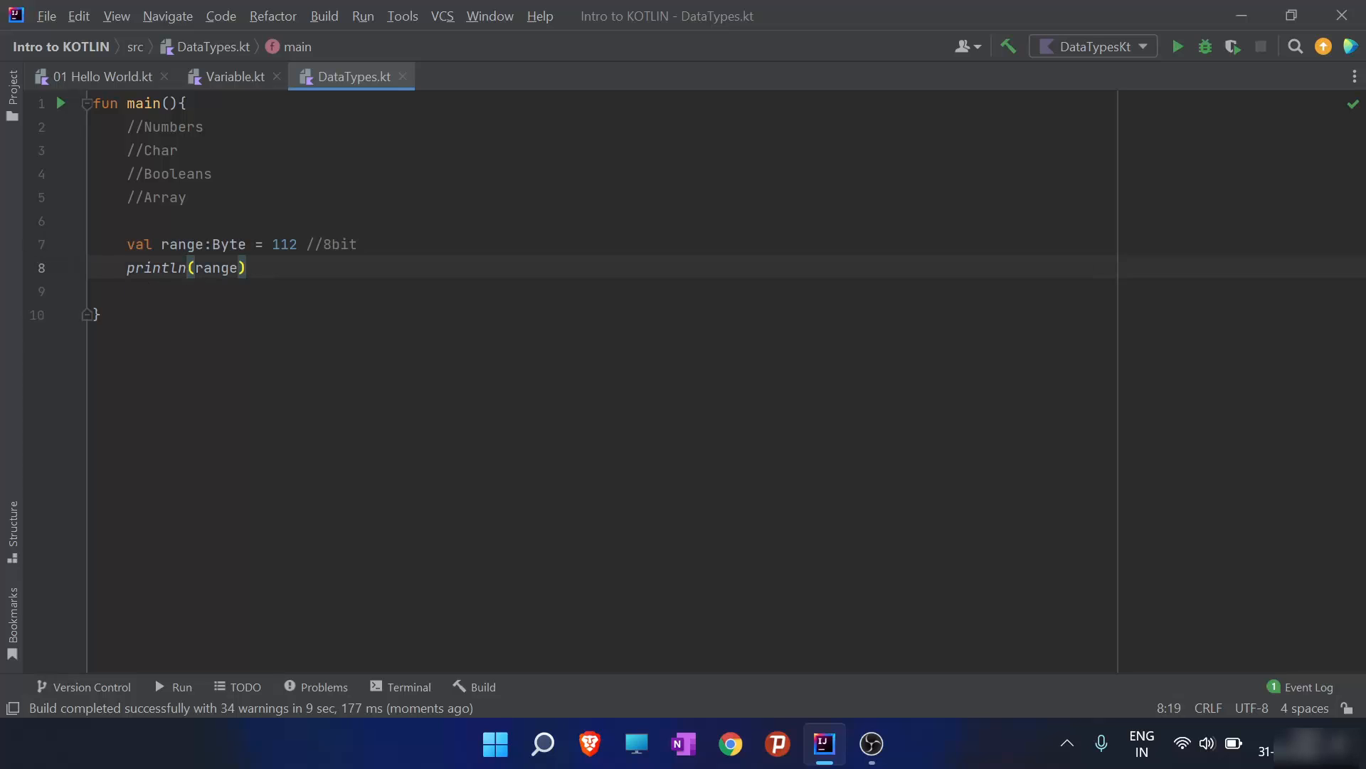
# Step: Add a //short 16 bit comment on a new line below the print statement
pyautogui.press('enter')
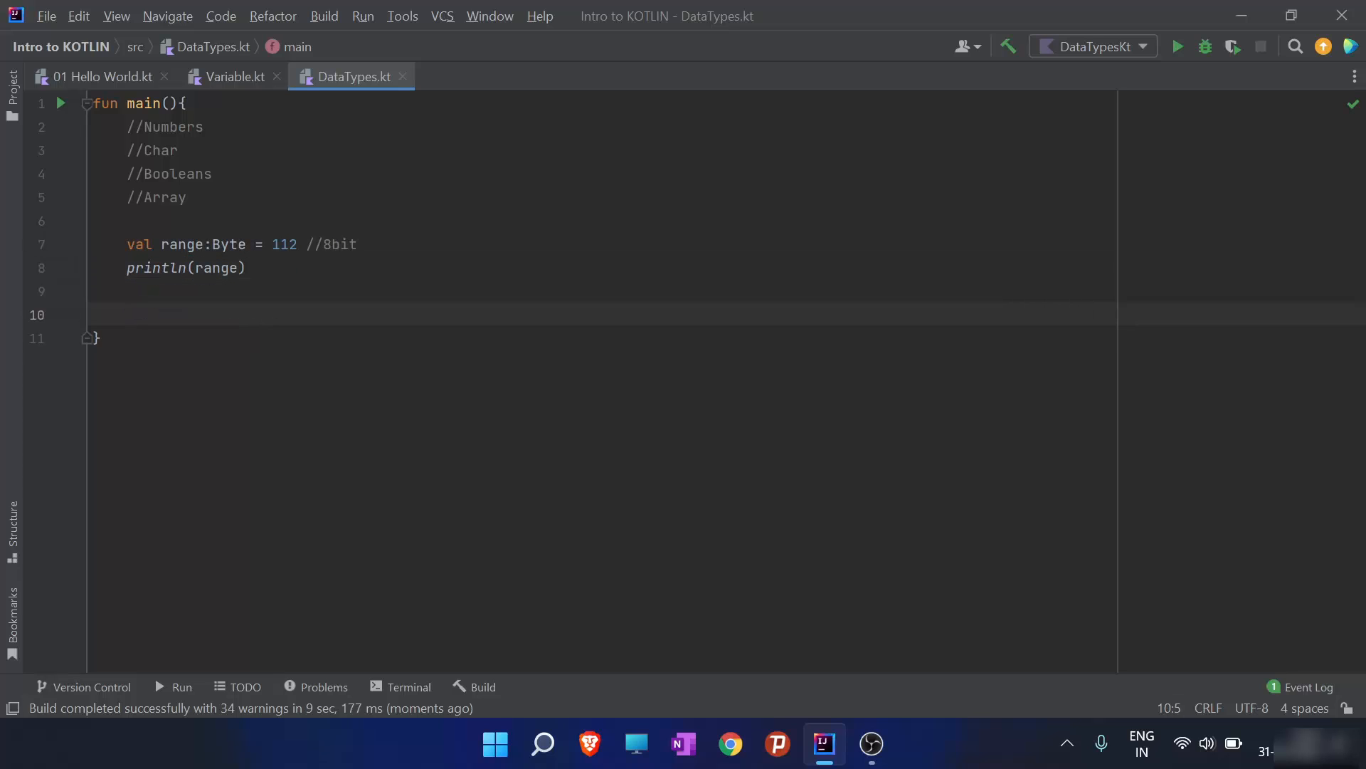
pyautogui.write('//')
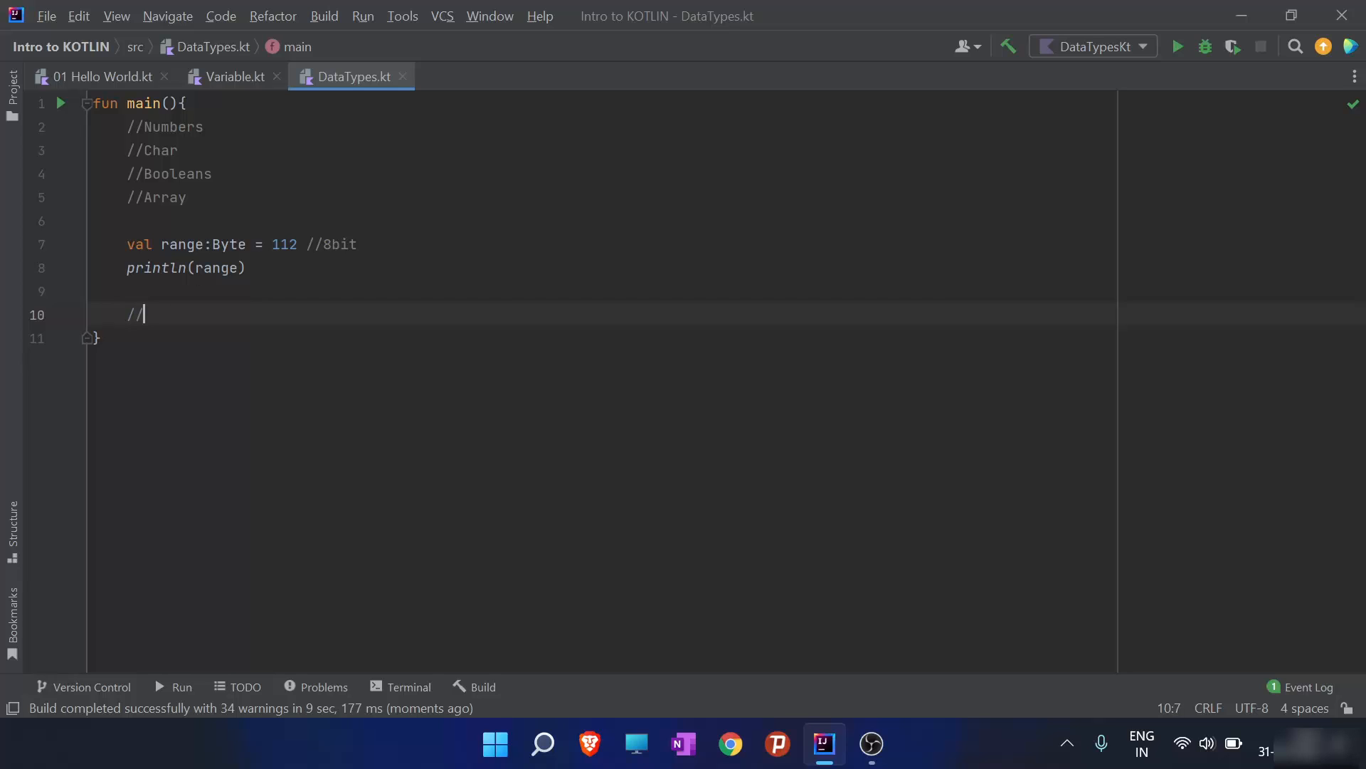
pyautogui.write('1')
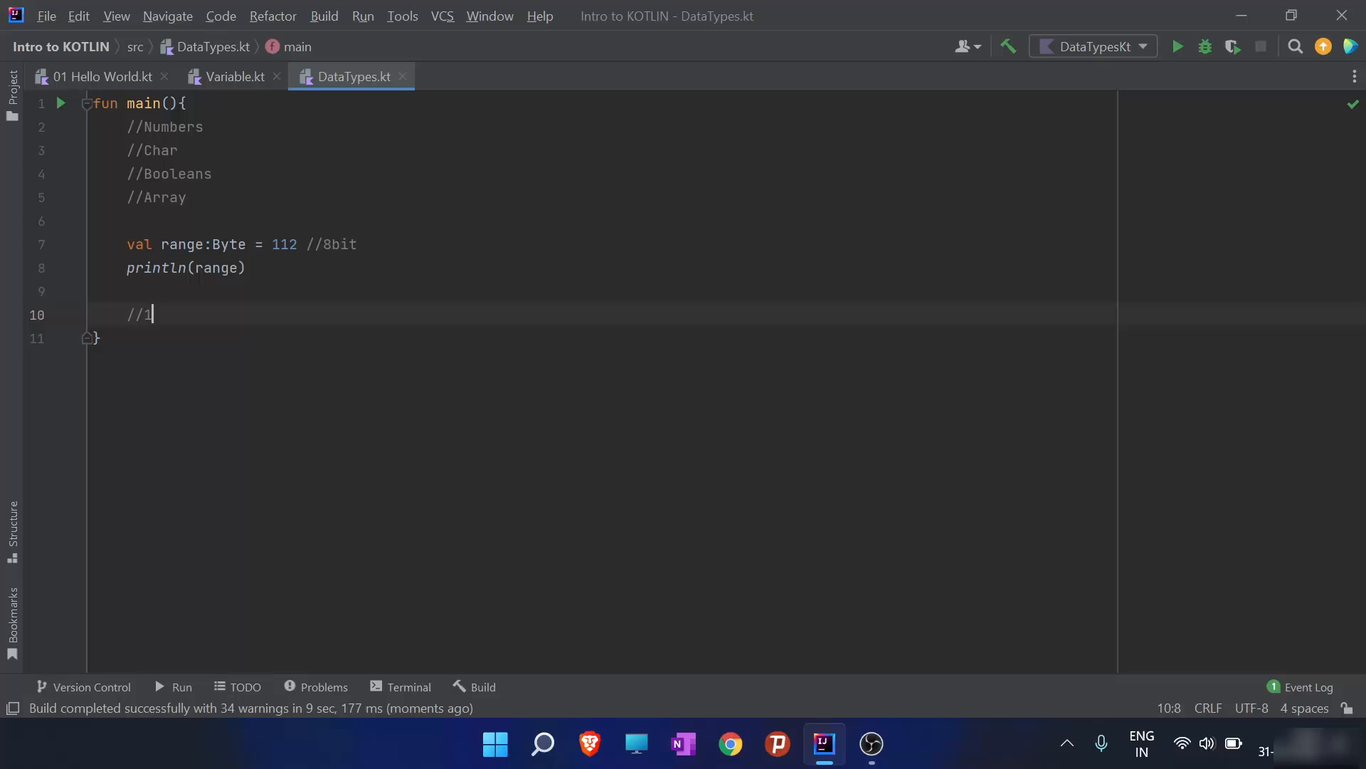
pyautogui.write('6')
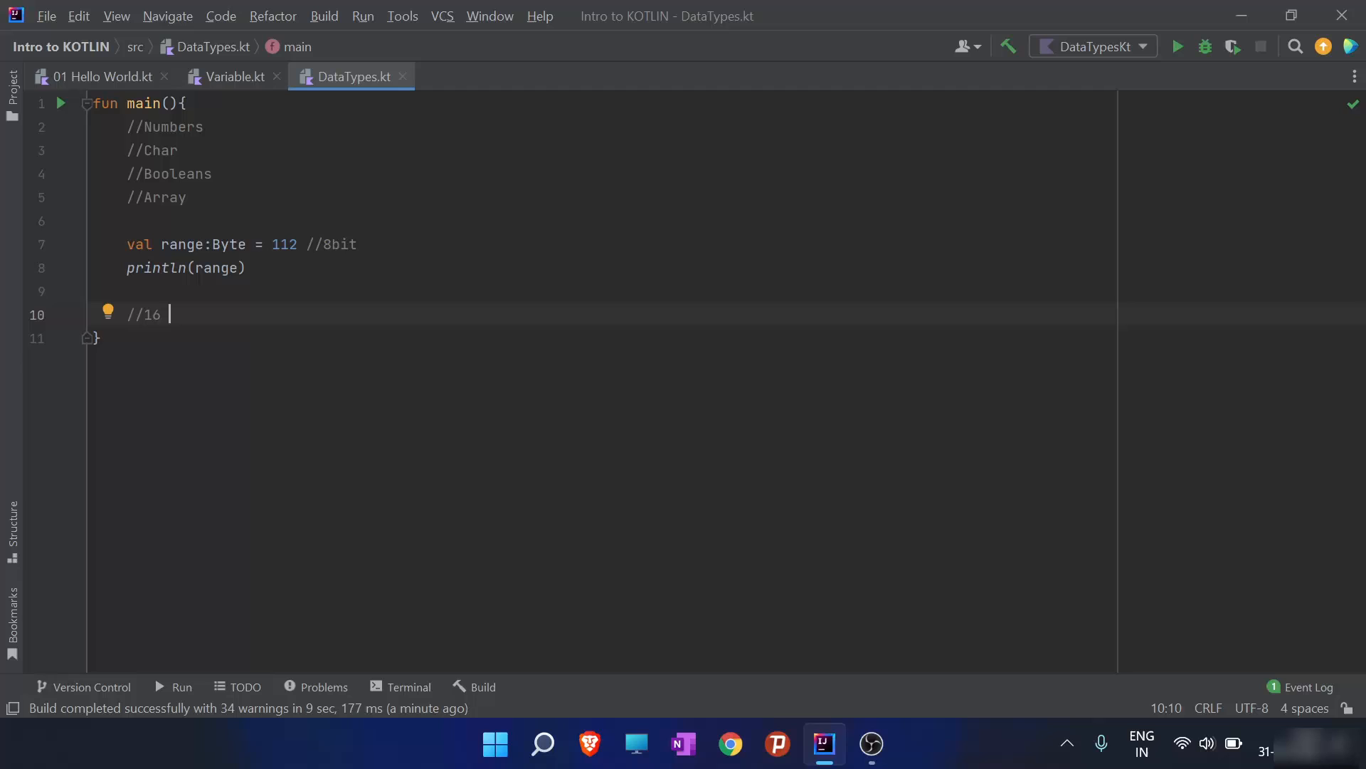
pyautogui.press('Backspace')
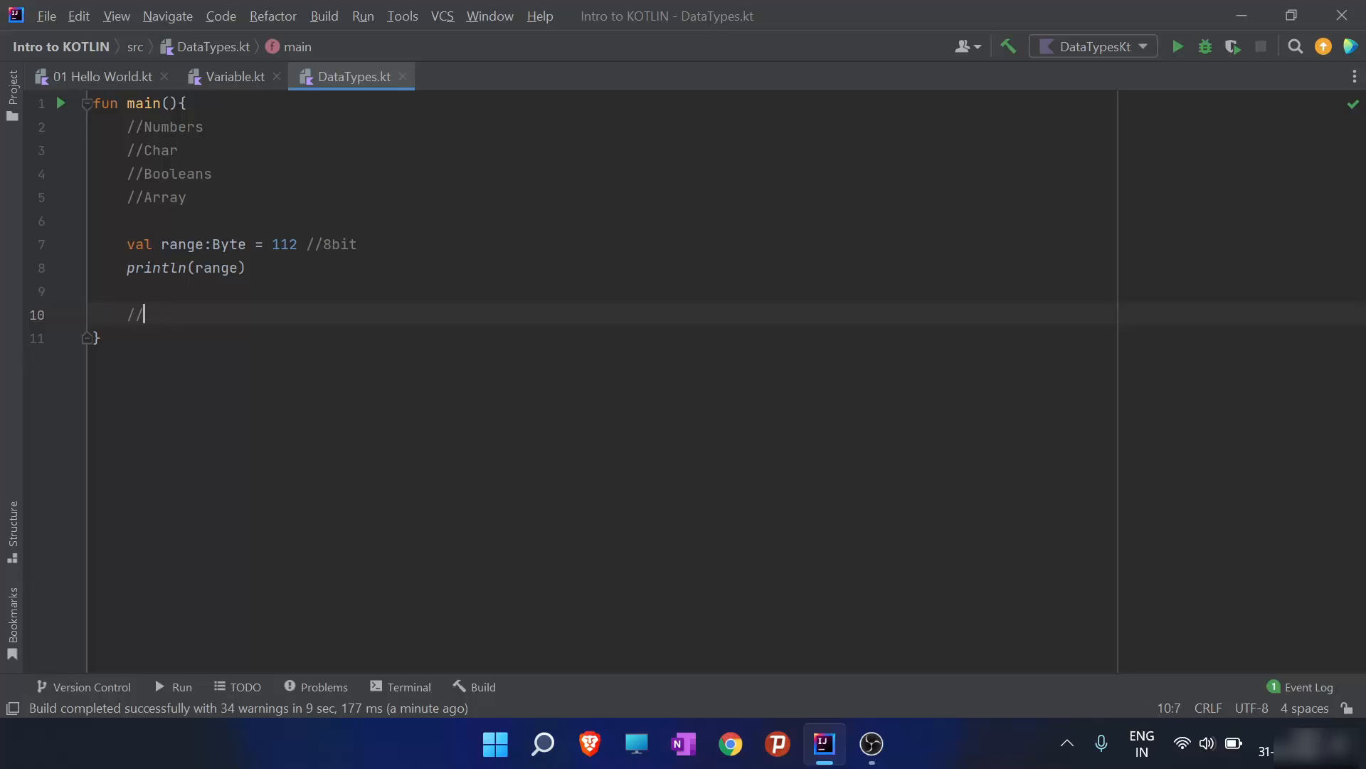
pyautogui.write('shar')
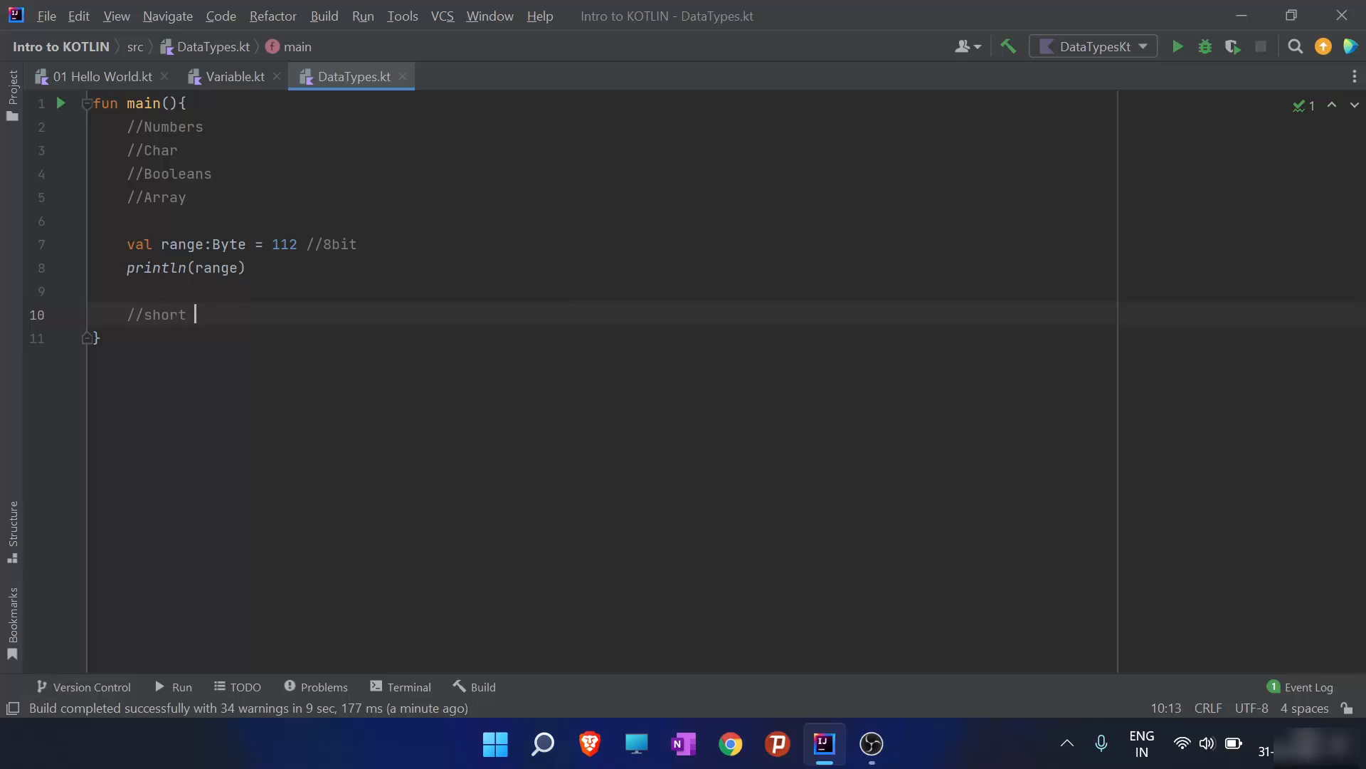
pyautogui.write('16')
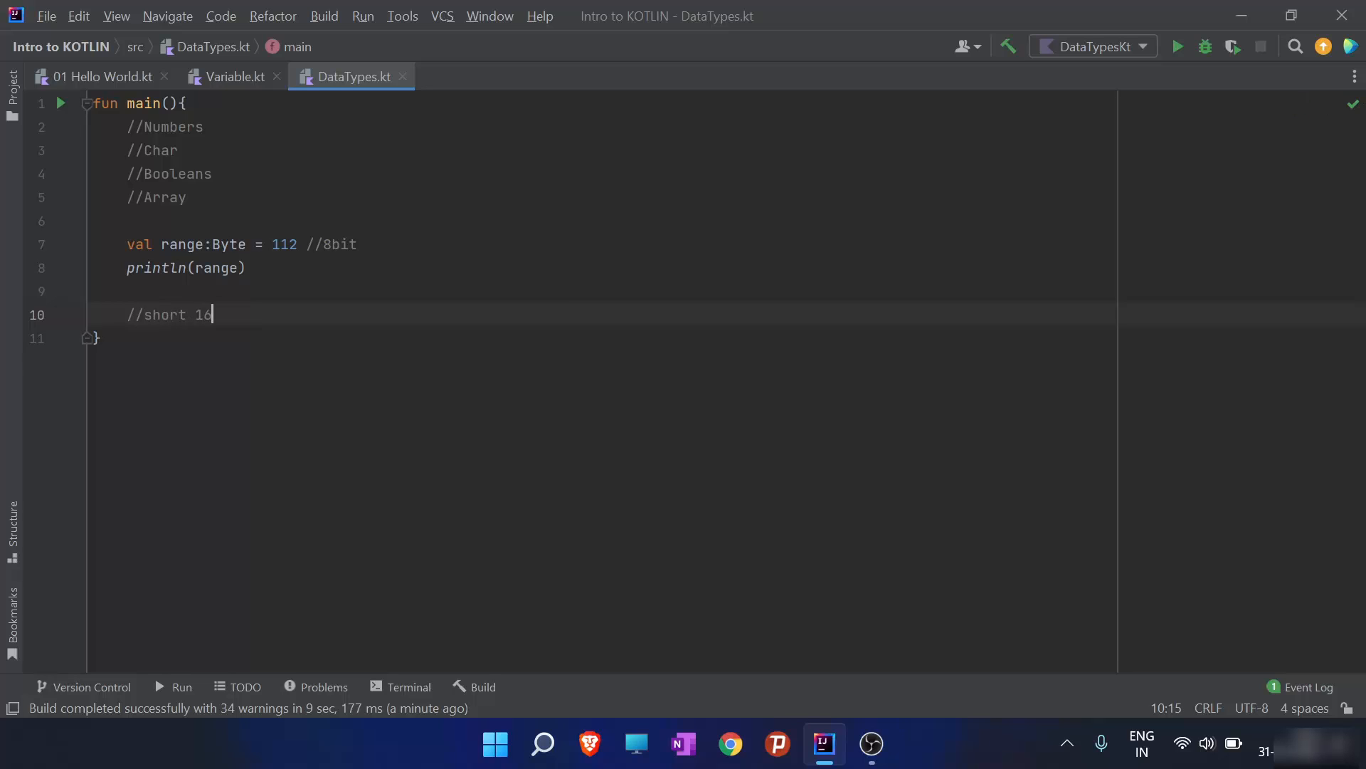
pyautogui.write('bit')
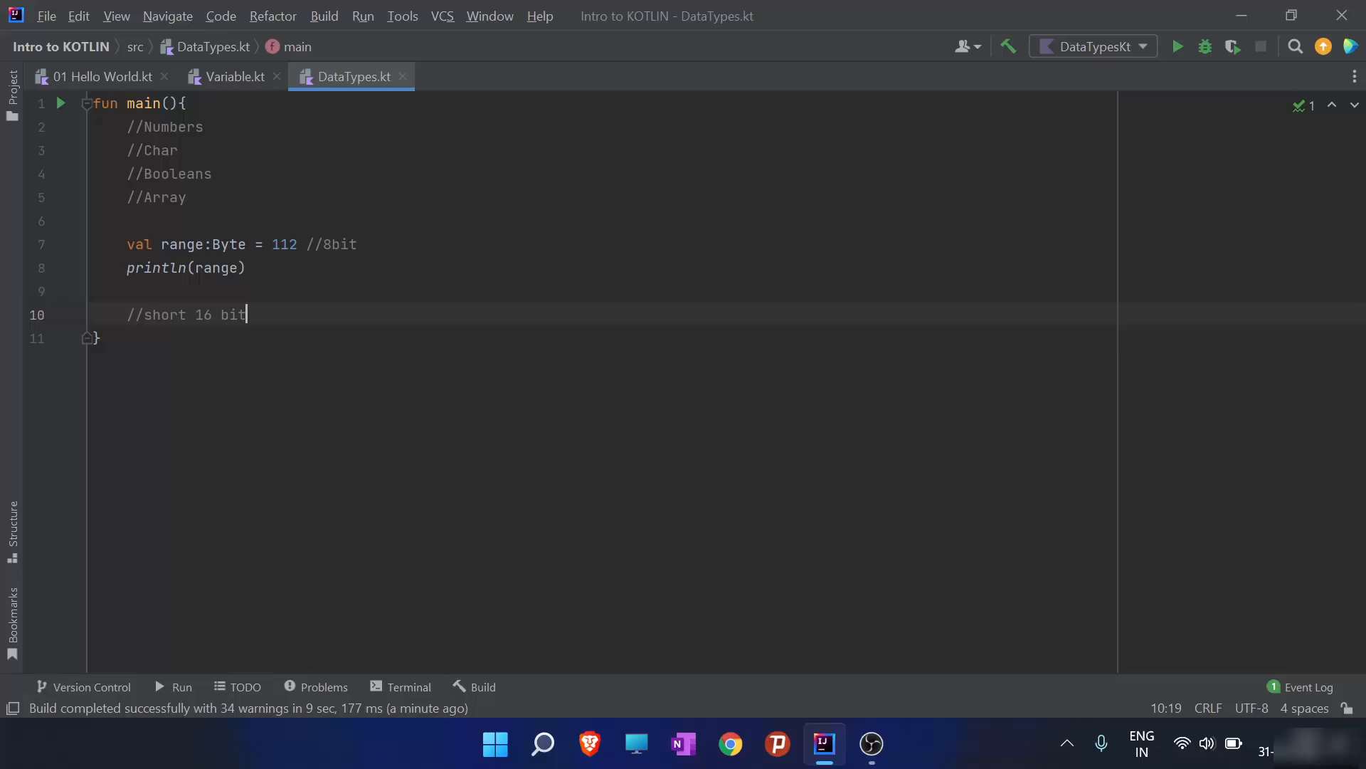
pyautogui.press('Return')
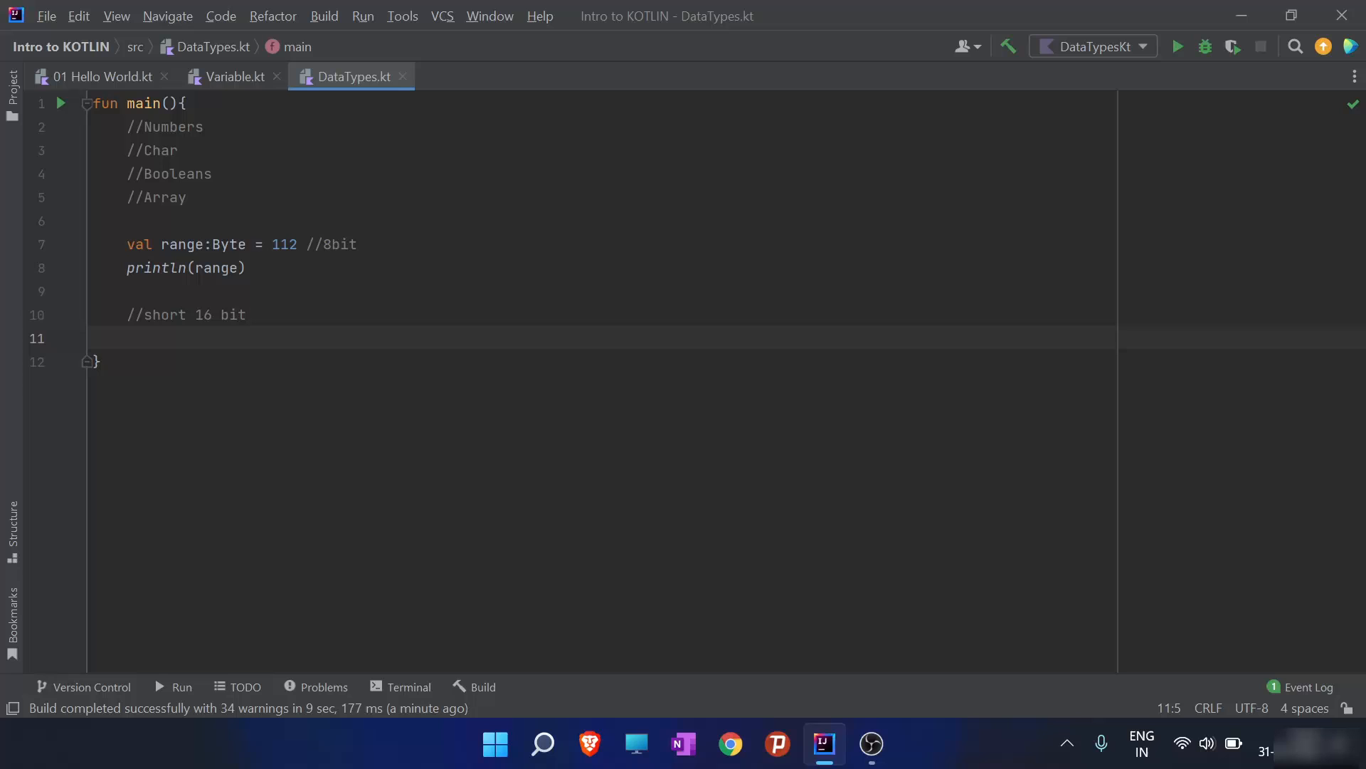
# Step: Declare val a = 123 below the short comment
pyautogui.write('val')
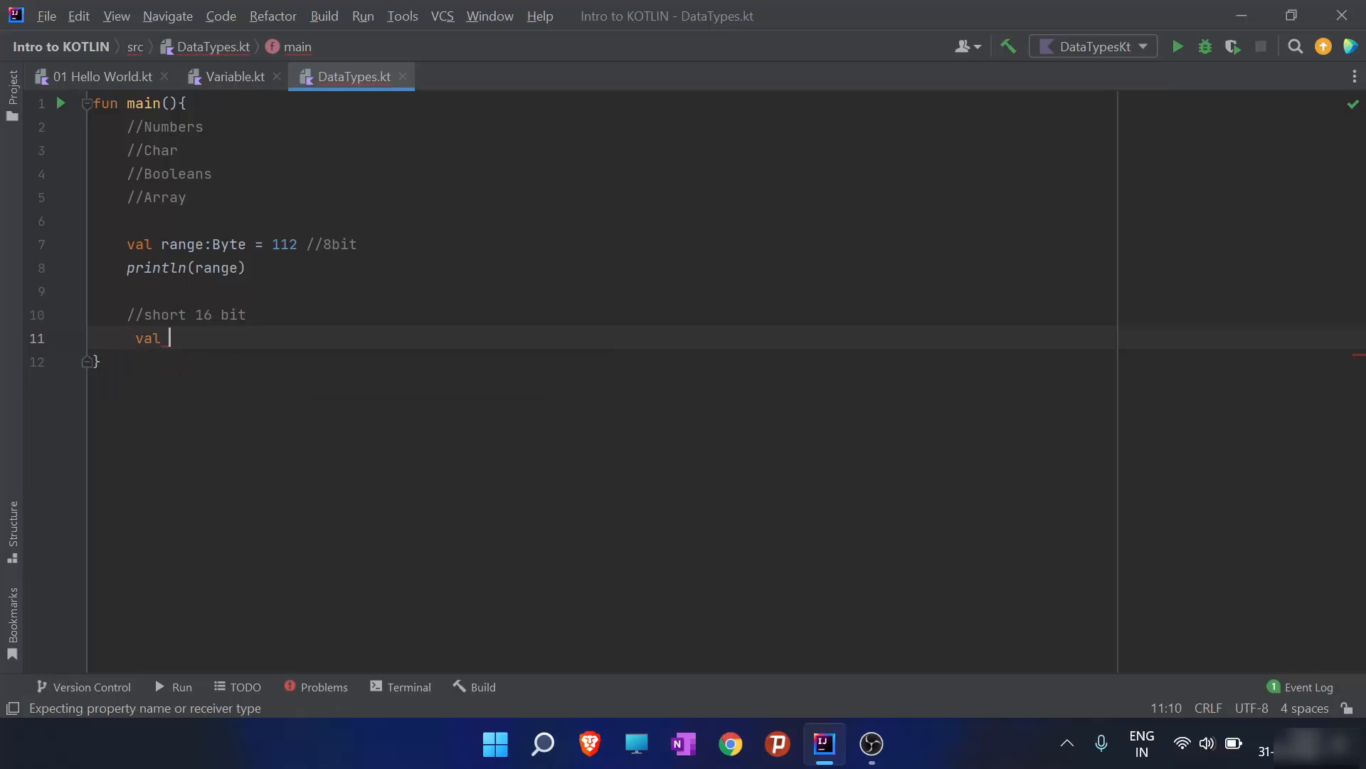
pyautogui.write('a =123')
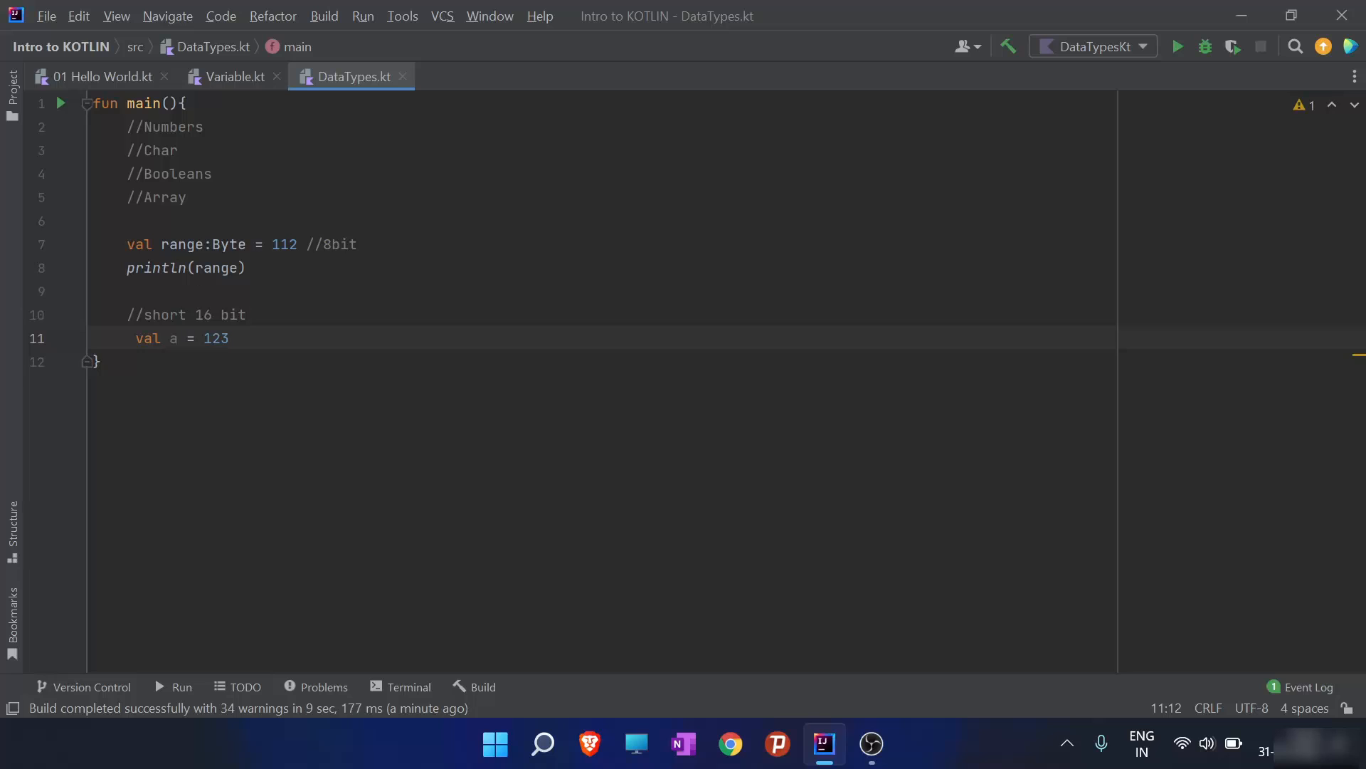
pyautogui.click(231, 339)
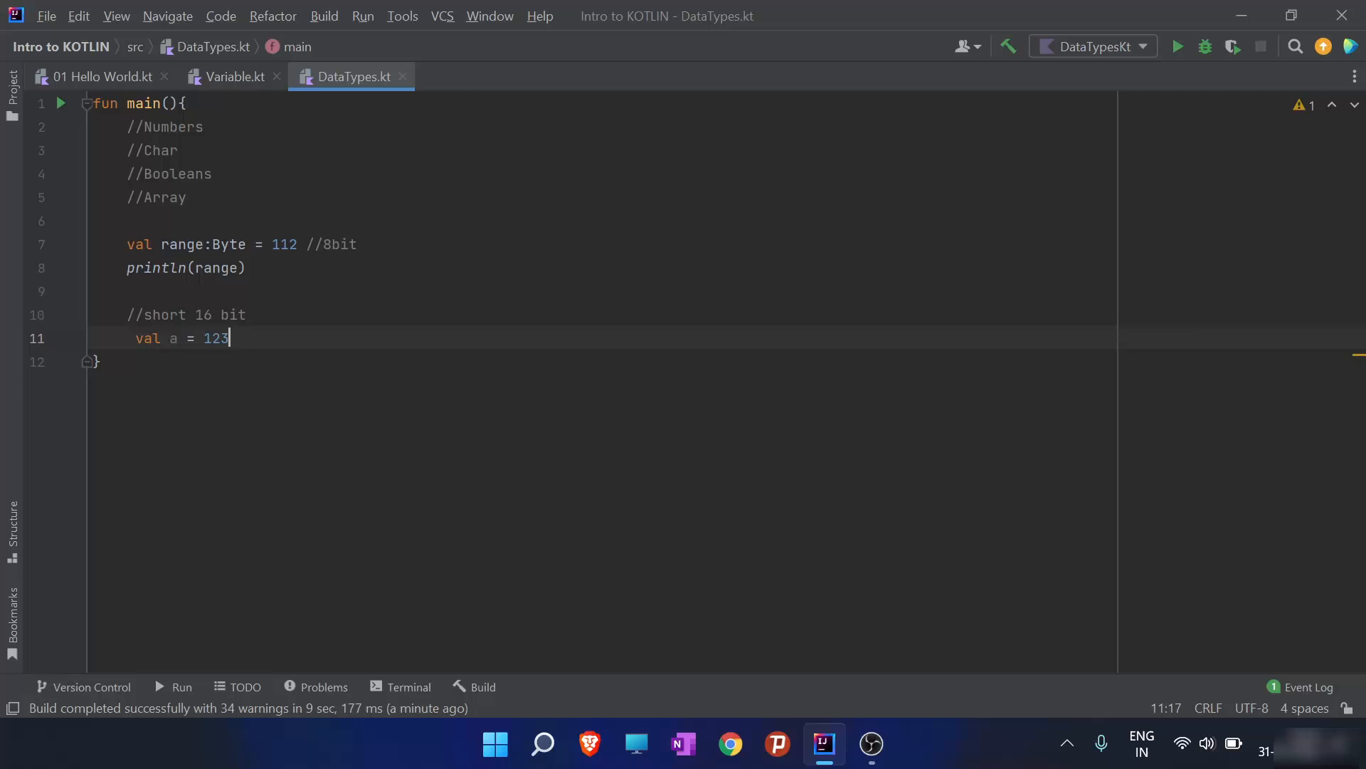
pyautogui.press('Enter')
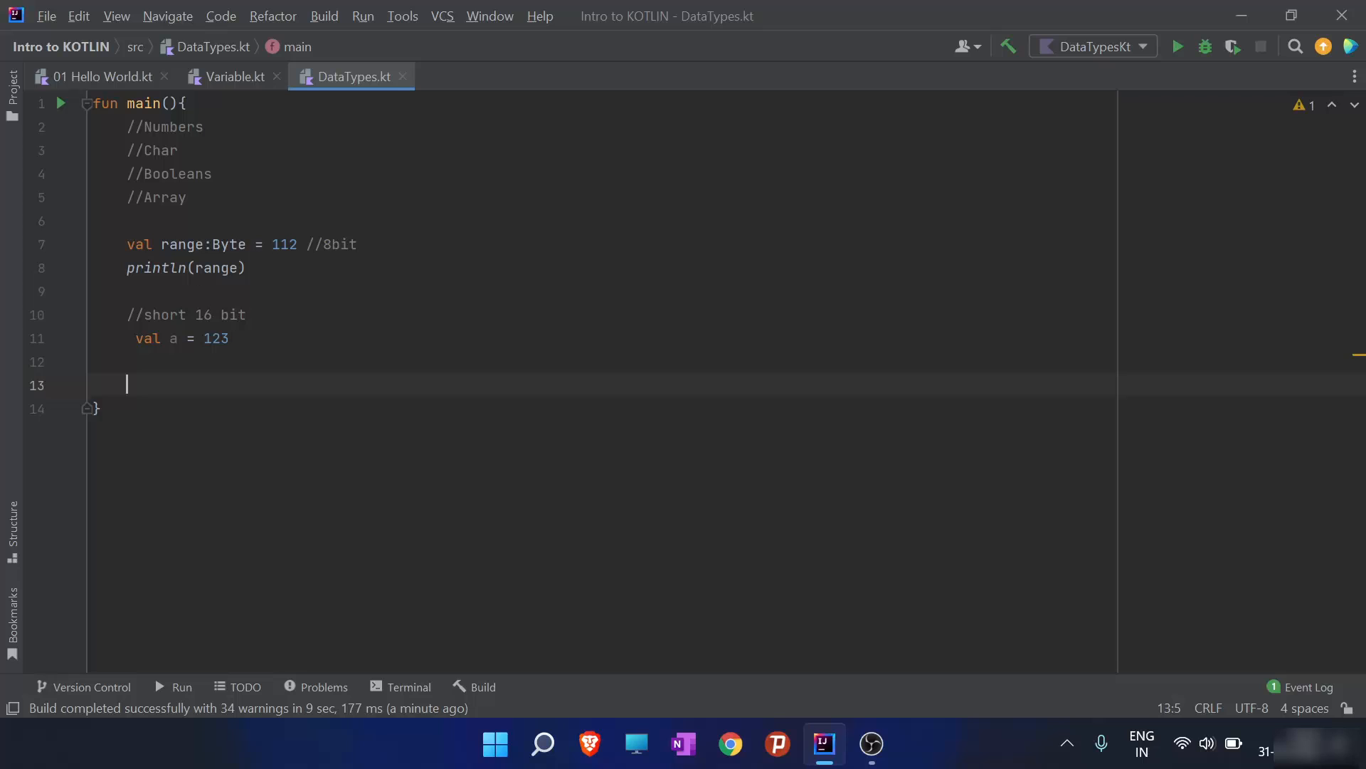
# Step: Add a //long 64 comment line
pyautogui.write('//l')
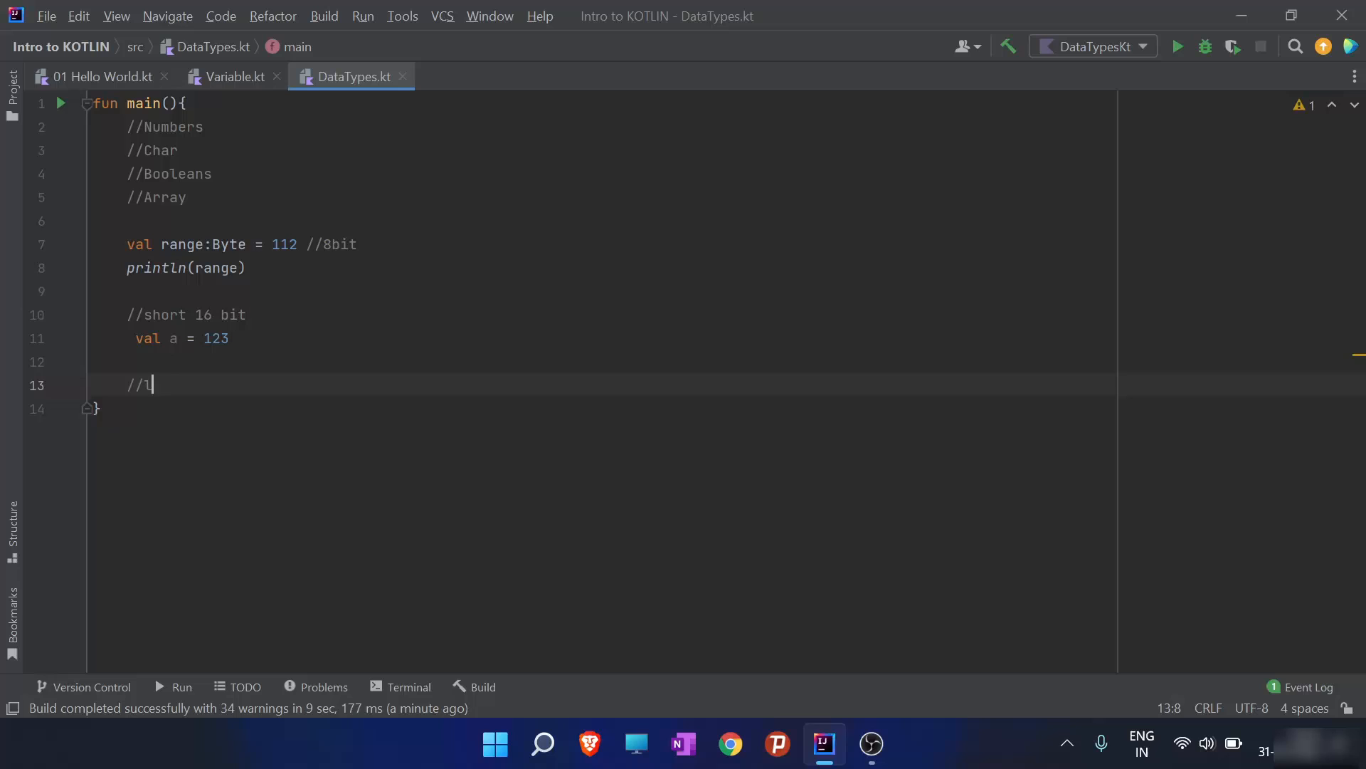
pyautogui.write('ong')
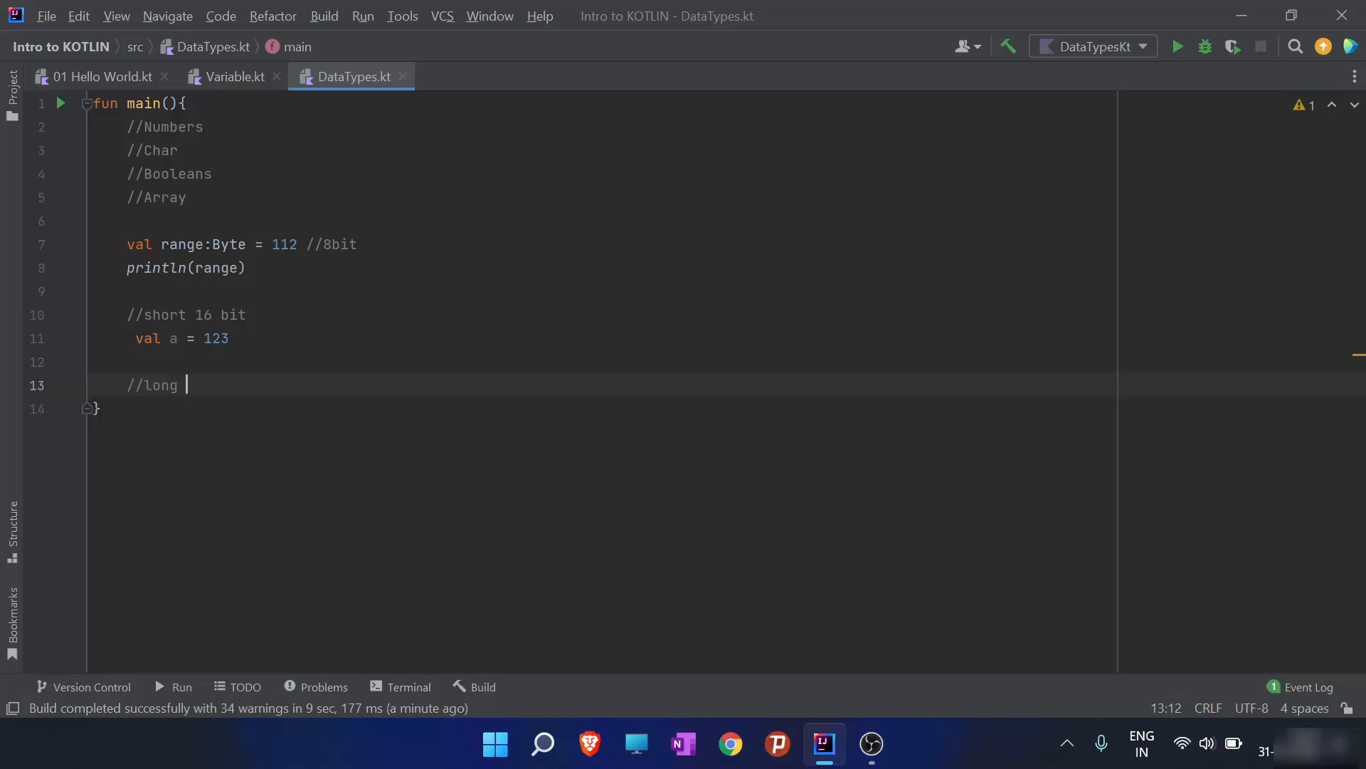
pyautogui.write('64')
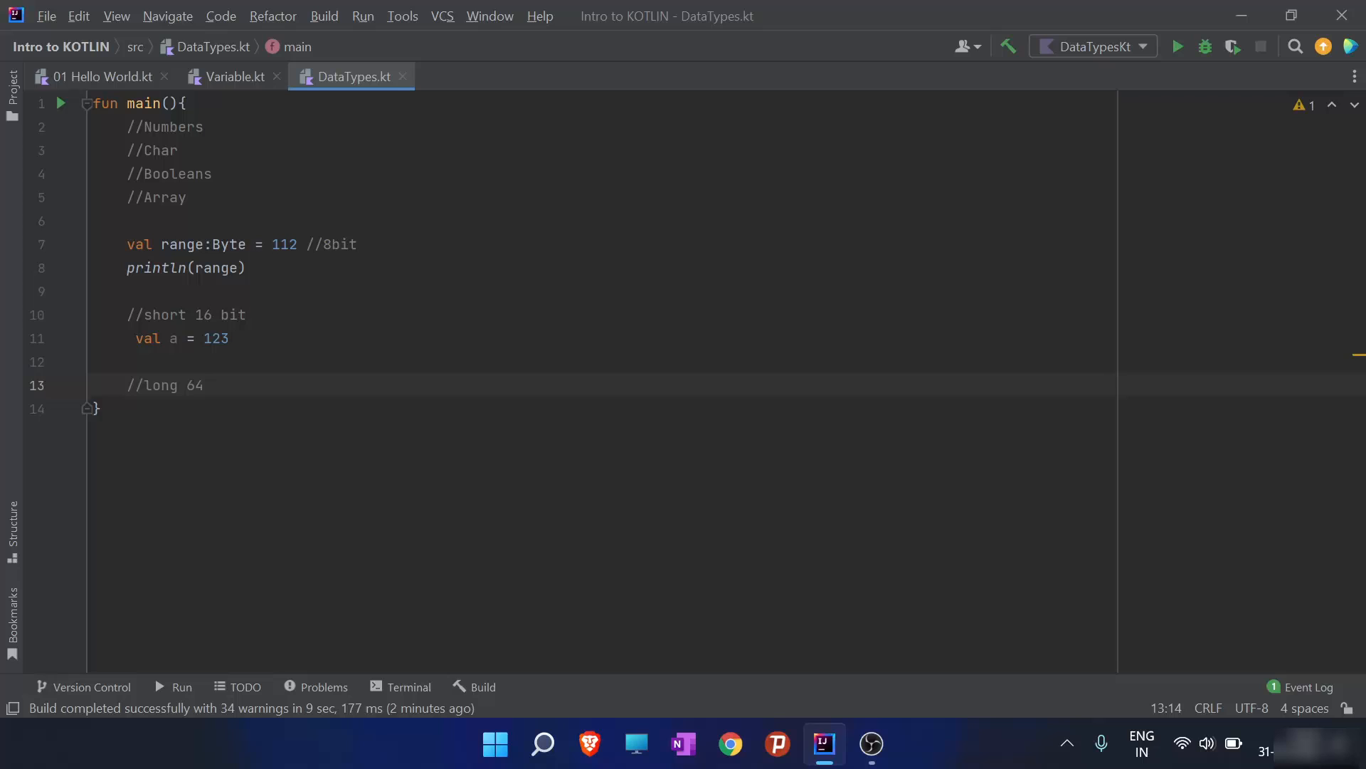
pyautogui.press('enter')
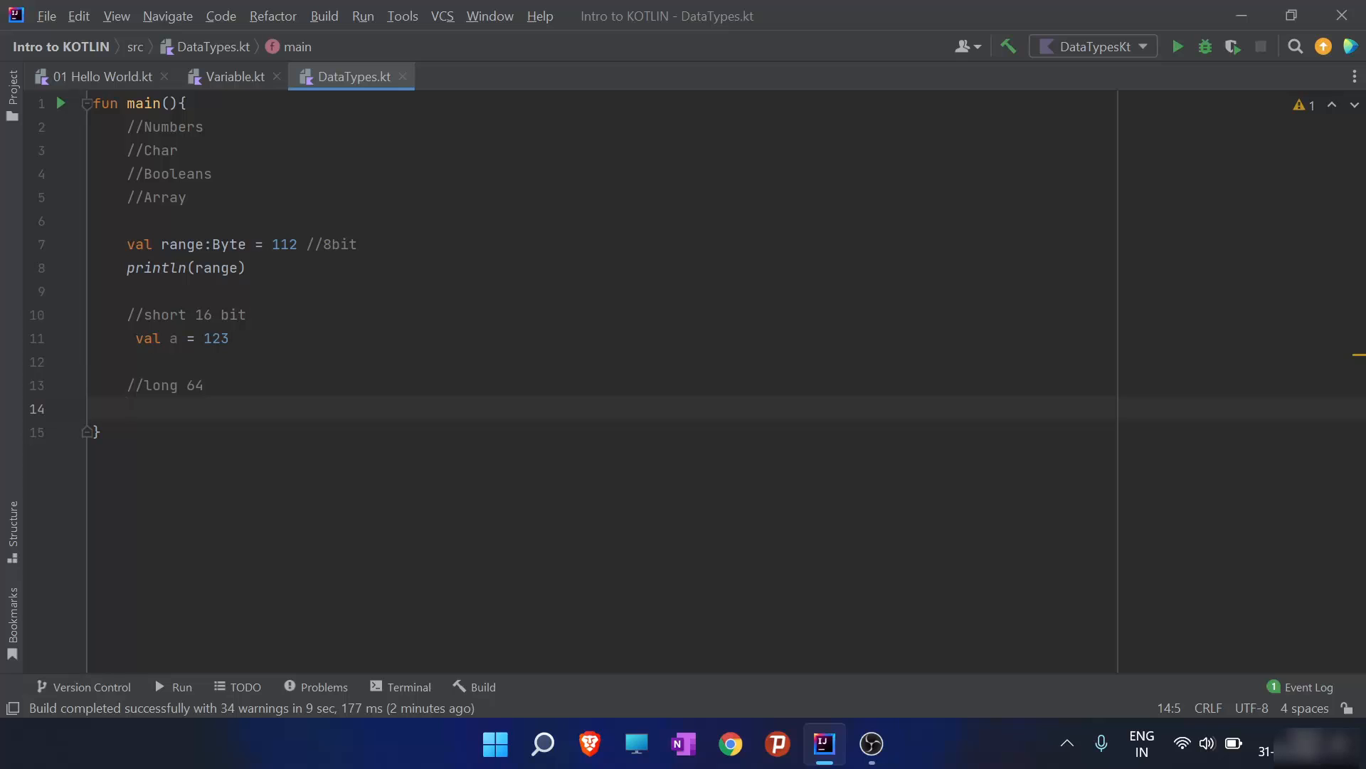
pyautogui.write('val')
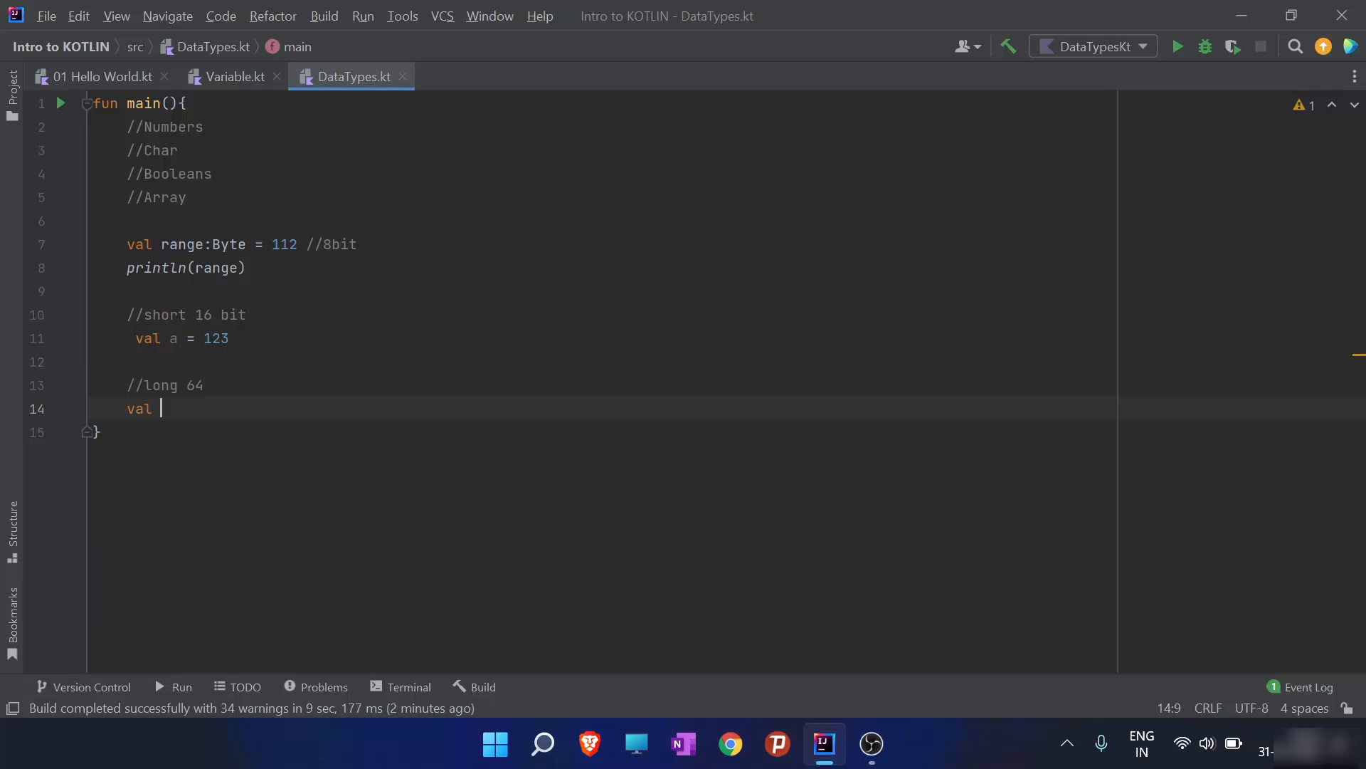
pyautogui.write('l')
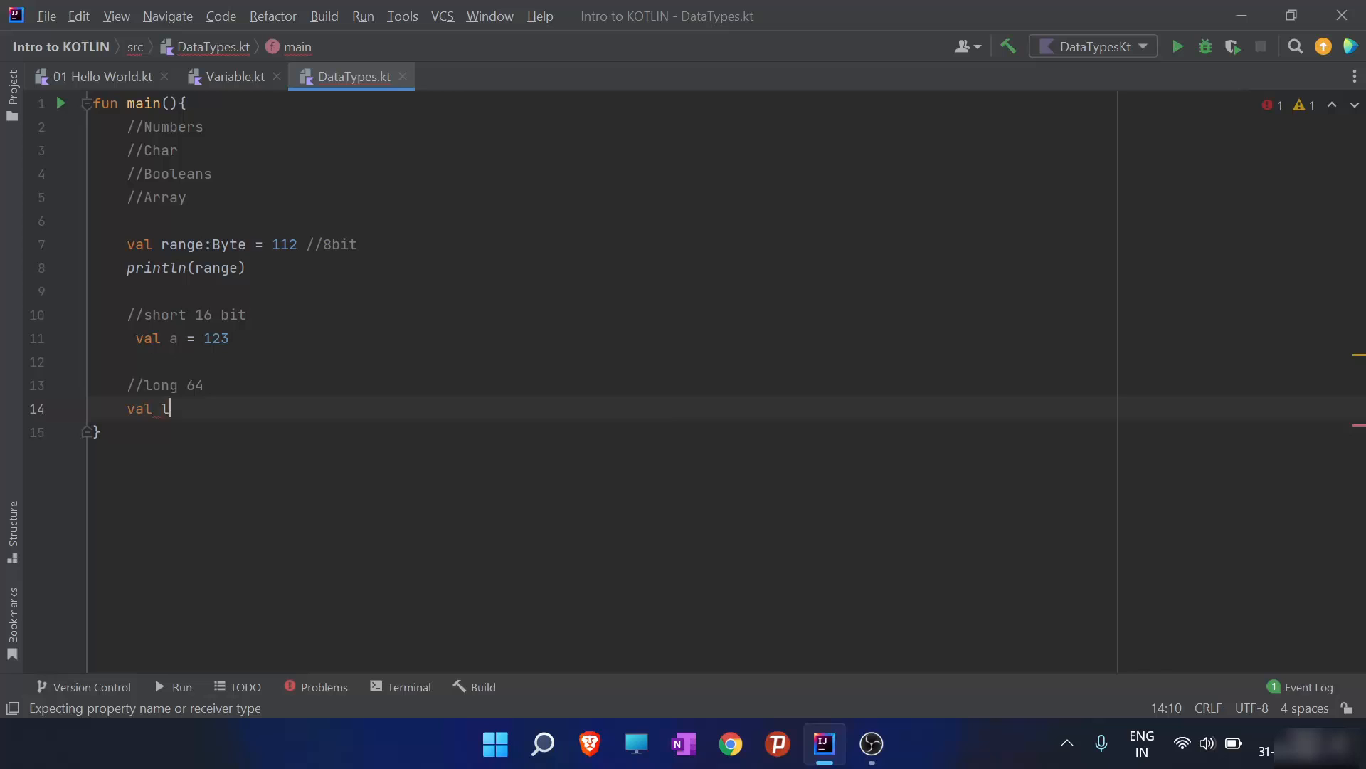
pyautogui.write('ongInt')
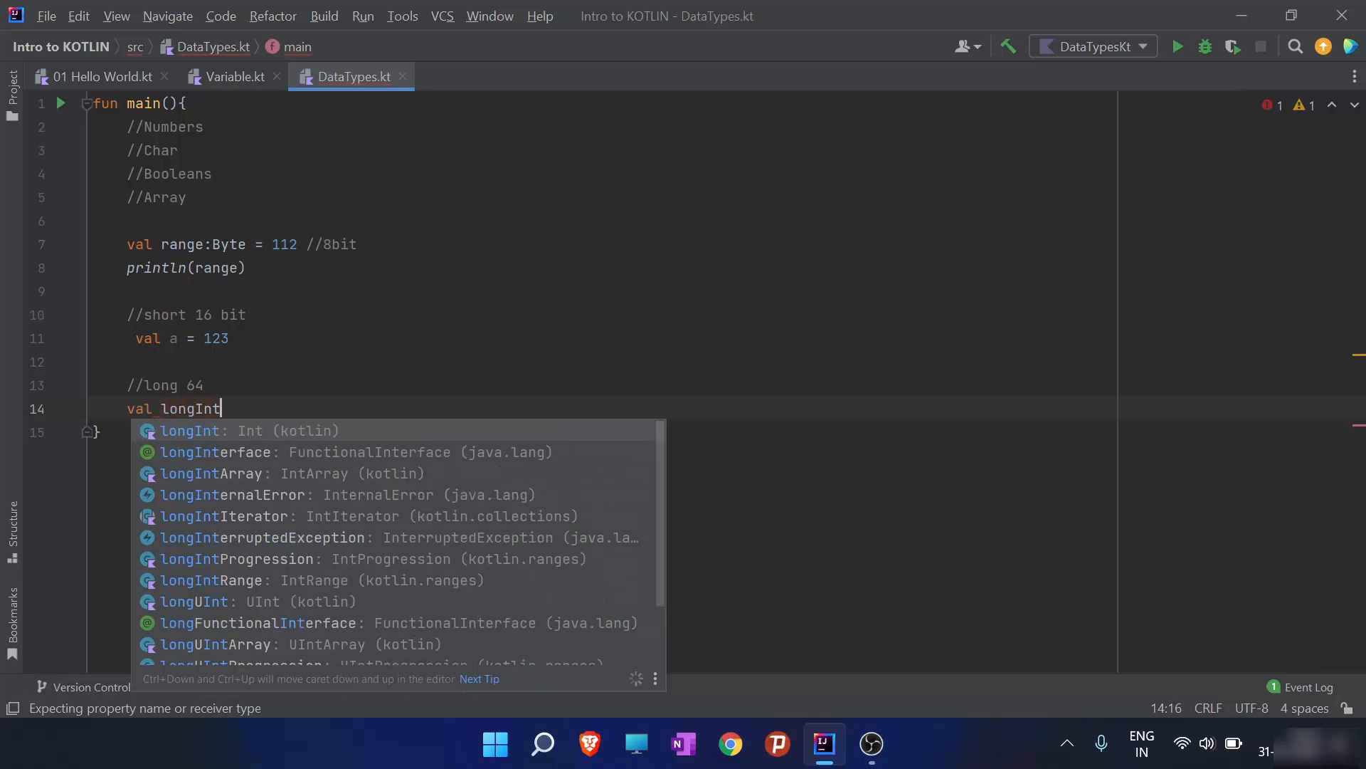
pyautogui.write(': LO')
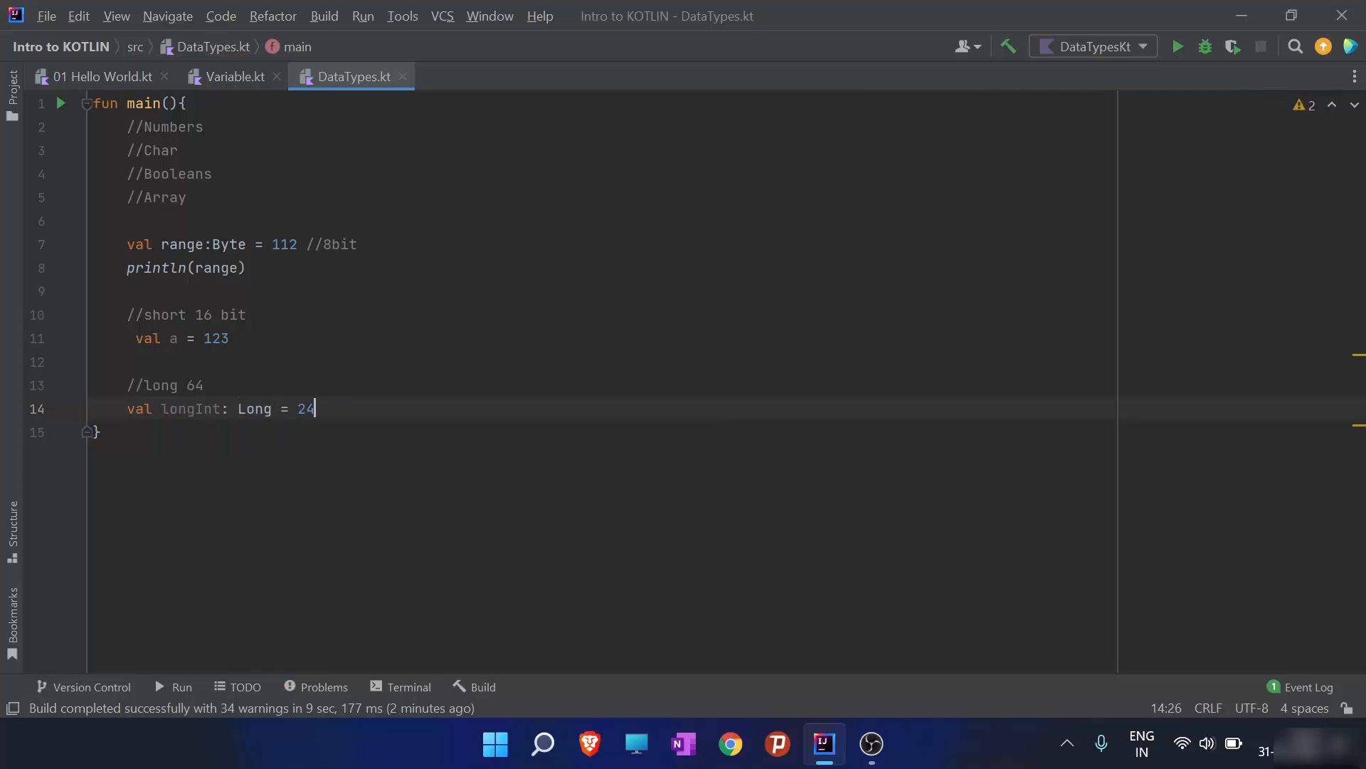
pyautogui.write('3543546457')
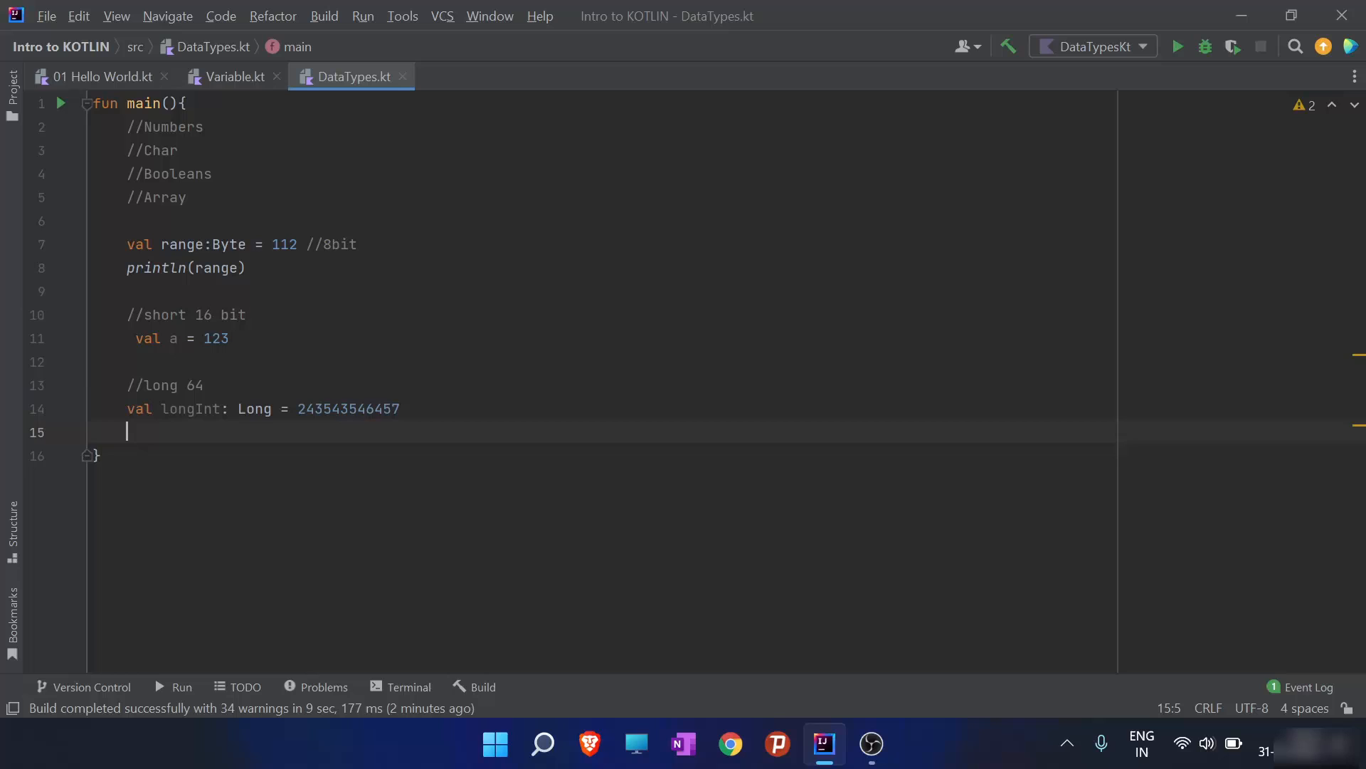
pyautogui.press('enter')
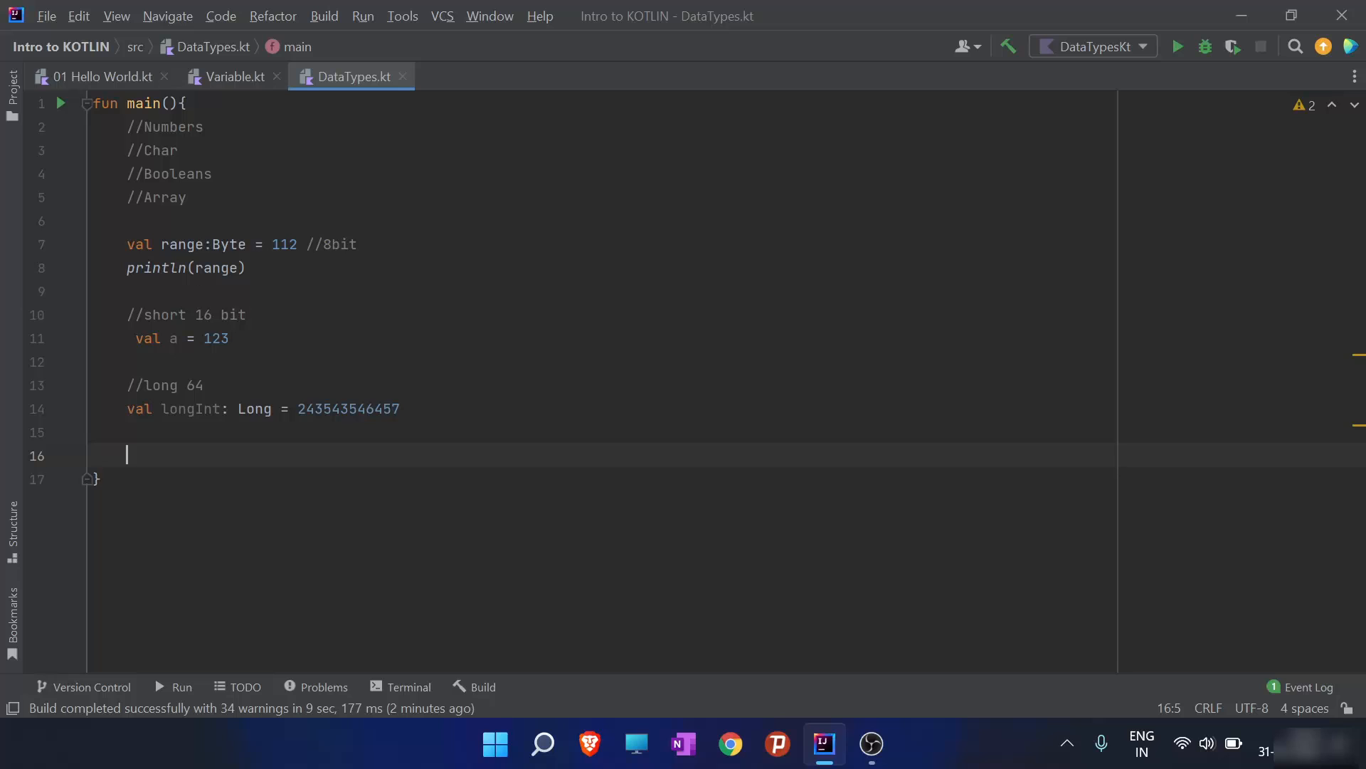
# Step: Declare val decimal = 1.23 after the Long declaration
pyautogui.write('val')
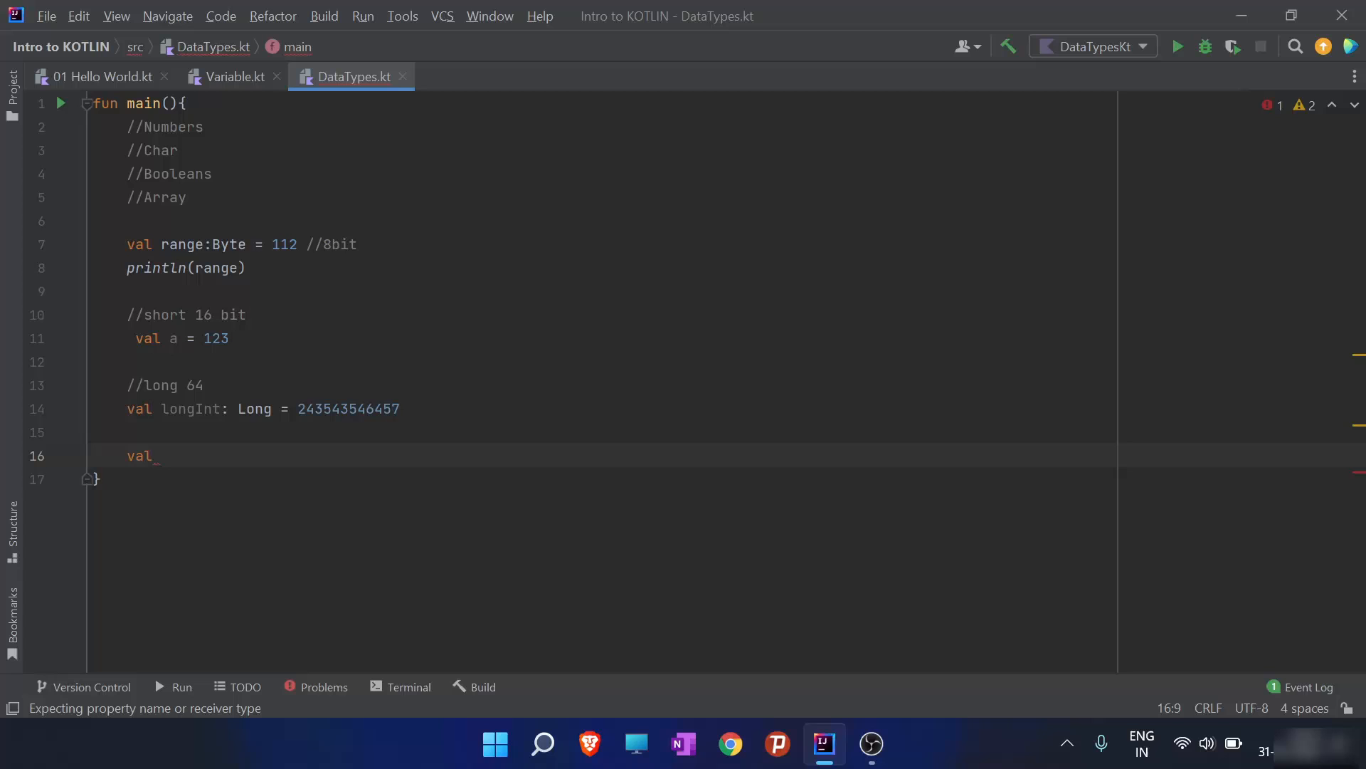
pyautogui.write('decimal = 1.2')
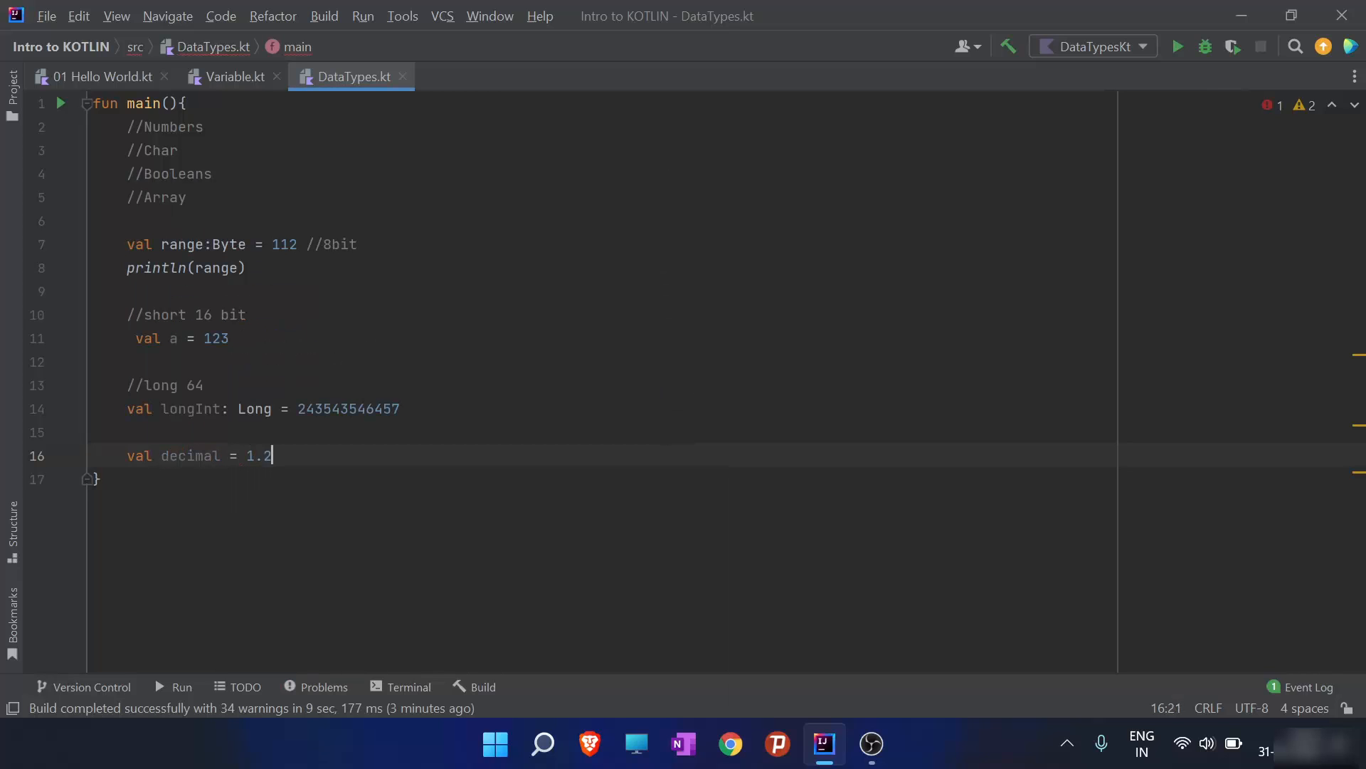
pyautogui.write('3')
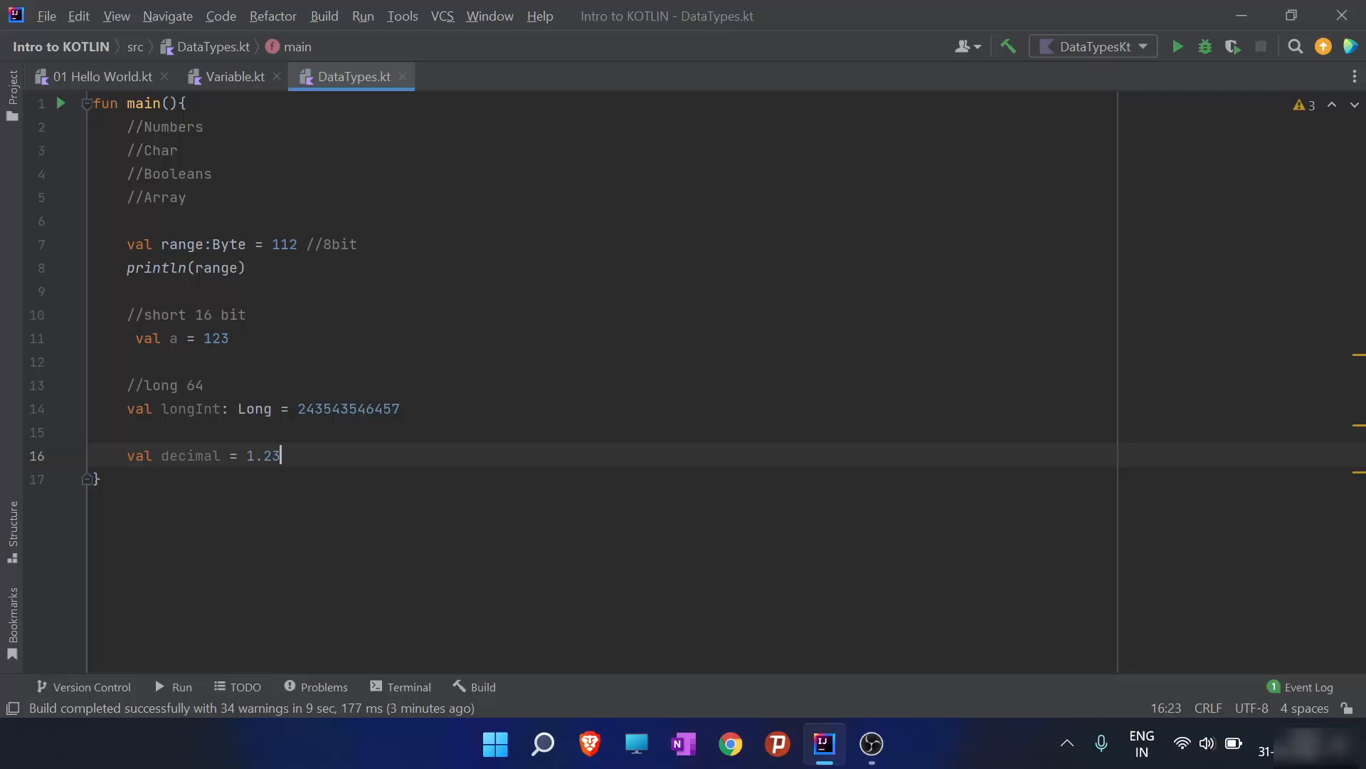
pyautogui.press('Enter')
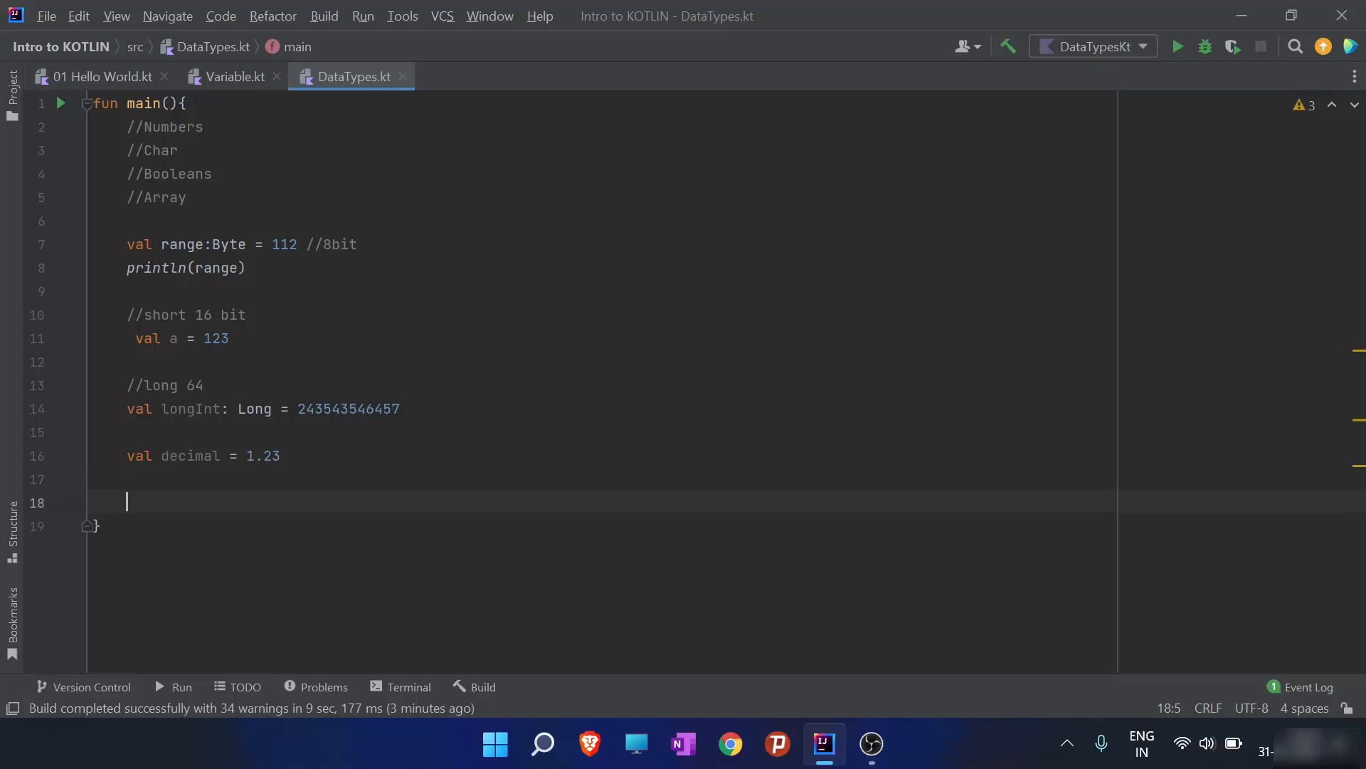
# Step: Declare val decimalFloat = 1.123f on line 18
pyautogui.write('val')
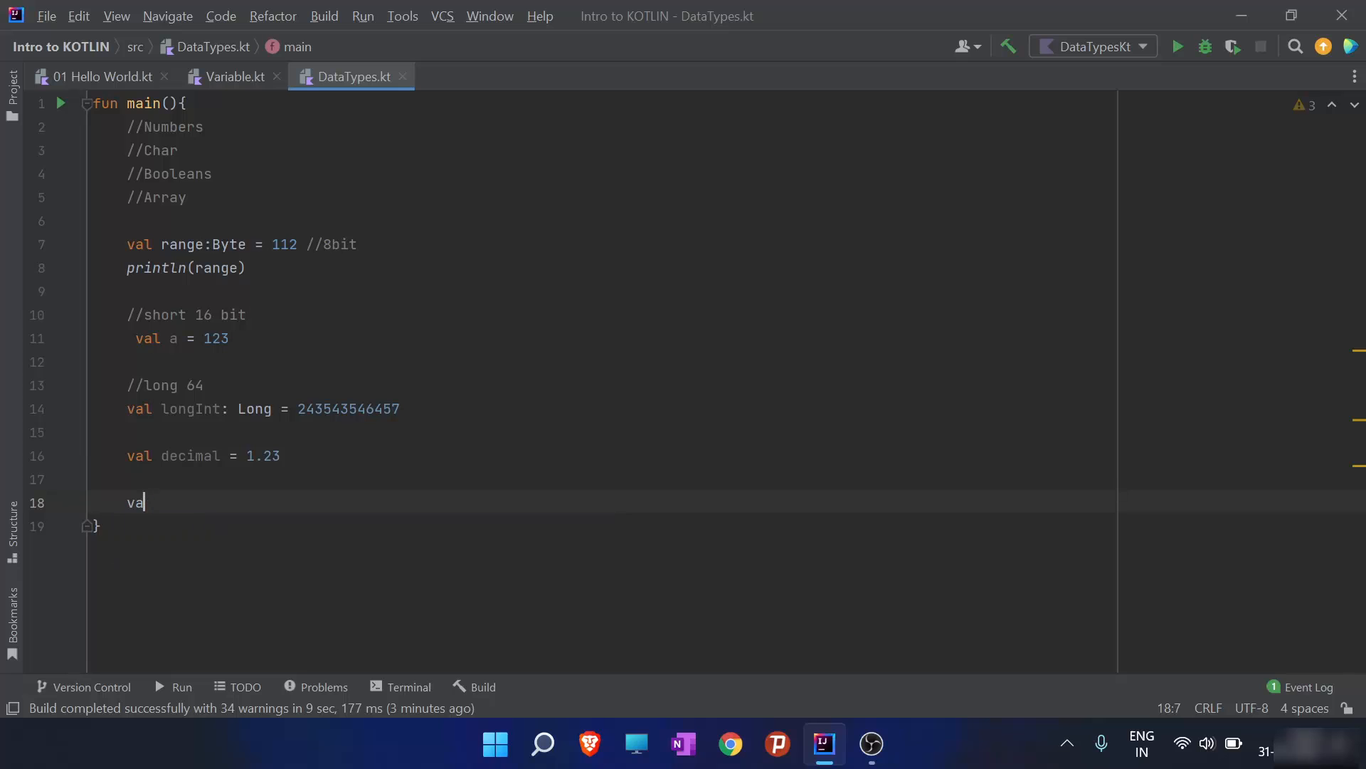
pyautogui.write('deci')
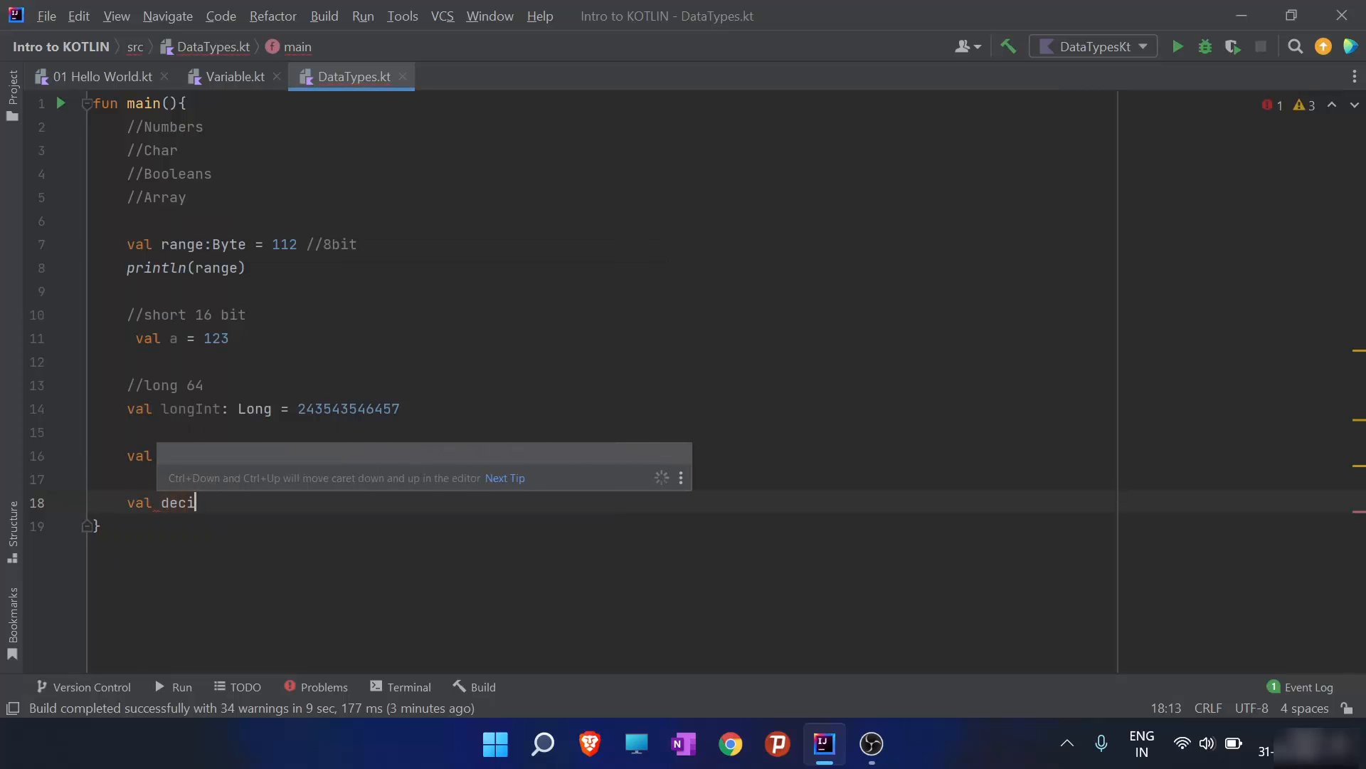
pyautogui.write('mal')
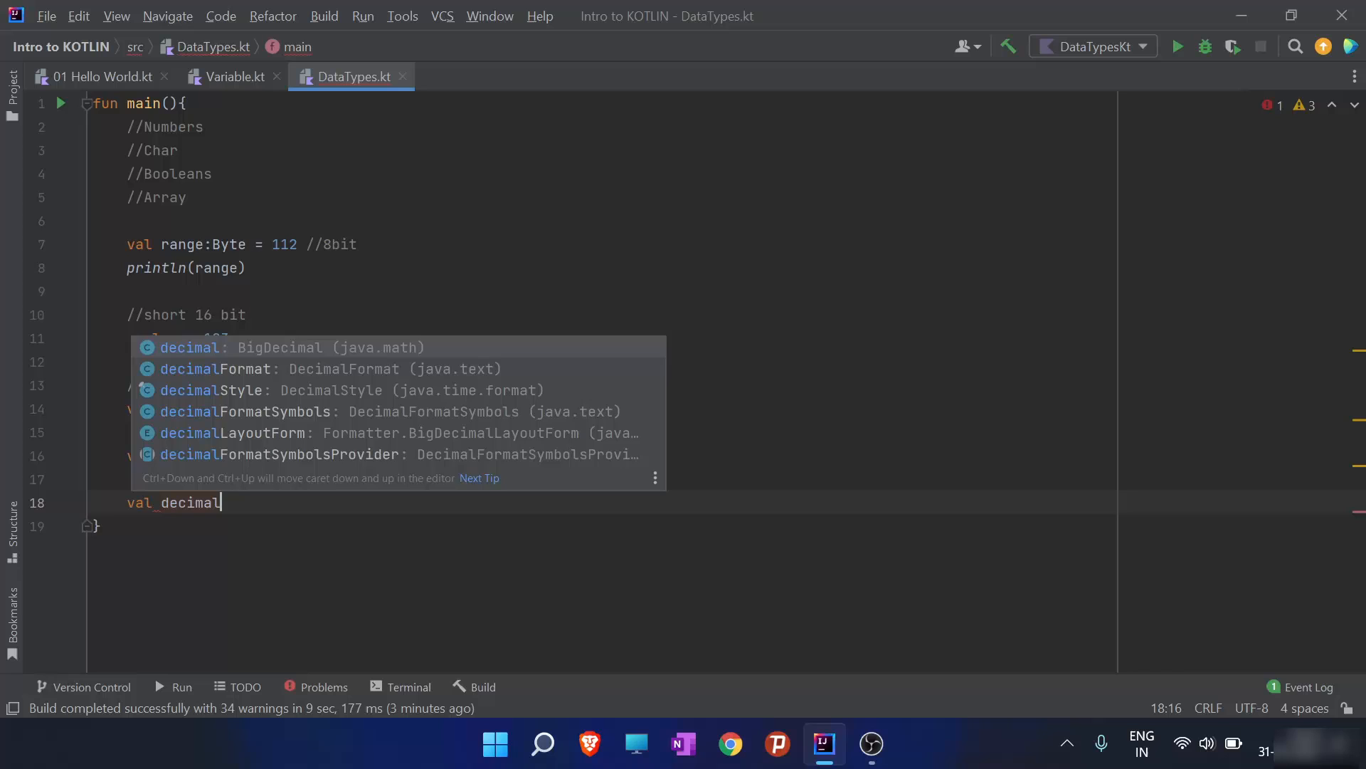
pyautogui.write('Float:')
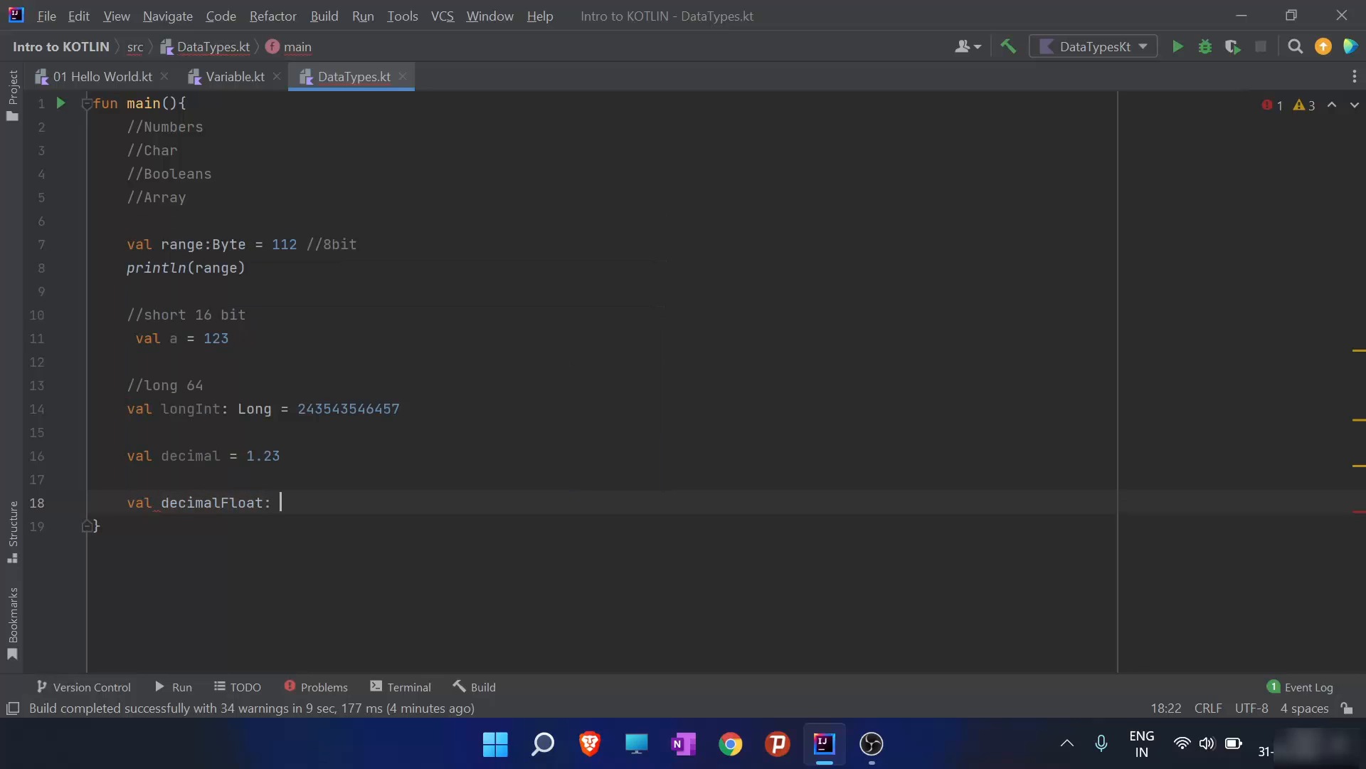
pyautogui.write('Float = `1')
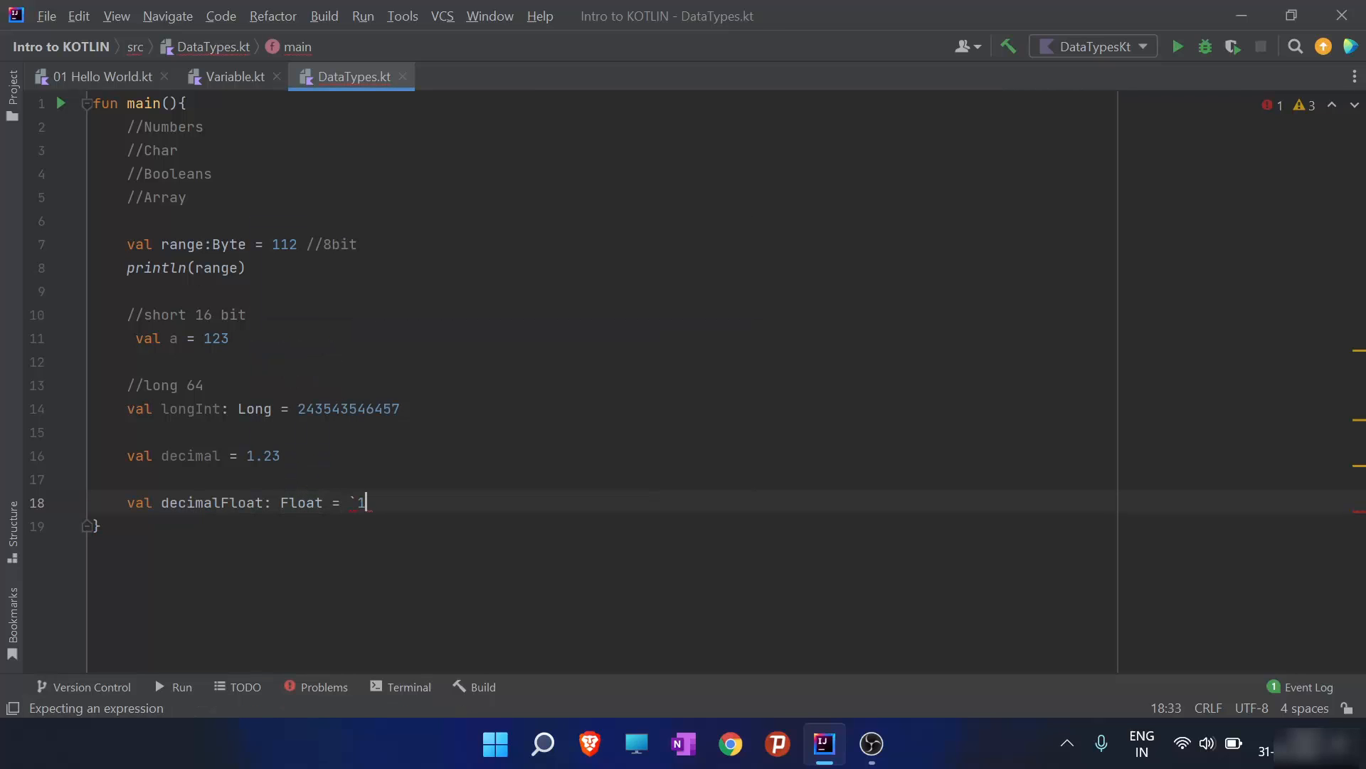
pyautogui.write('.234')
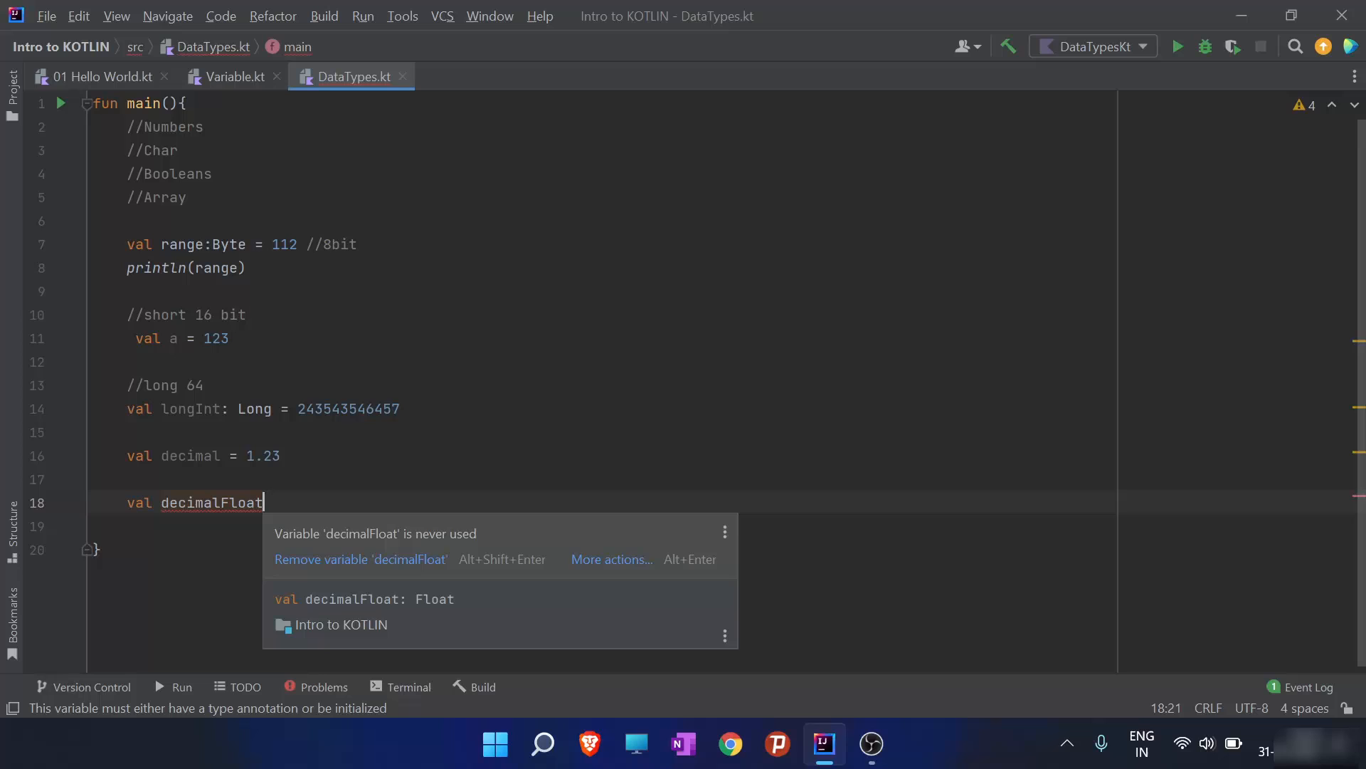
pyautogui.write('= 1')
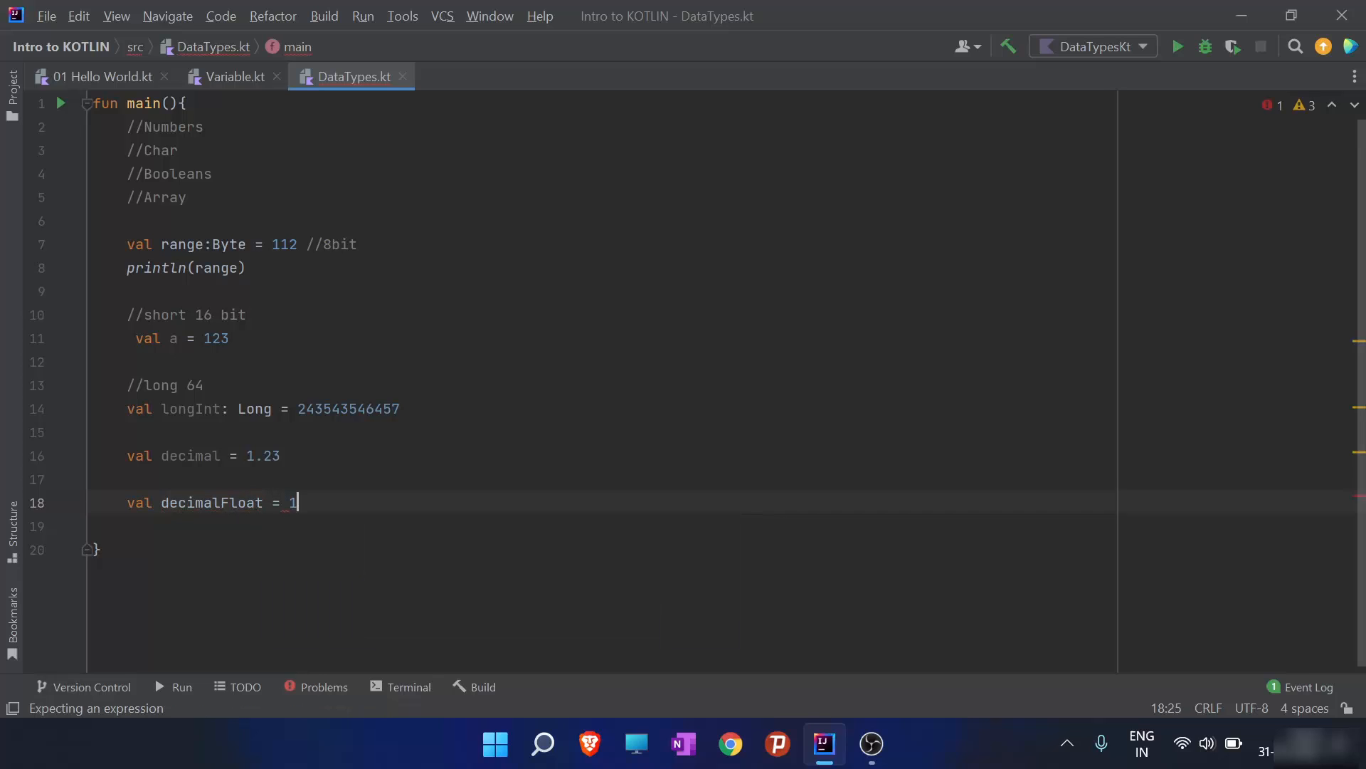
pyautogui.write('.123')
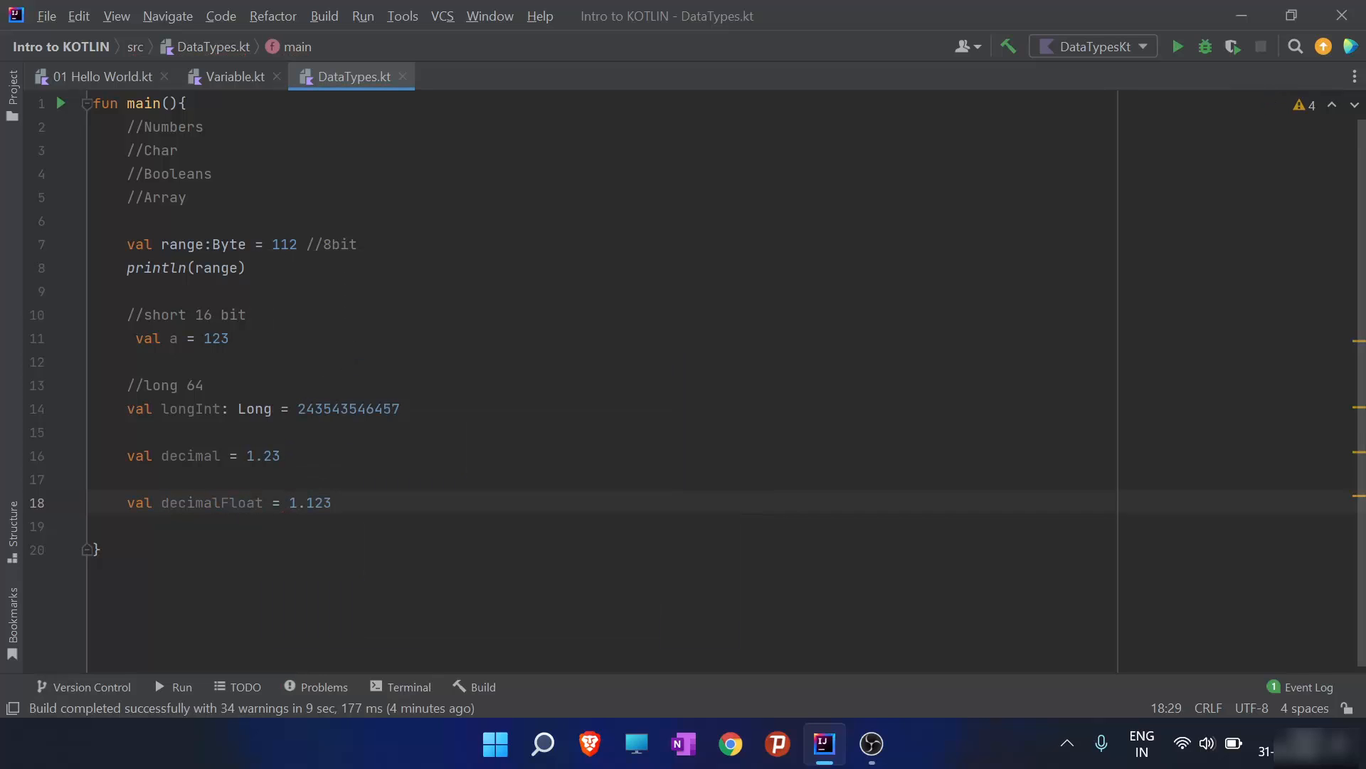
pyautogui.write('f')
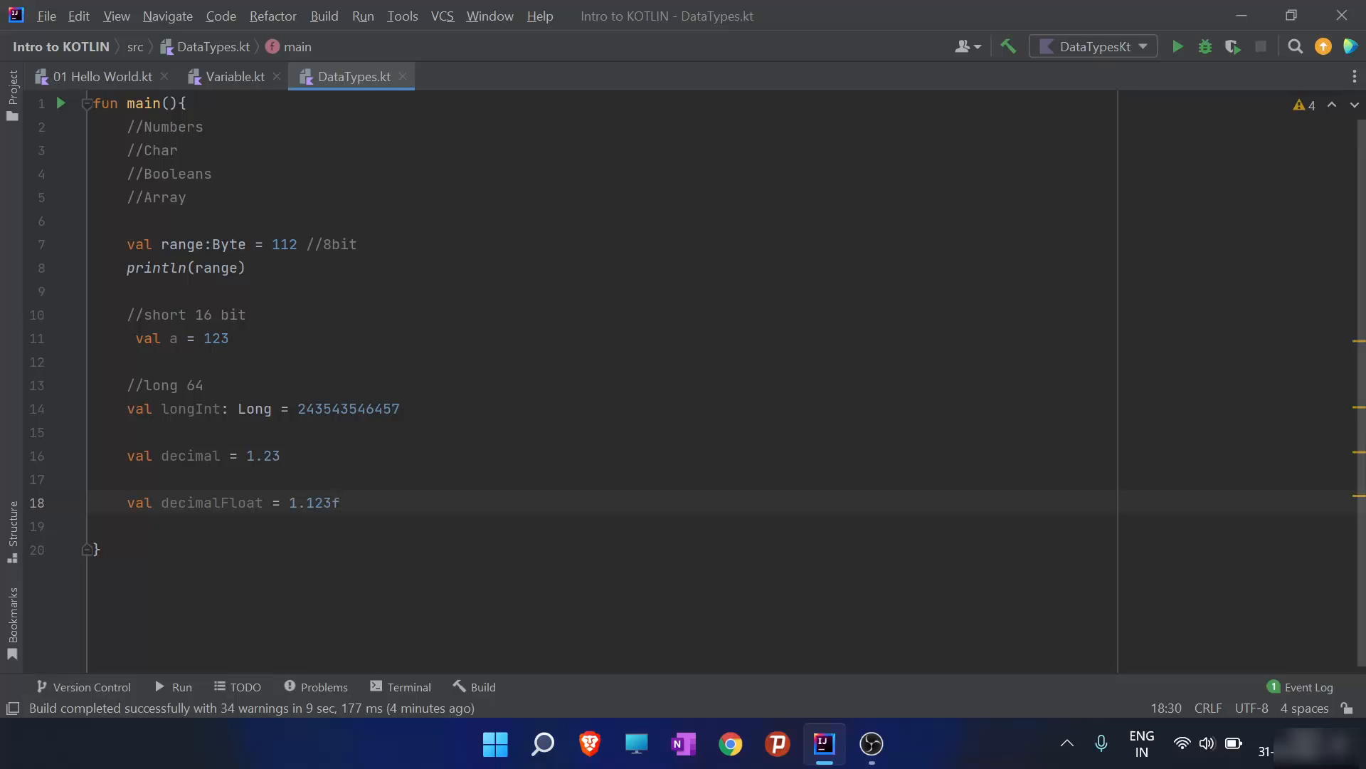
pyautogui.press('enter')
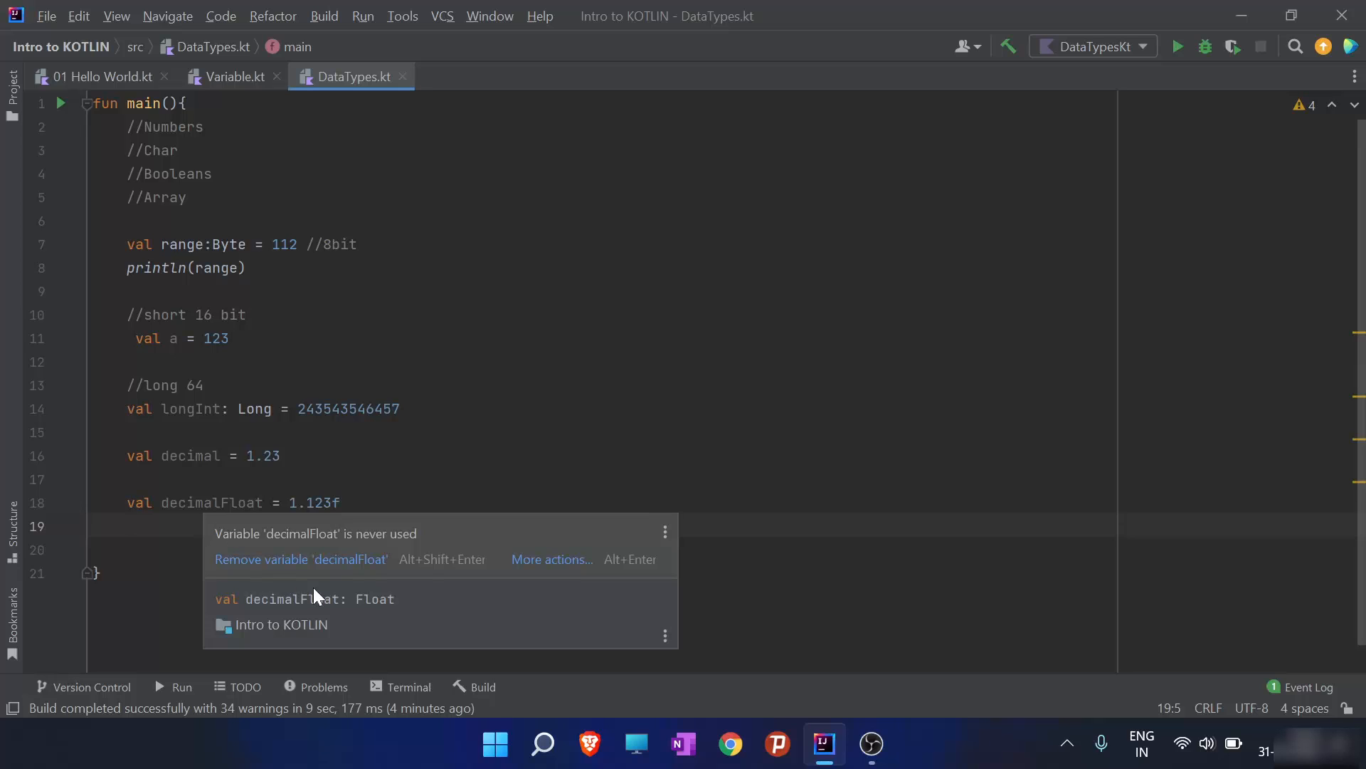
# Step: Start a print call on the line below decimalFloat
pyautogui.doubleClick(373, 599)
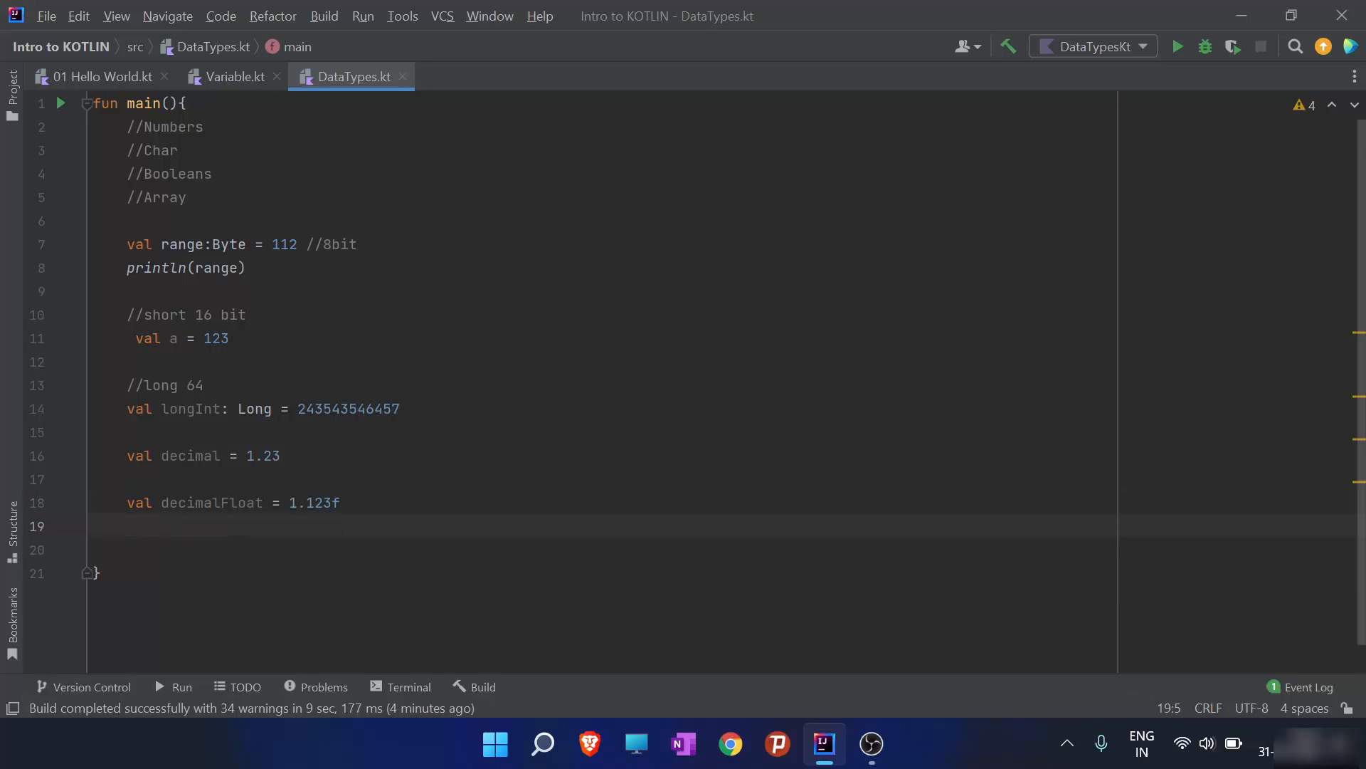
pyautogui.write('print')
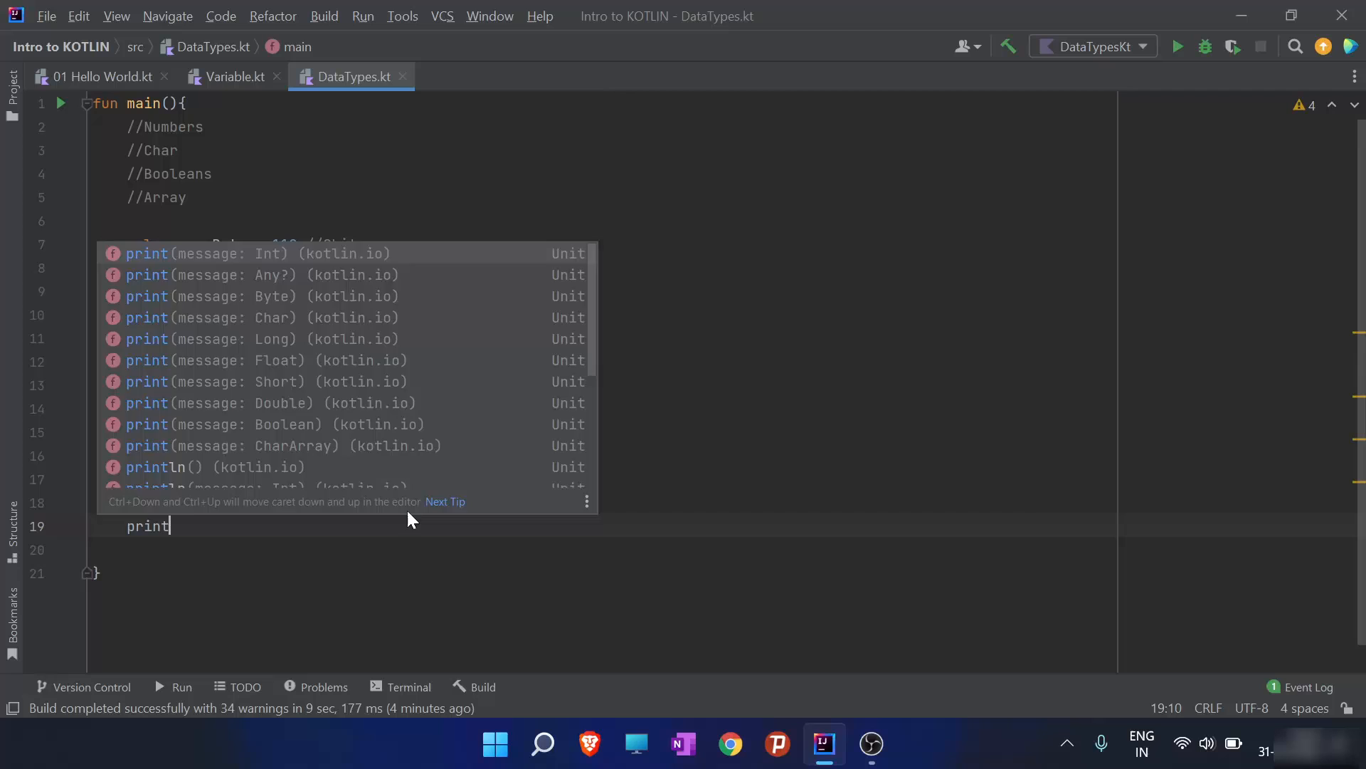
# Step: Complete println(decimalFloat) and run the program, then hide the run output
pyautogui.write('l')
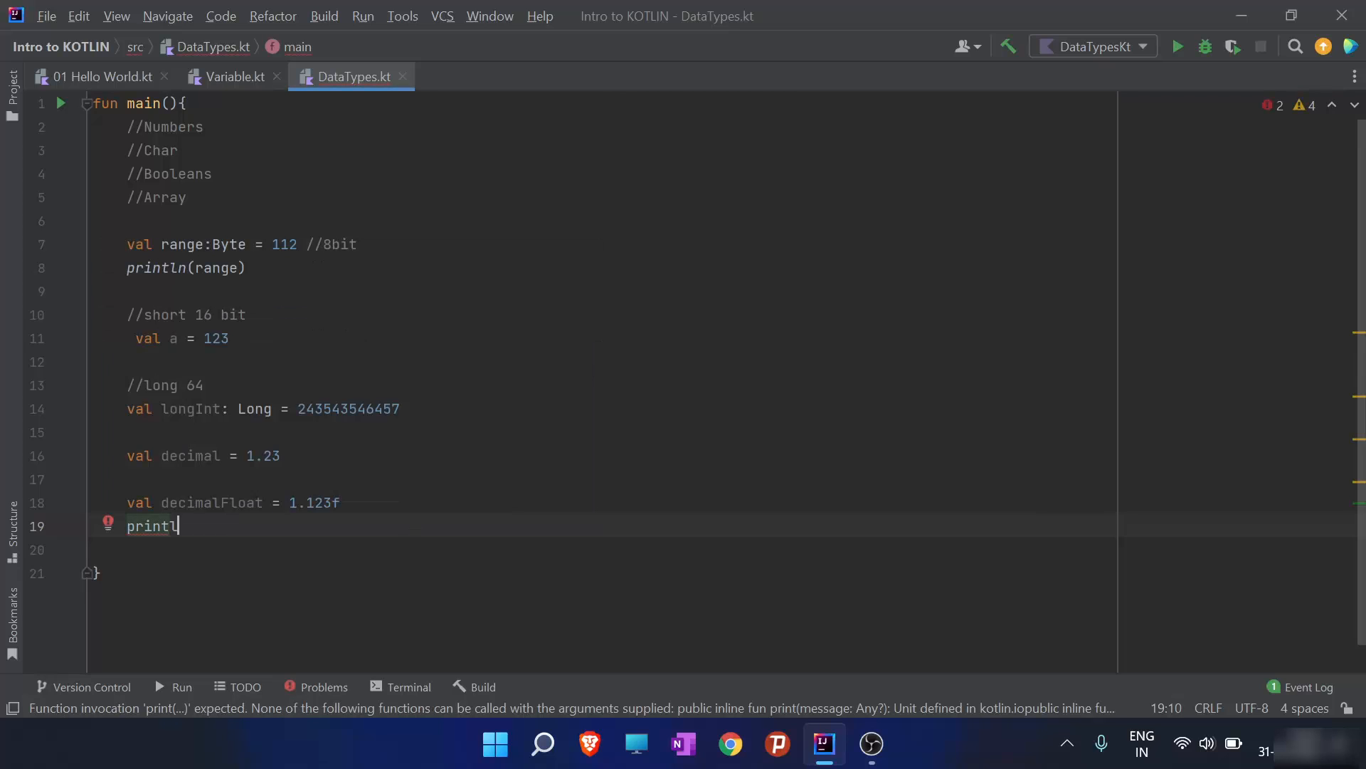
pyautogui.write('(decimalFloat')
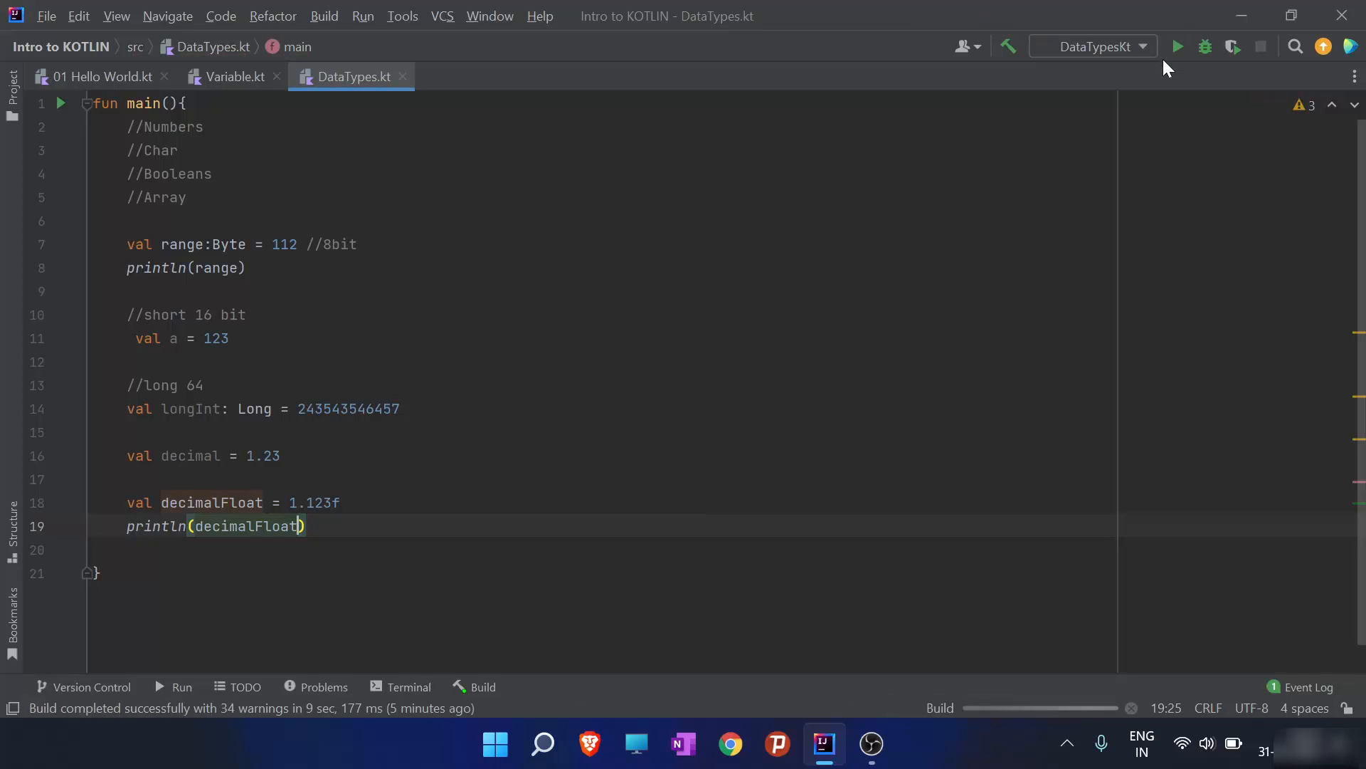
pyautogui.click(1178, 45)
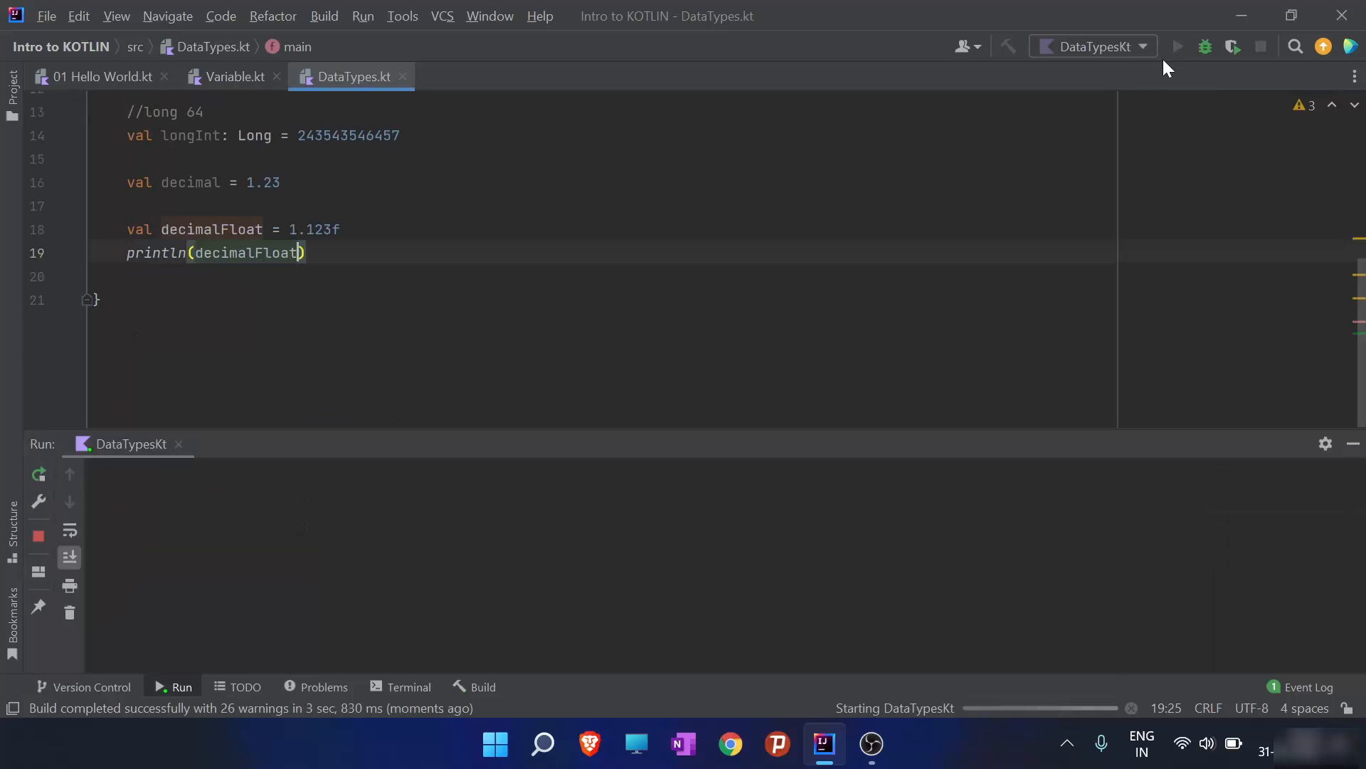
pyautogui.click(1175, 45)
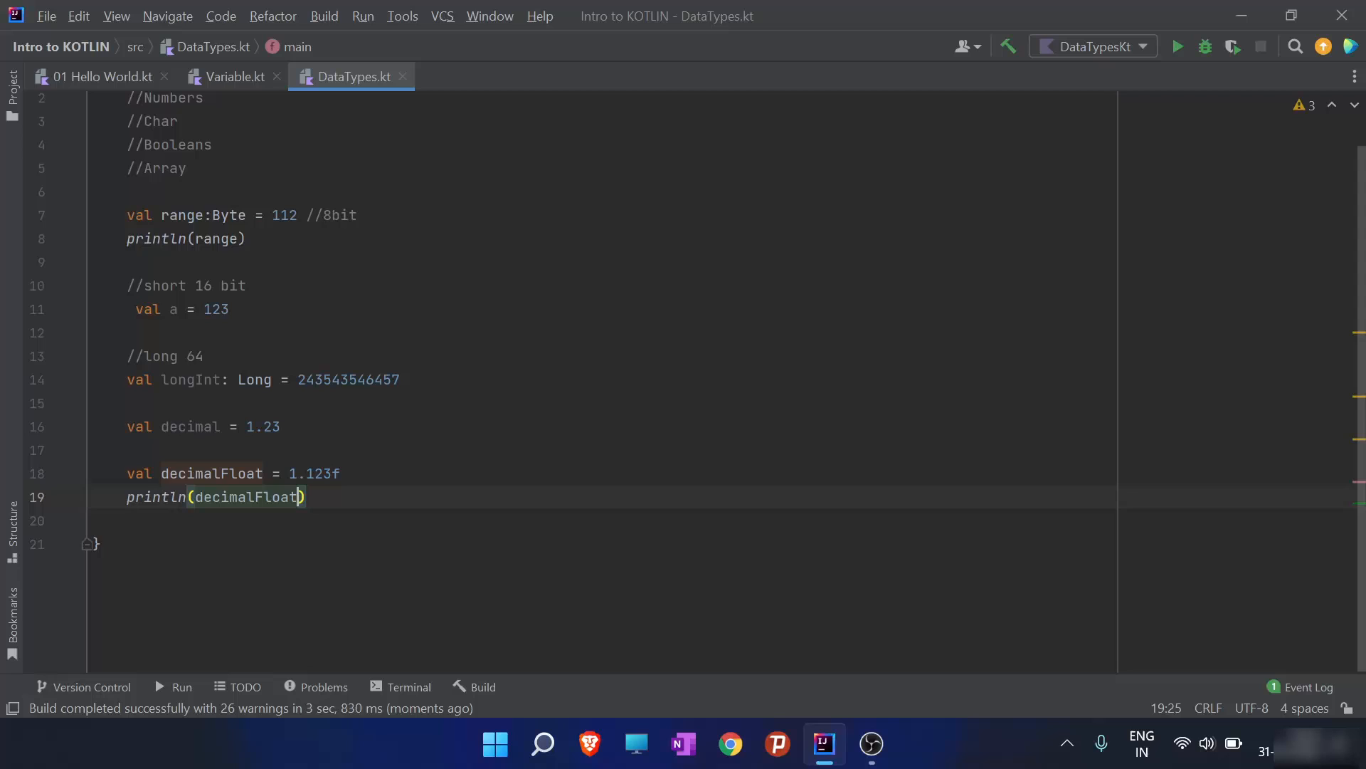
# Step: Place the insertion point right after decimalFloat on line 18 for a type annotation
pyautogui.click(340, 472)
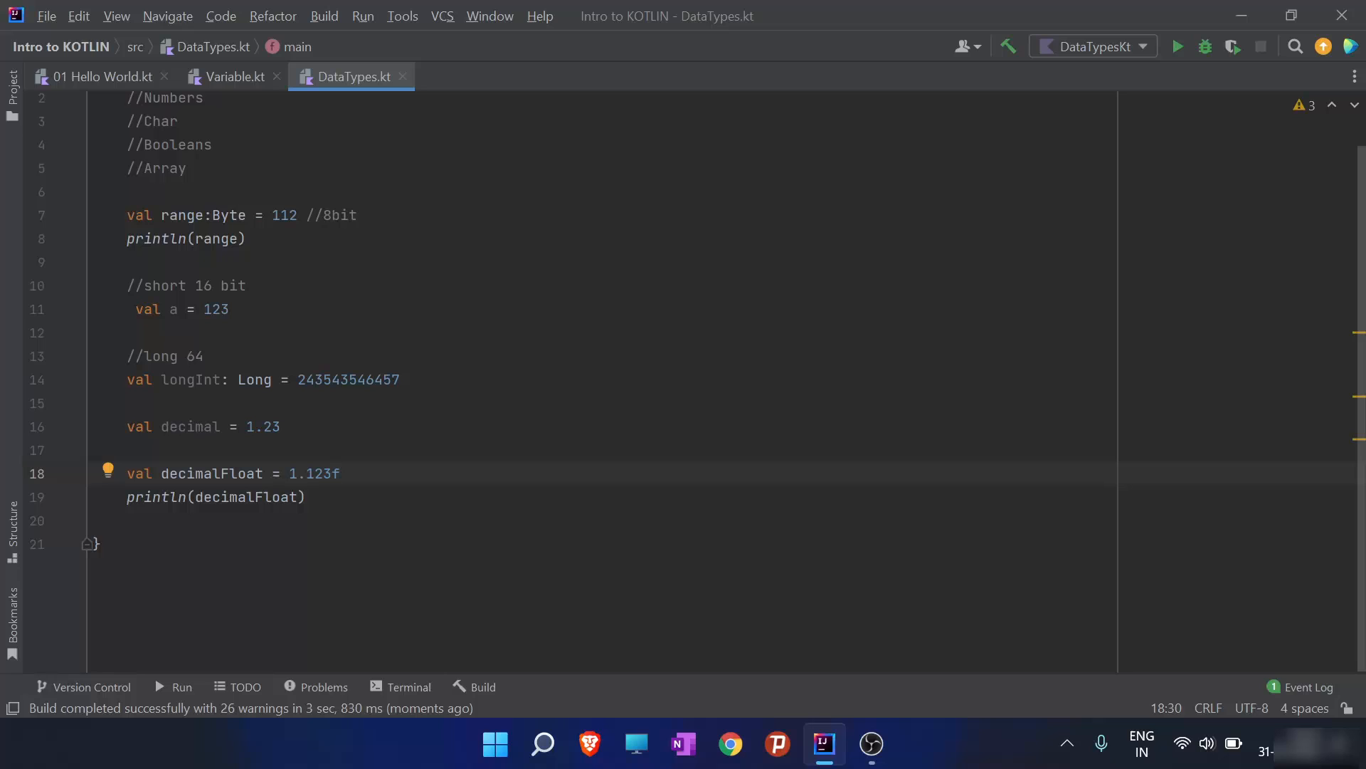
pyautogui.click(340, 472)
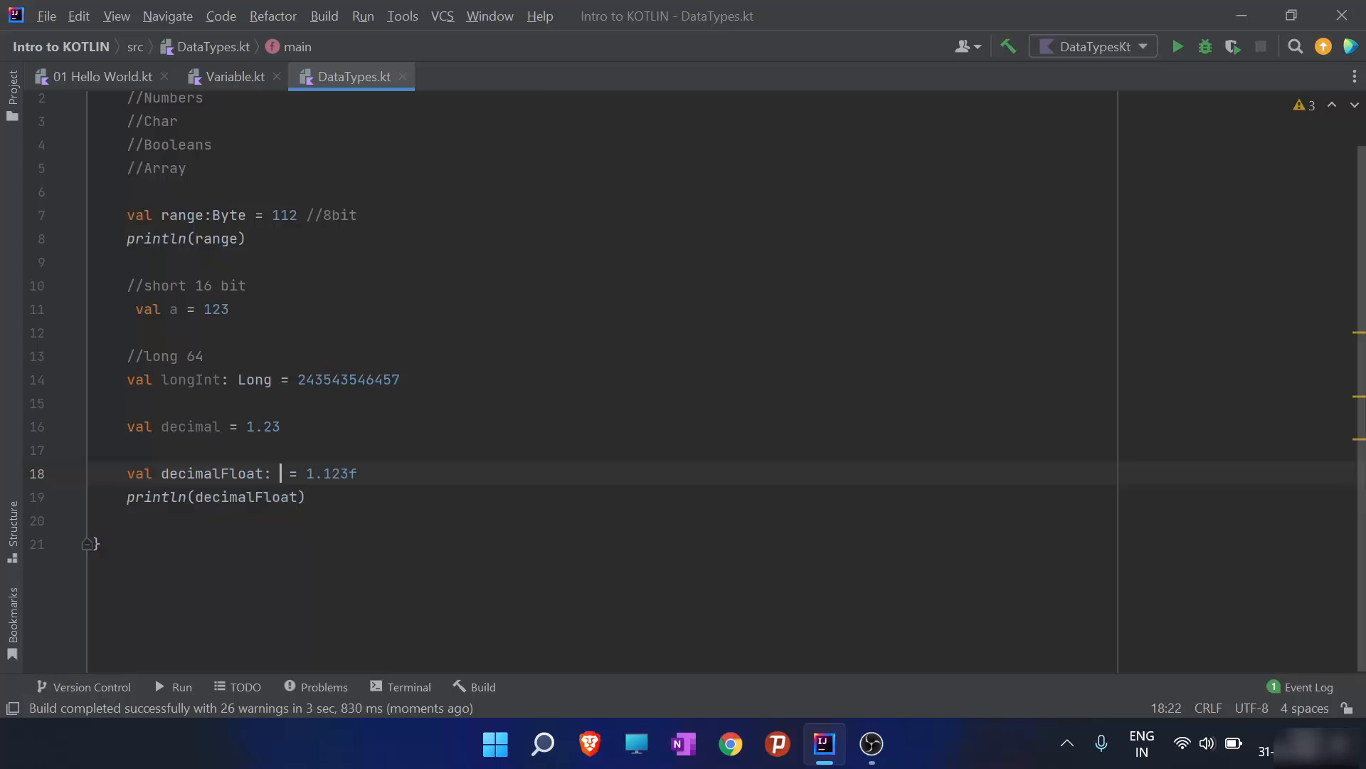
# Step: Annotate decimalFloat as Float and begin a var declaration below the println line
pyautogui.write('Float')
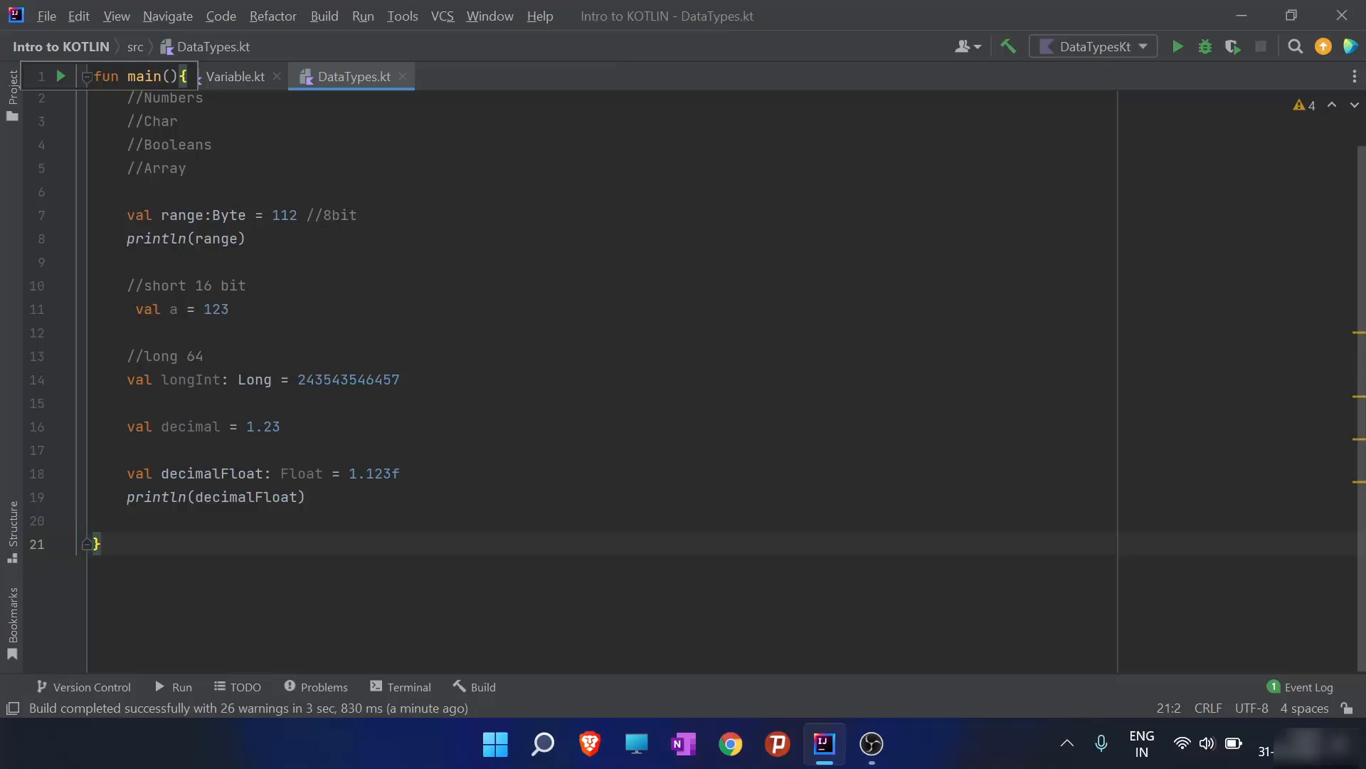
pyautogui.click(305, 496)
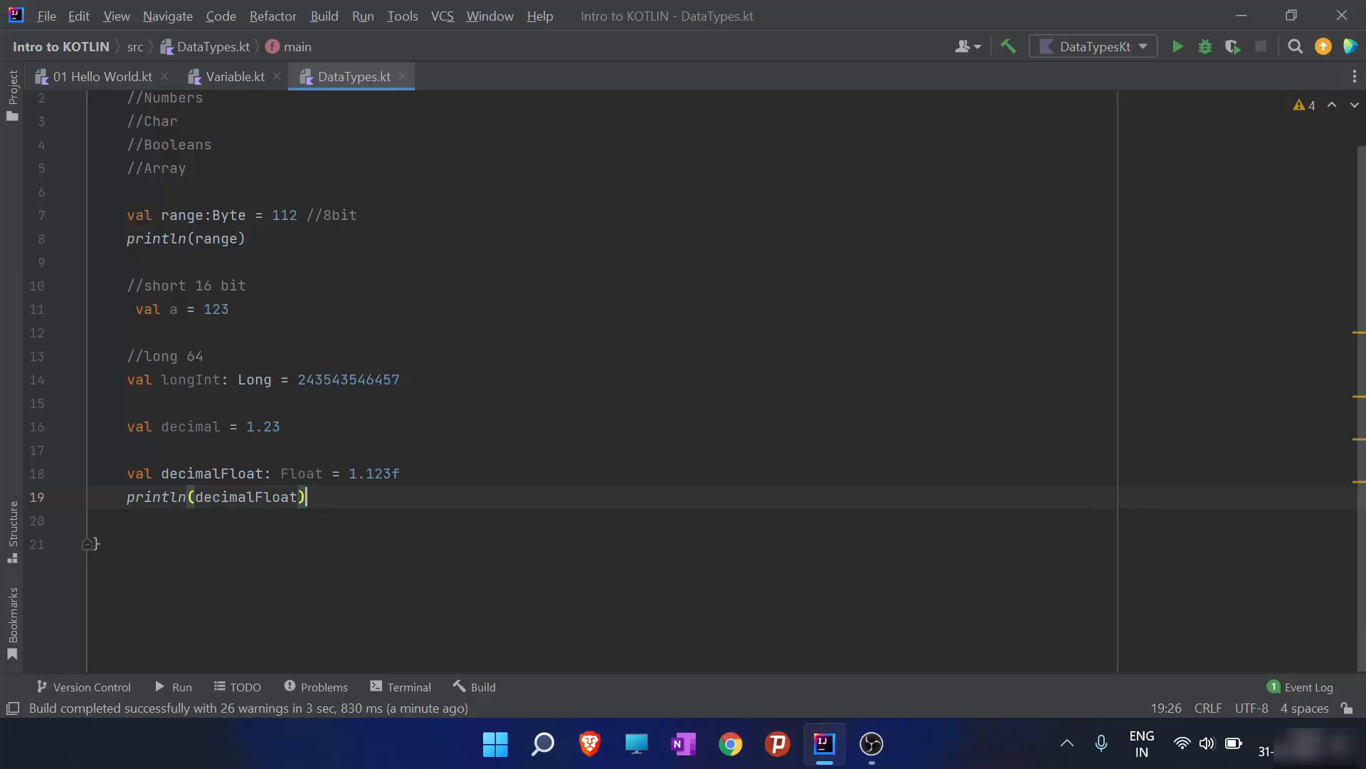
pyautogui.write('var')
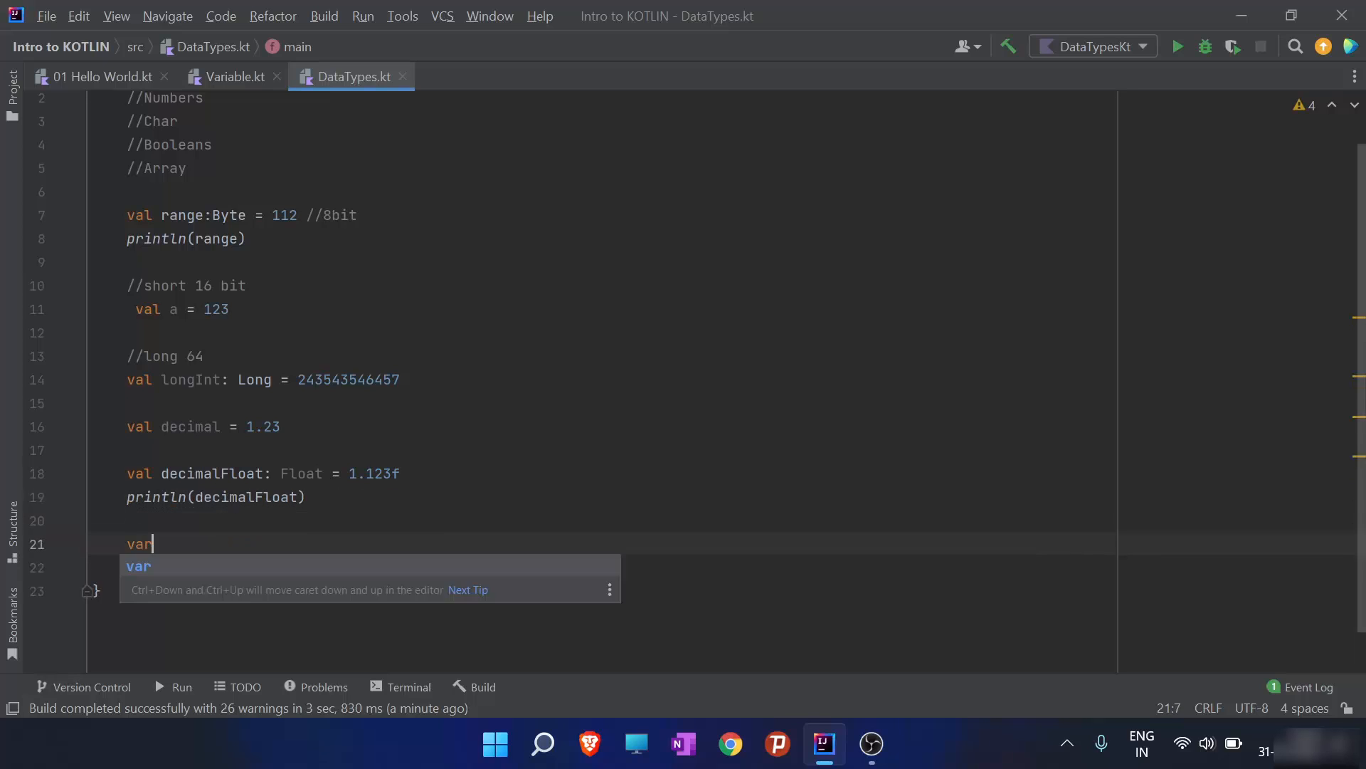
# Step: Declare var test with the Number type
pyautogui.write('t')
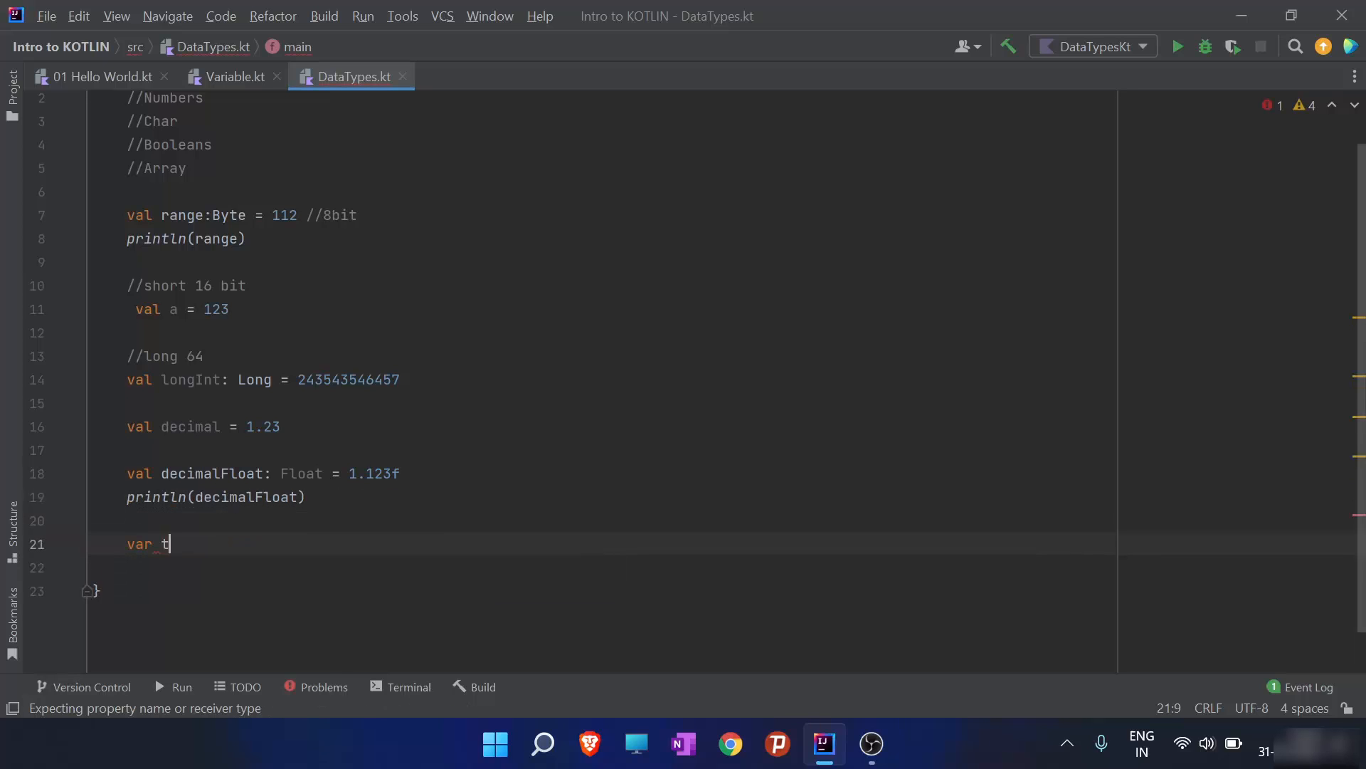
pyautogui.write('est:')
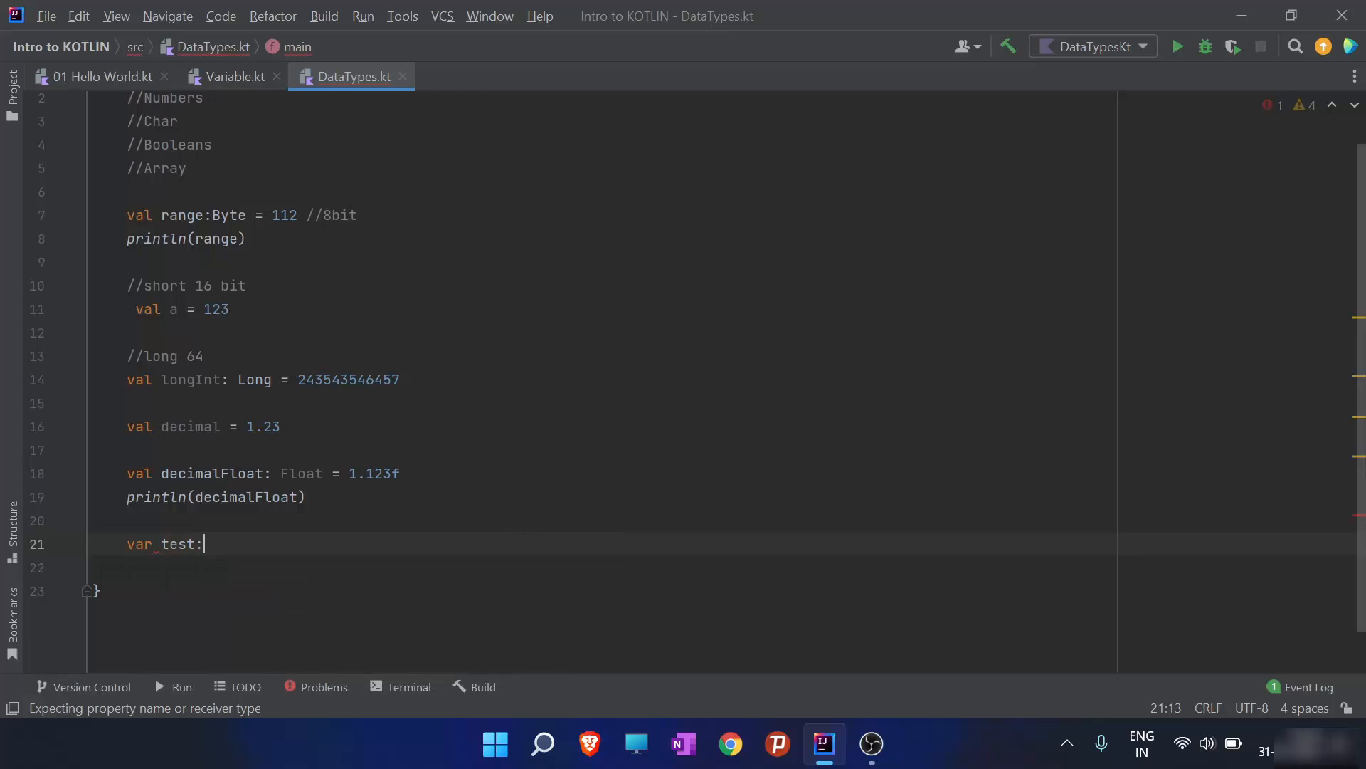
pyautogui.write('Number')
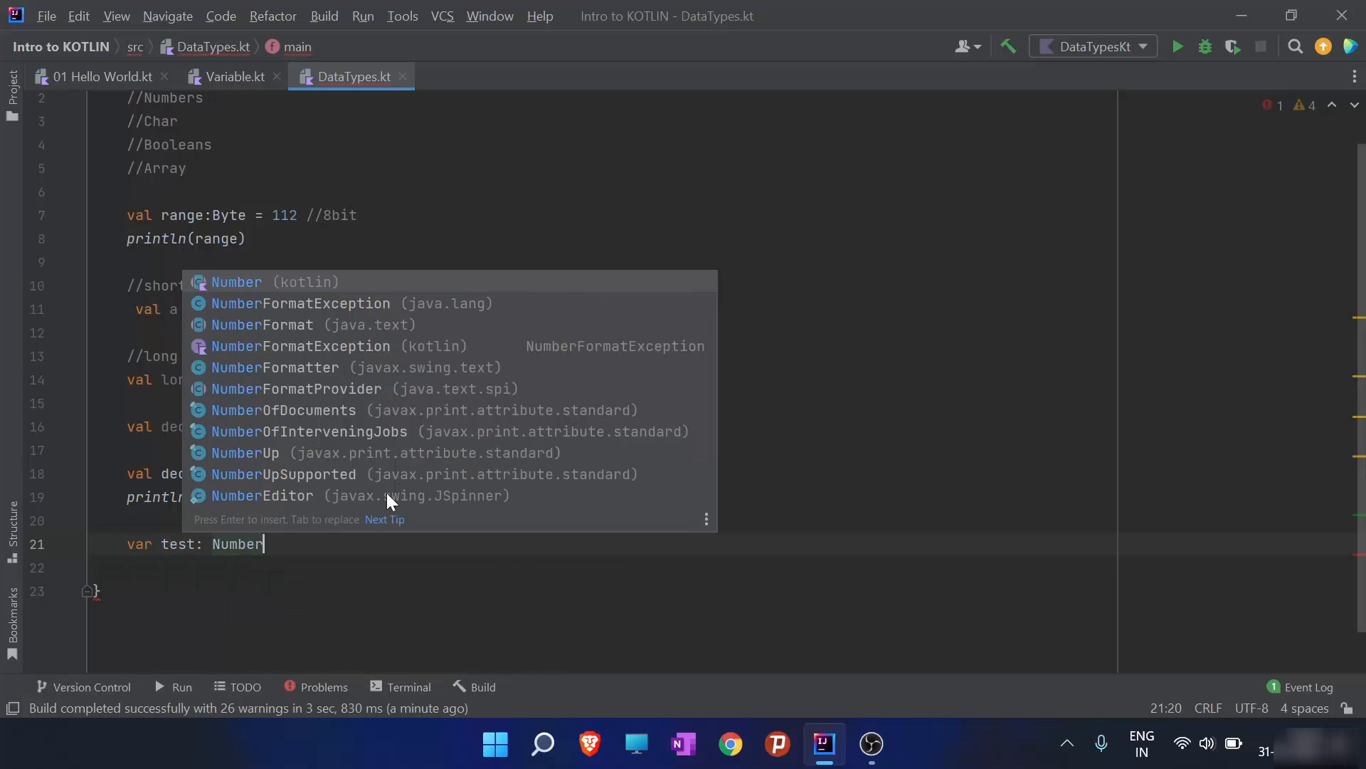
pyautogui.press('Escape')
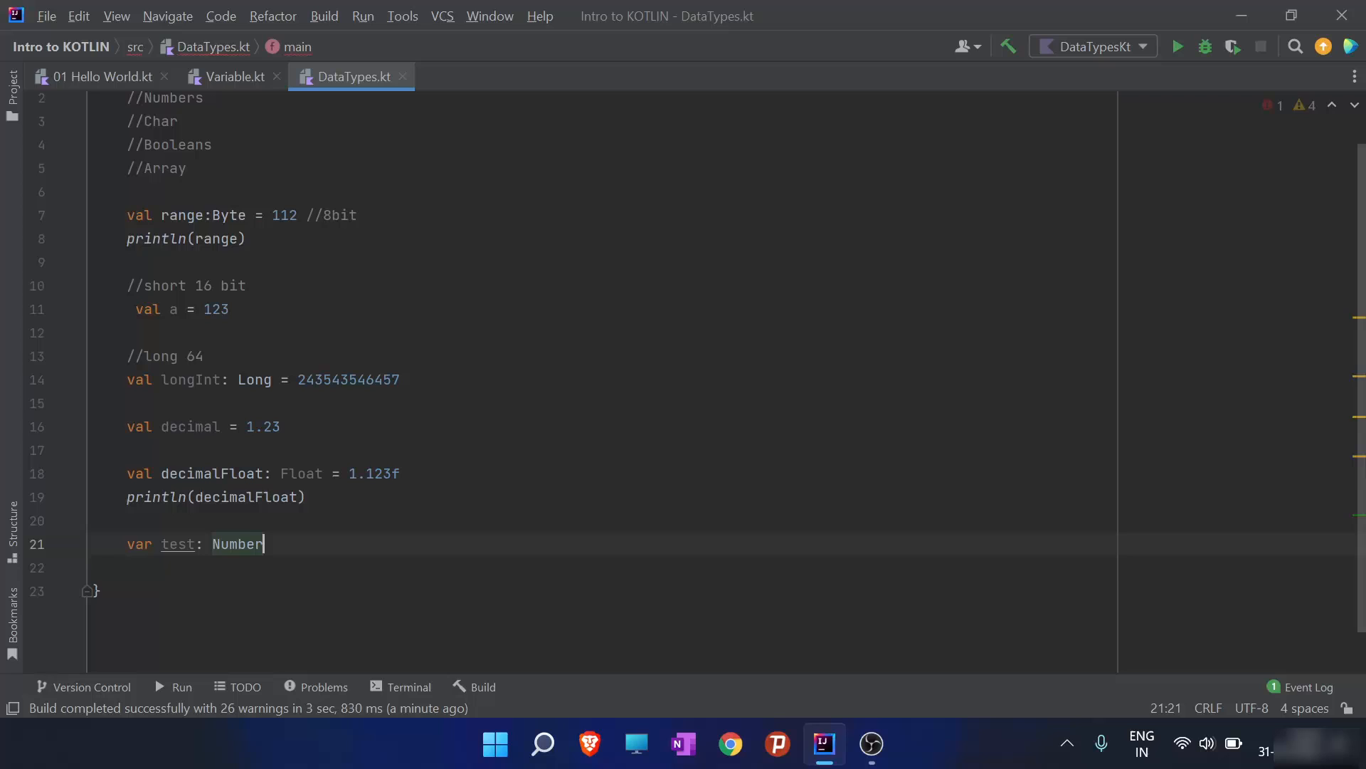
# Step: Assign test the value 213.45 after discarding a mismatched "string" assignment
pyautogui.write('var =')
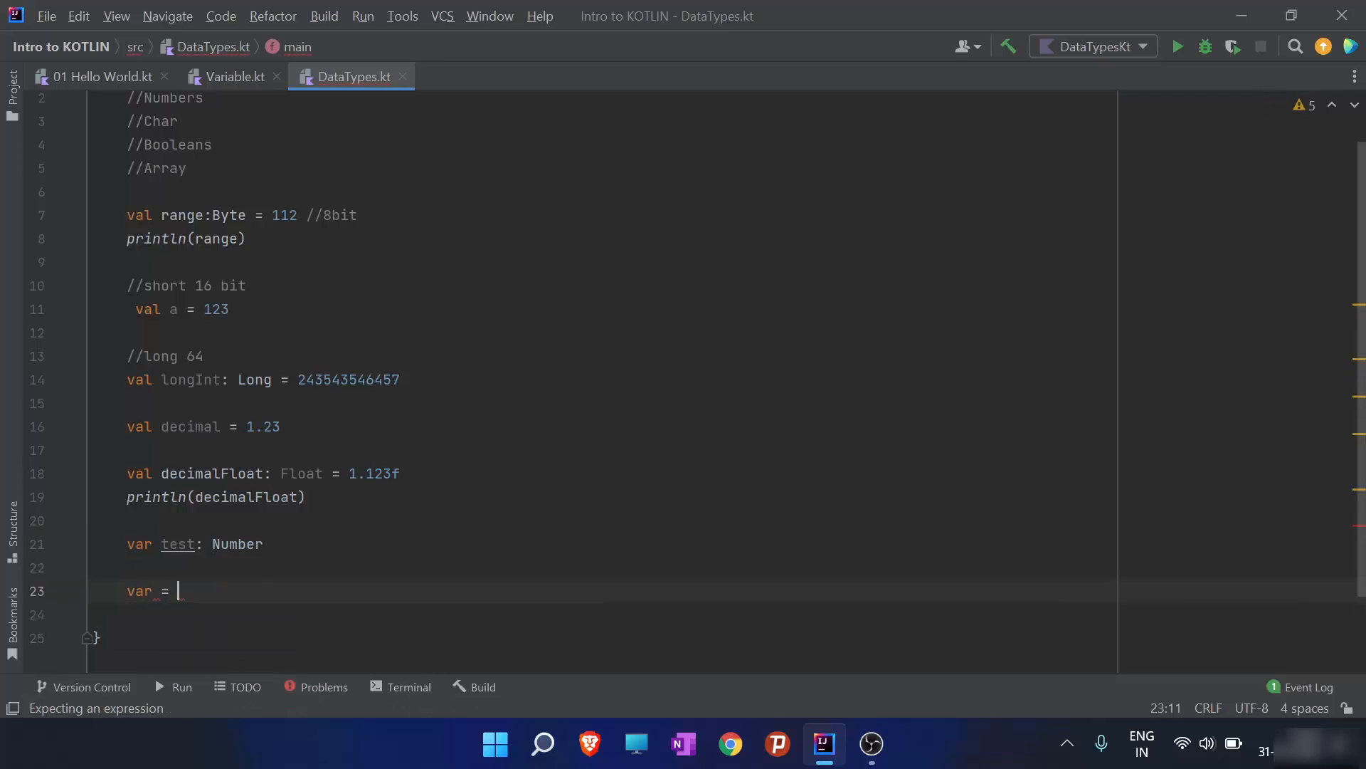
pyautogui.write('"stri"')
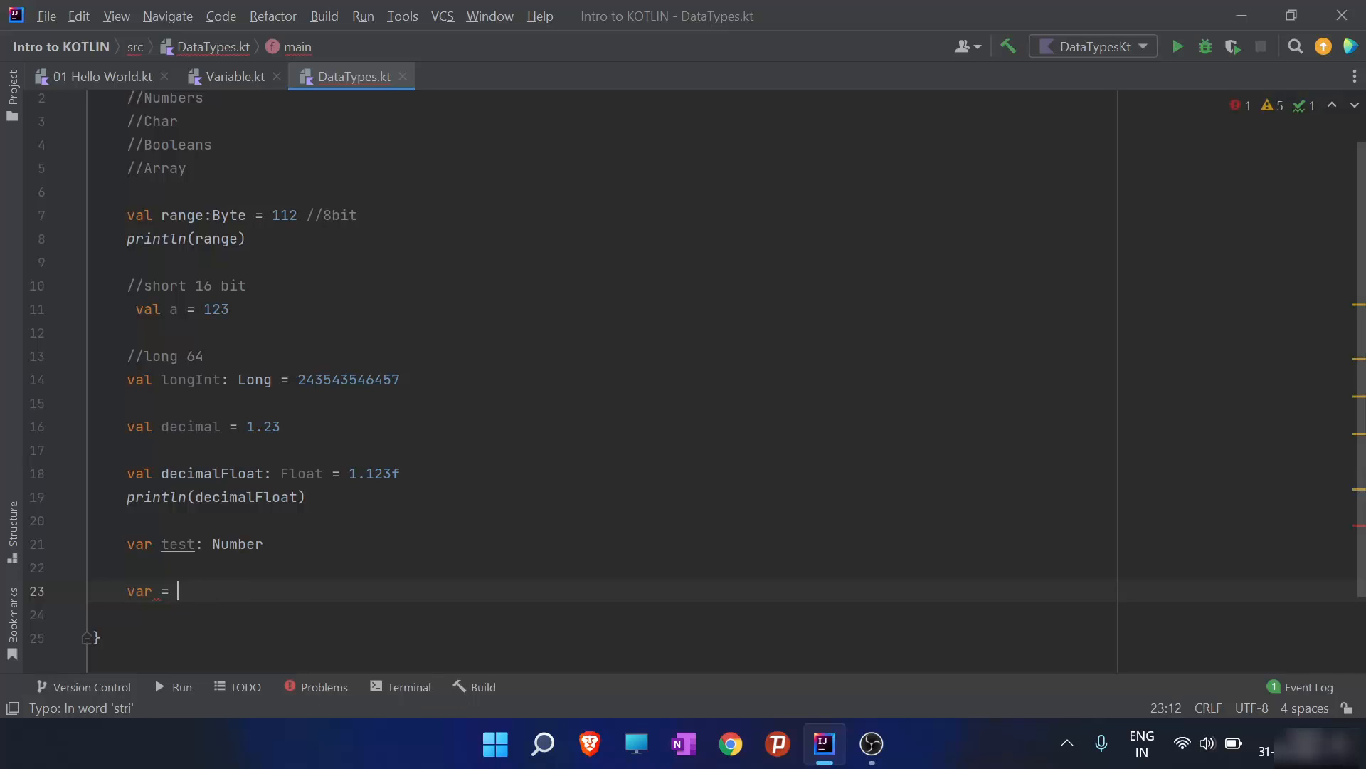
pyautogui.write('et')
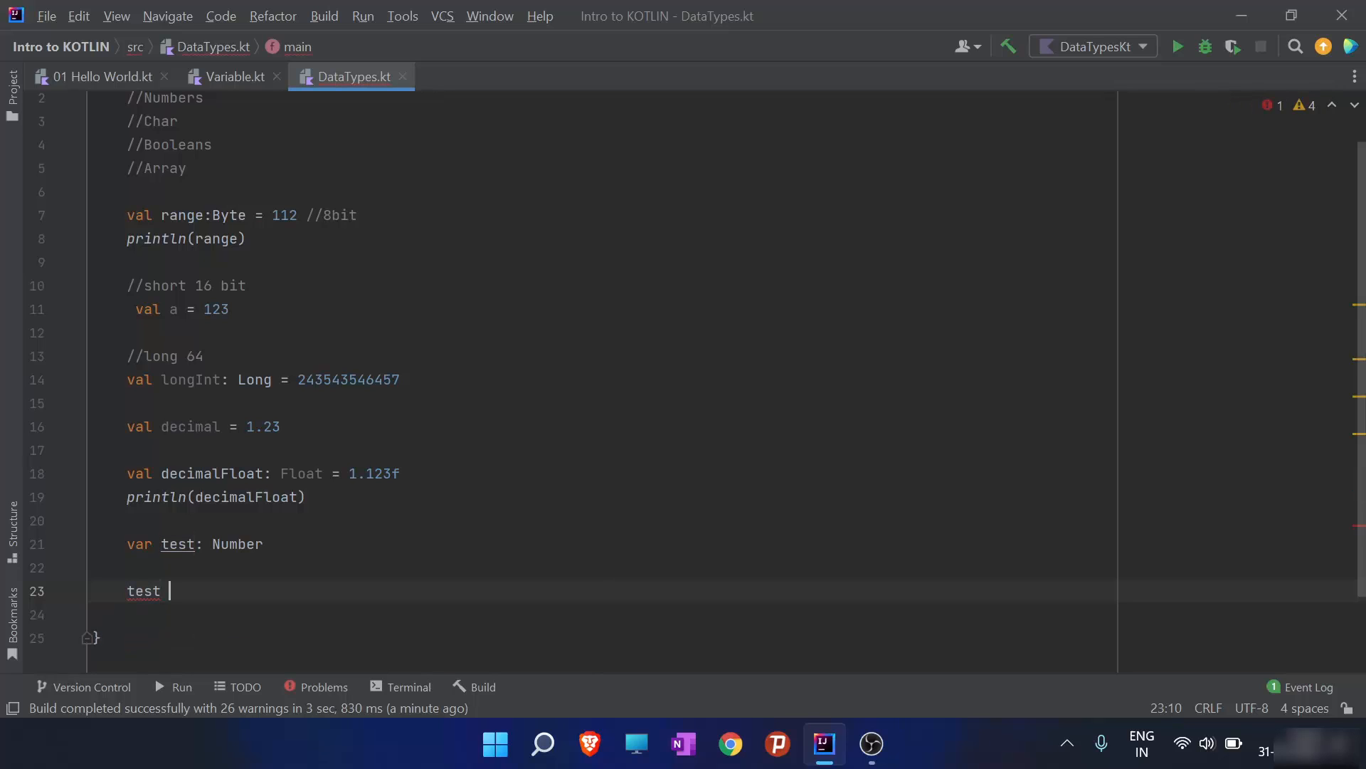
pyautogui.write('= "stri"')
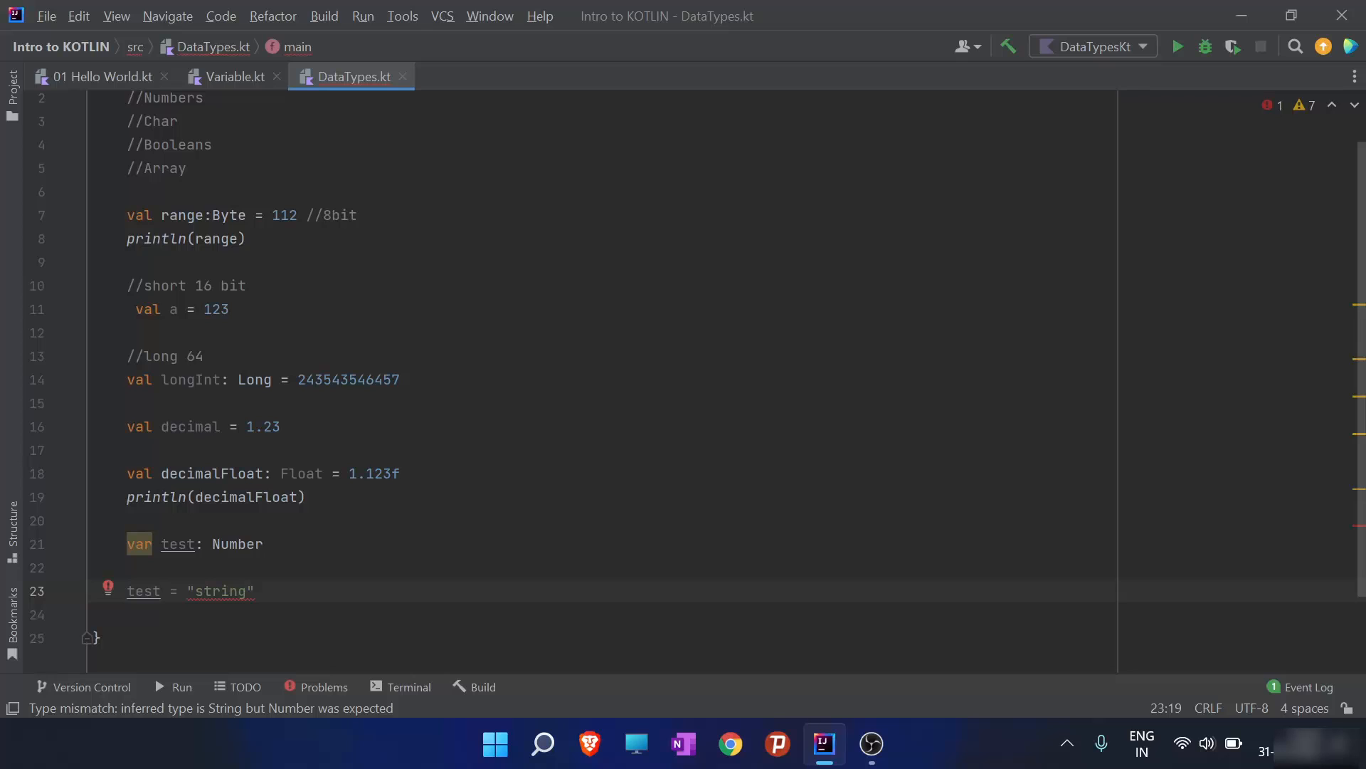
pyautogui.press('Backspace')
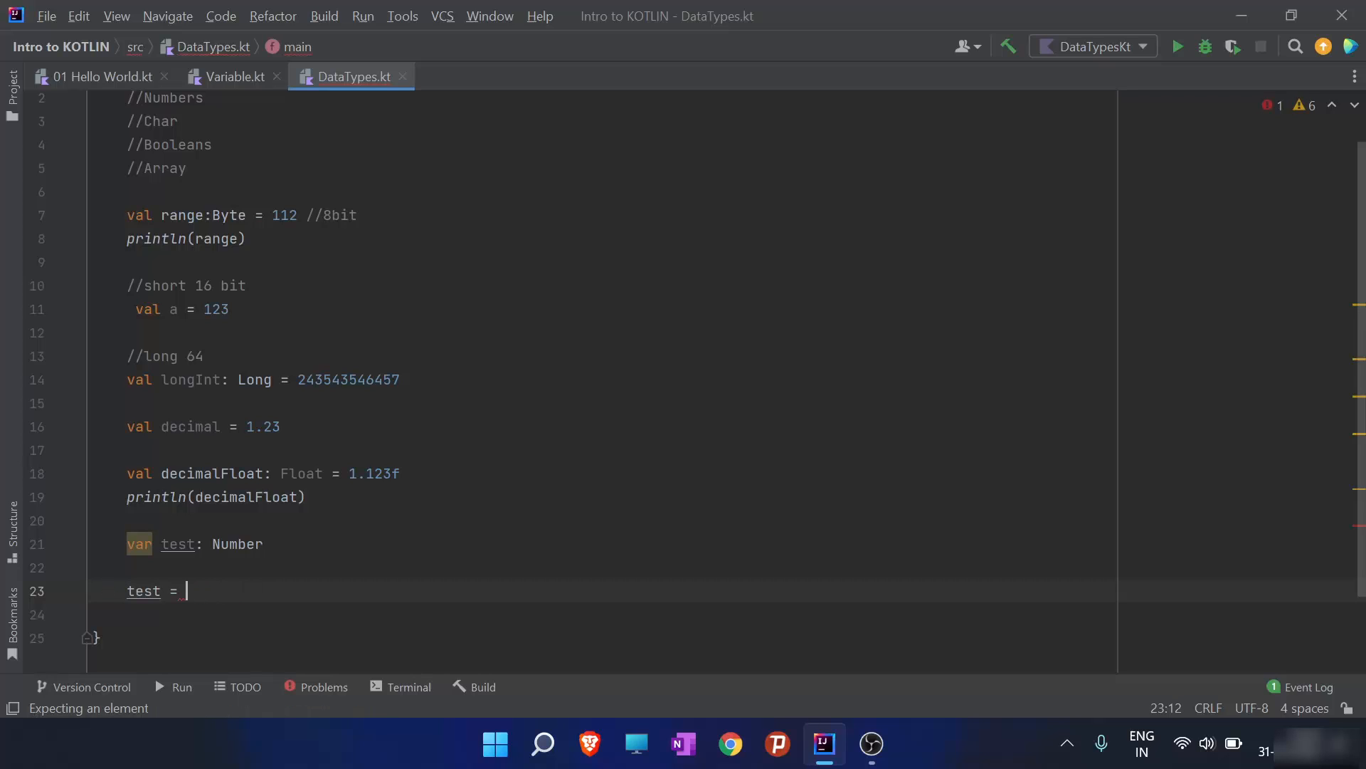
pyautogui.write('21')
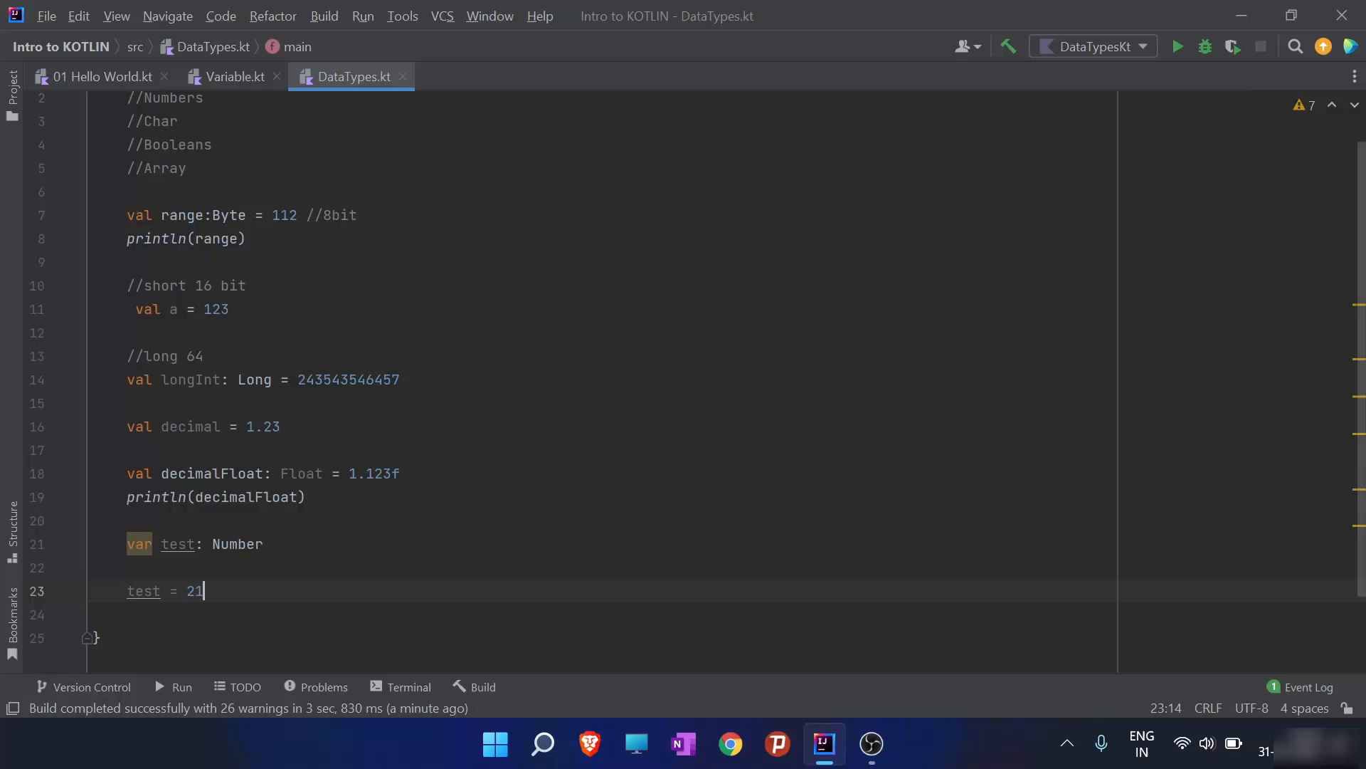
pyautogui.write('3.45')
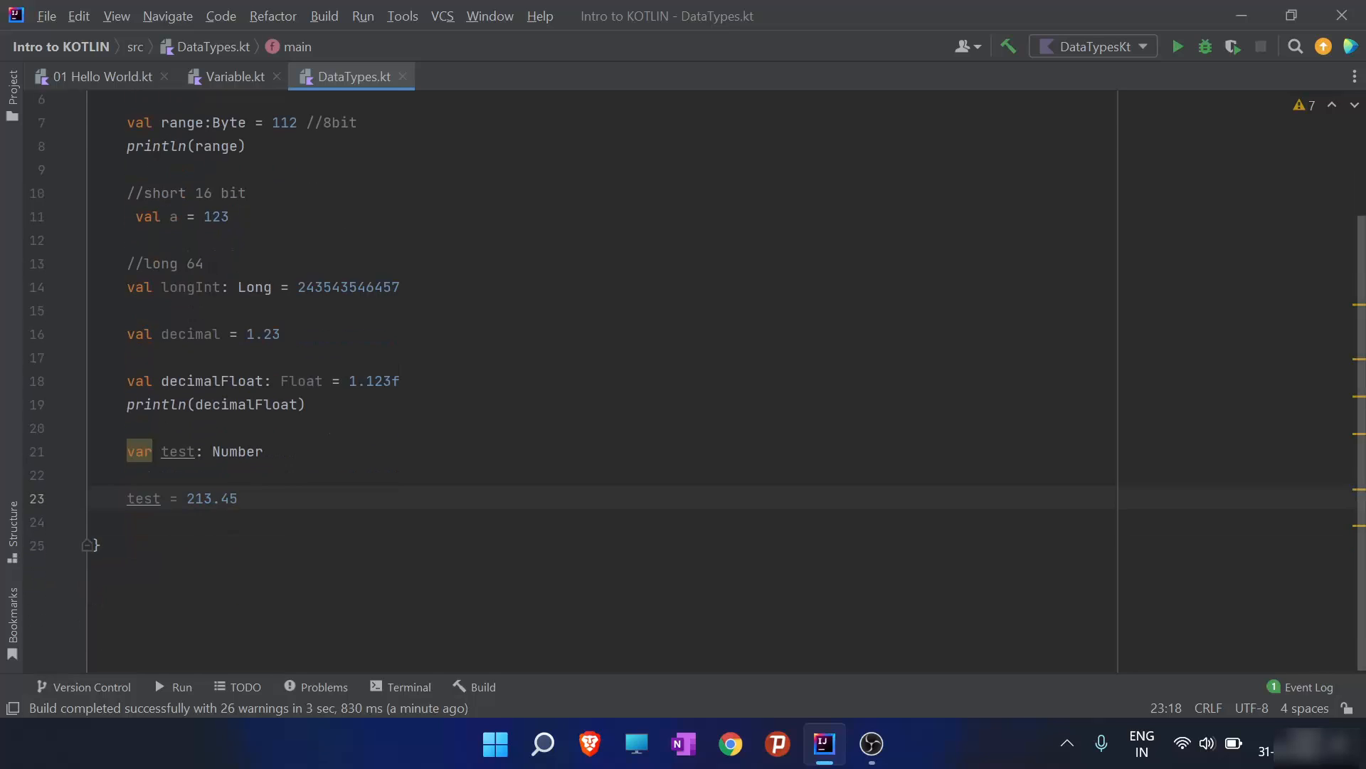
# Step: Add blank lines after the test = 213.45 assignment for the next statement
pyautogui.scroll(3)
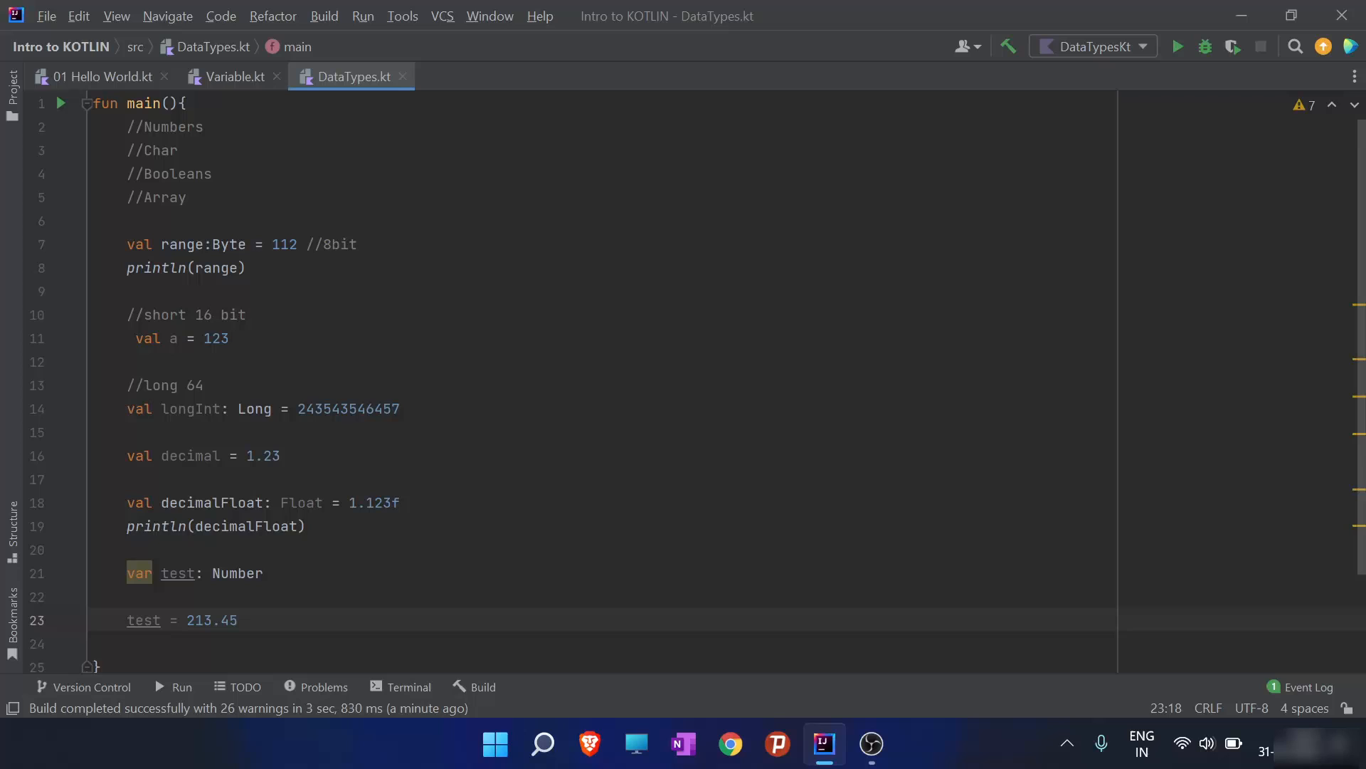
pyautogui.scroll(-3)
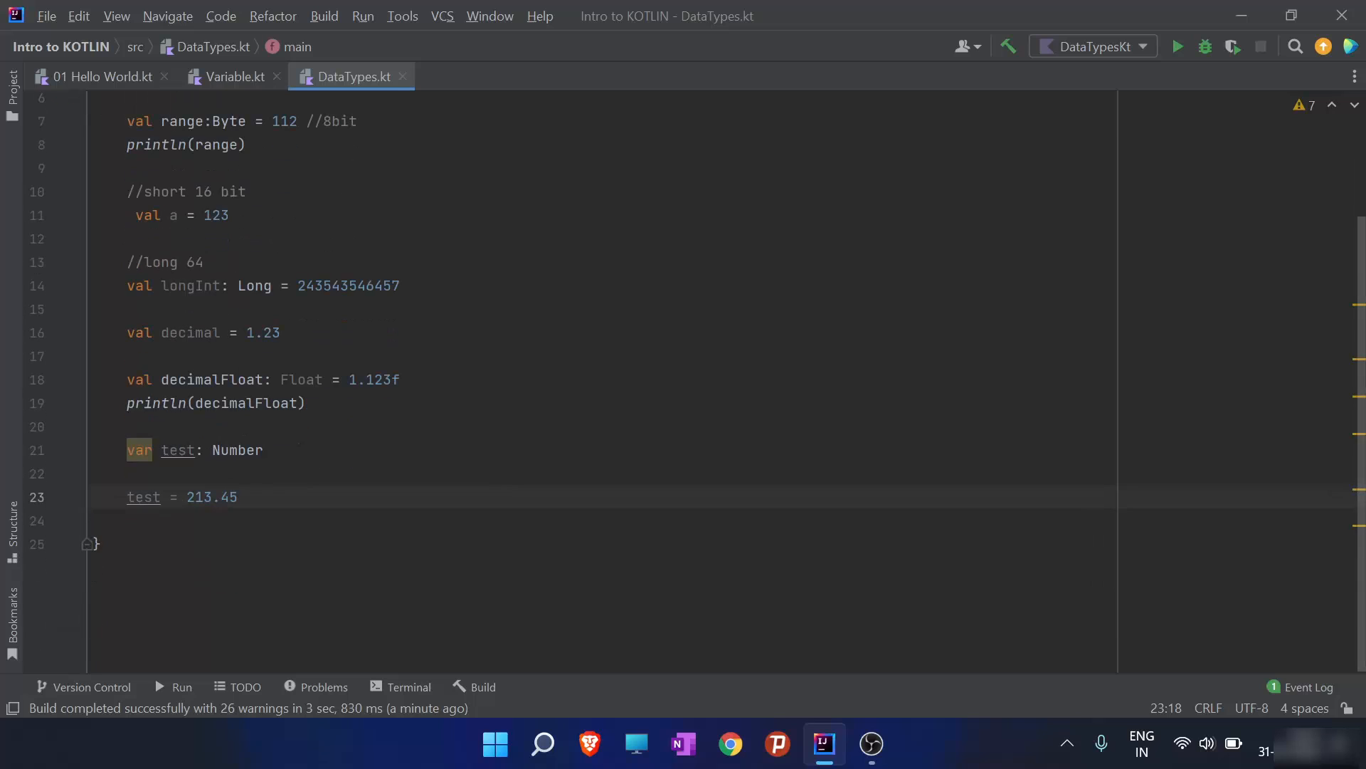
pyautogui.click(238, 497)
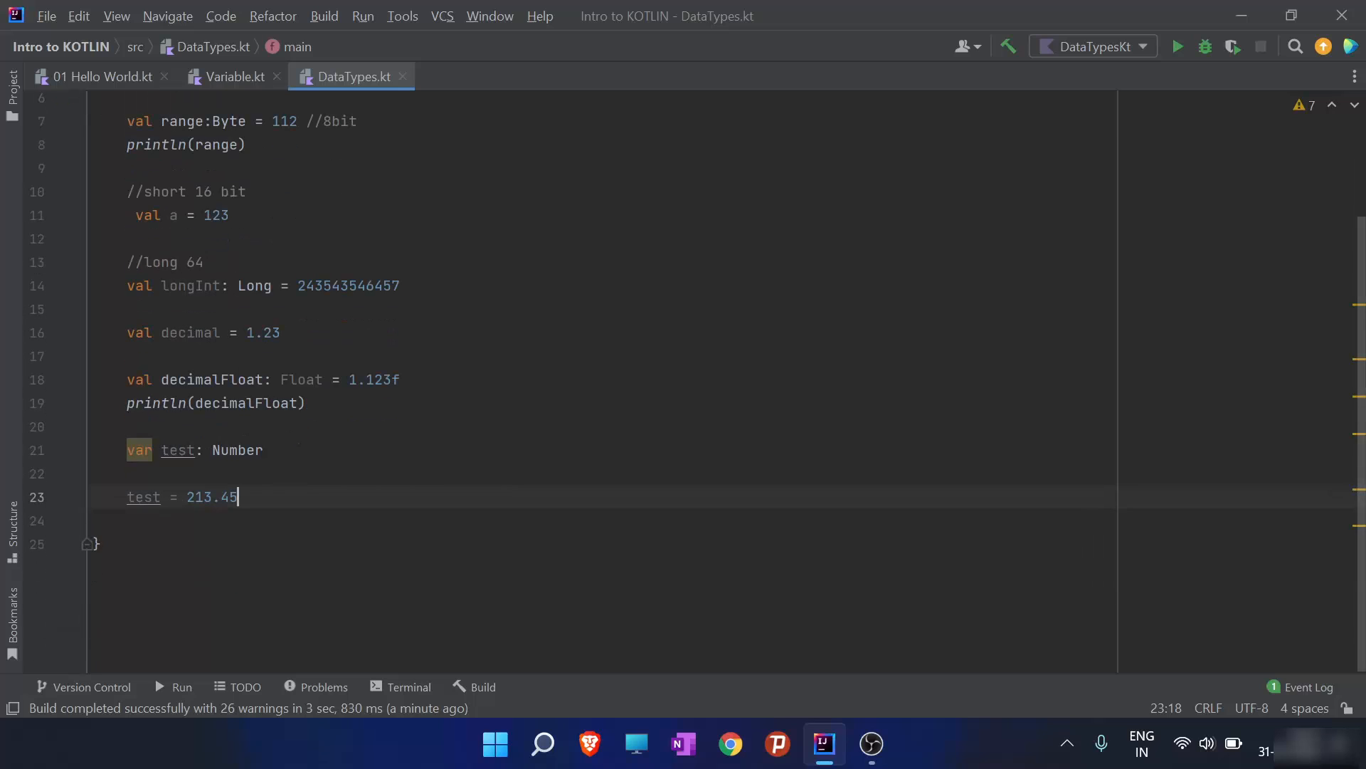
pyautogui.press('enter')
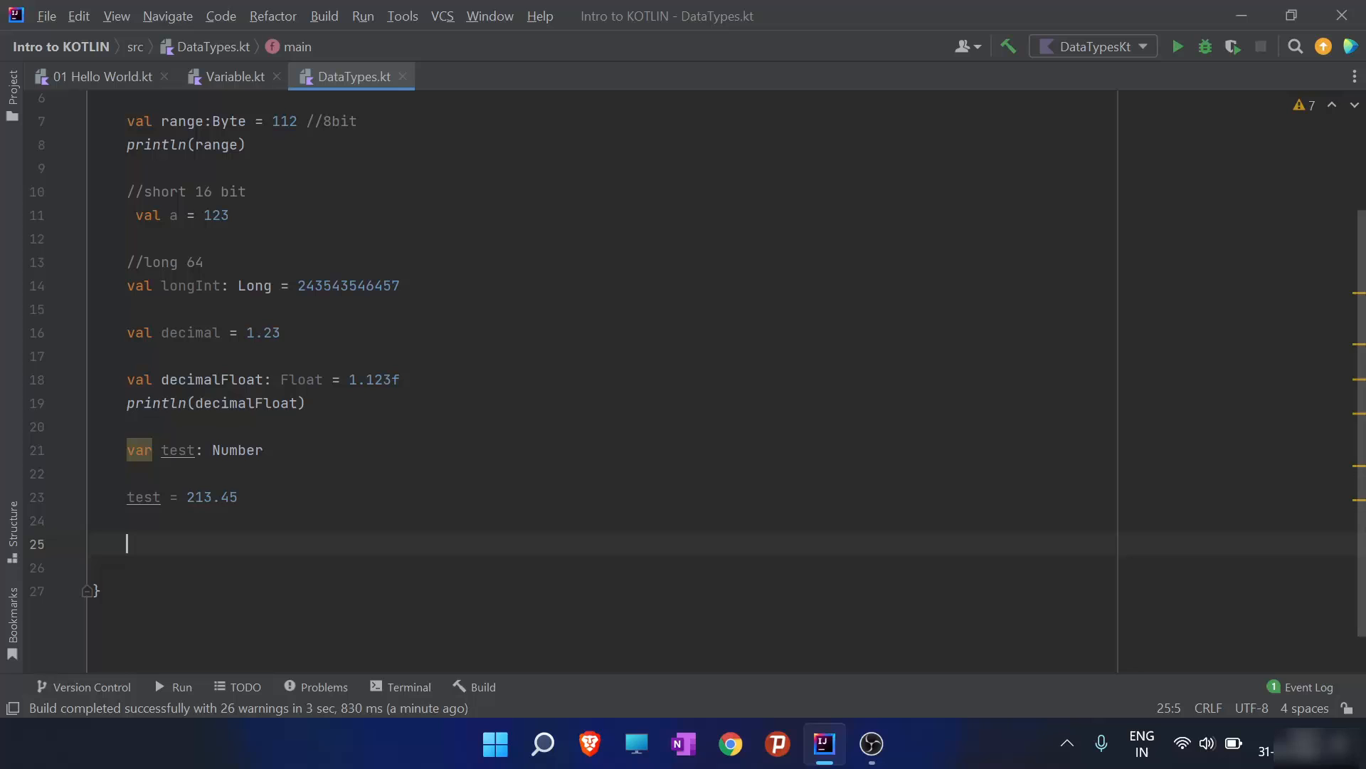
# Step: Write var letter: Char and assign it 'k' on the following line
pyautogui.write('val')
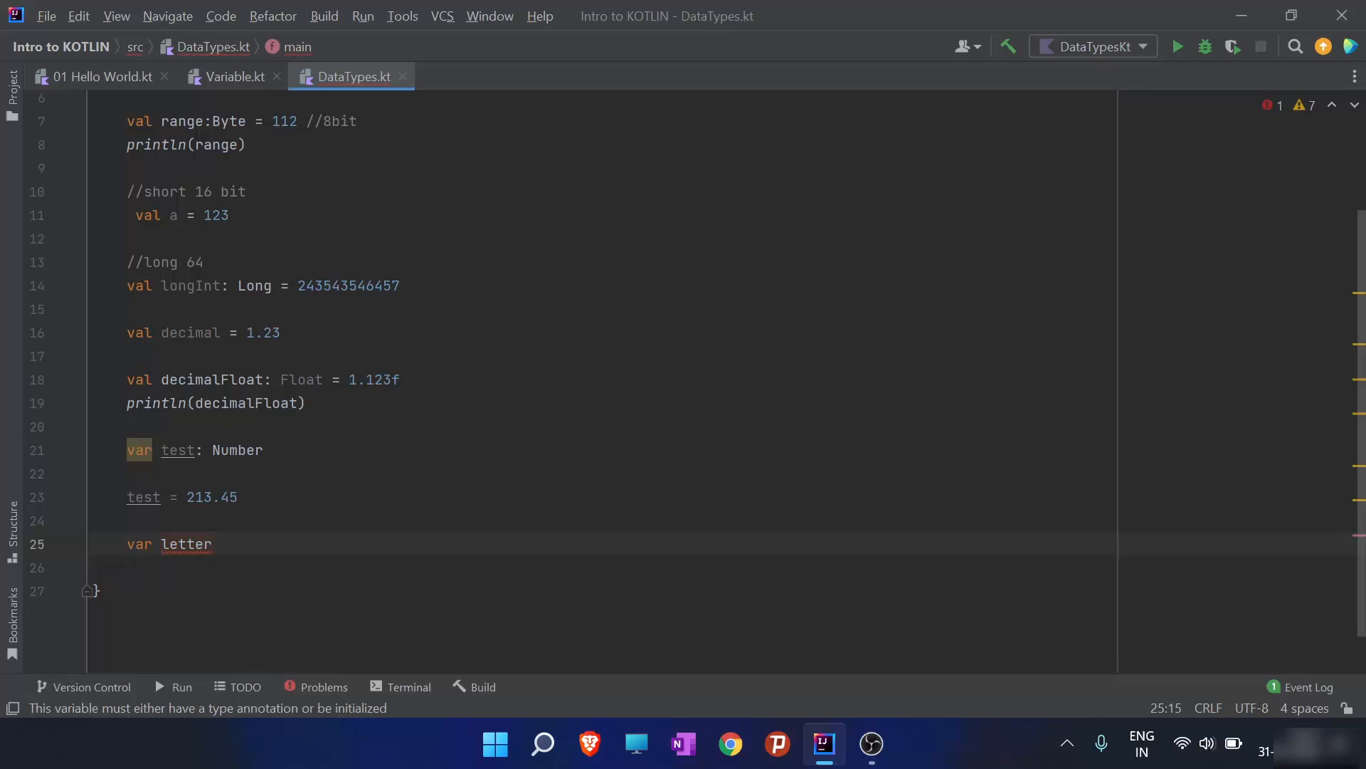
pyautogui.write(': C')
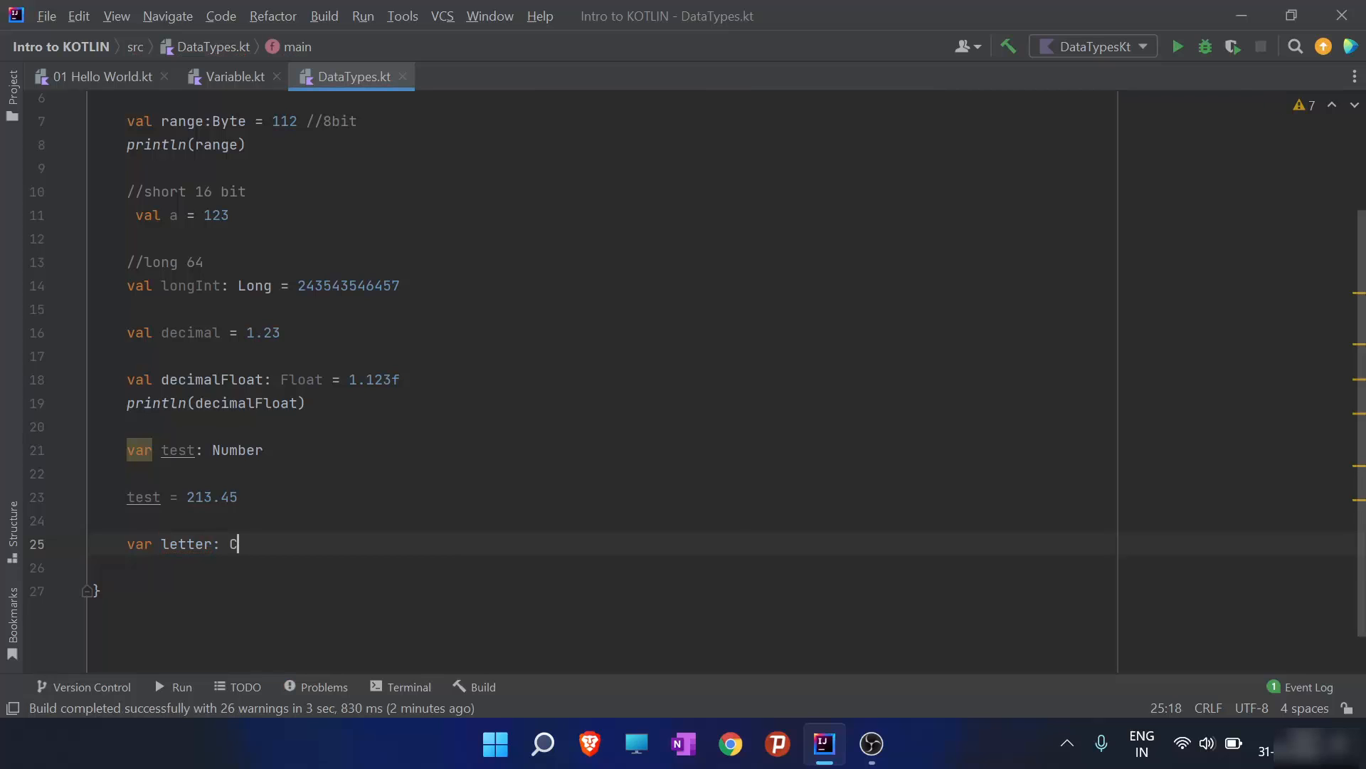
pyautogui.write('har')
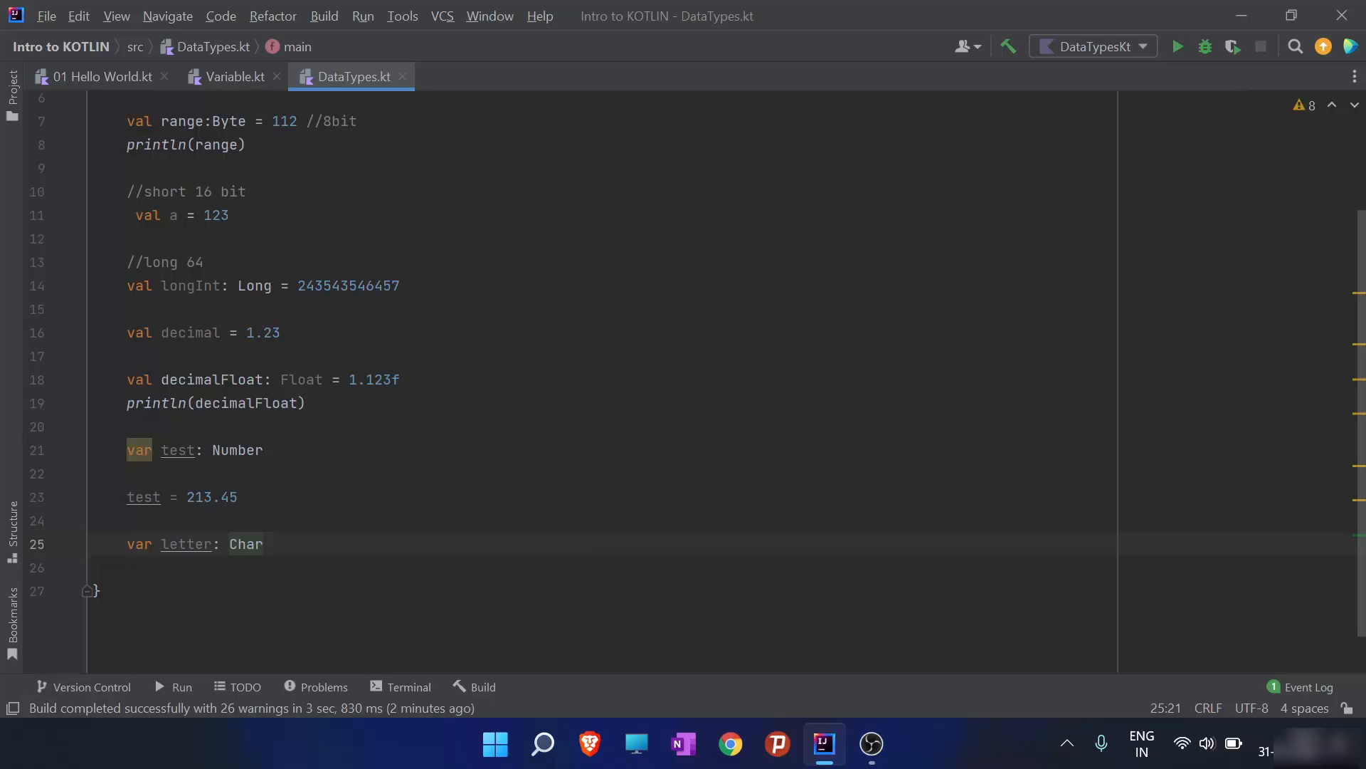
pyautogui.write('le')
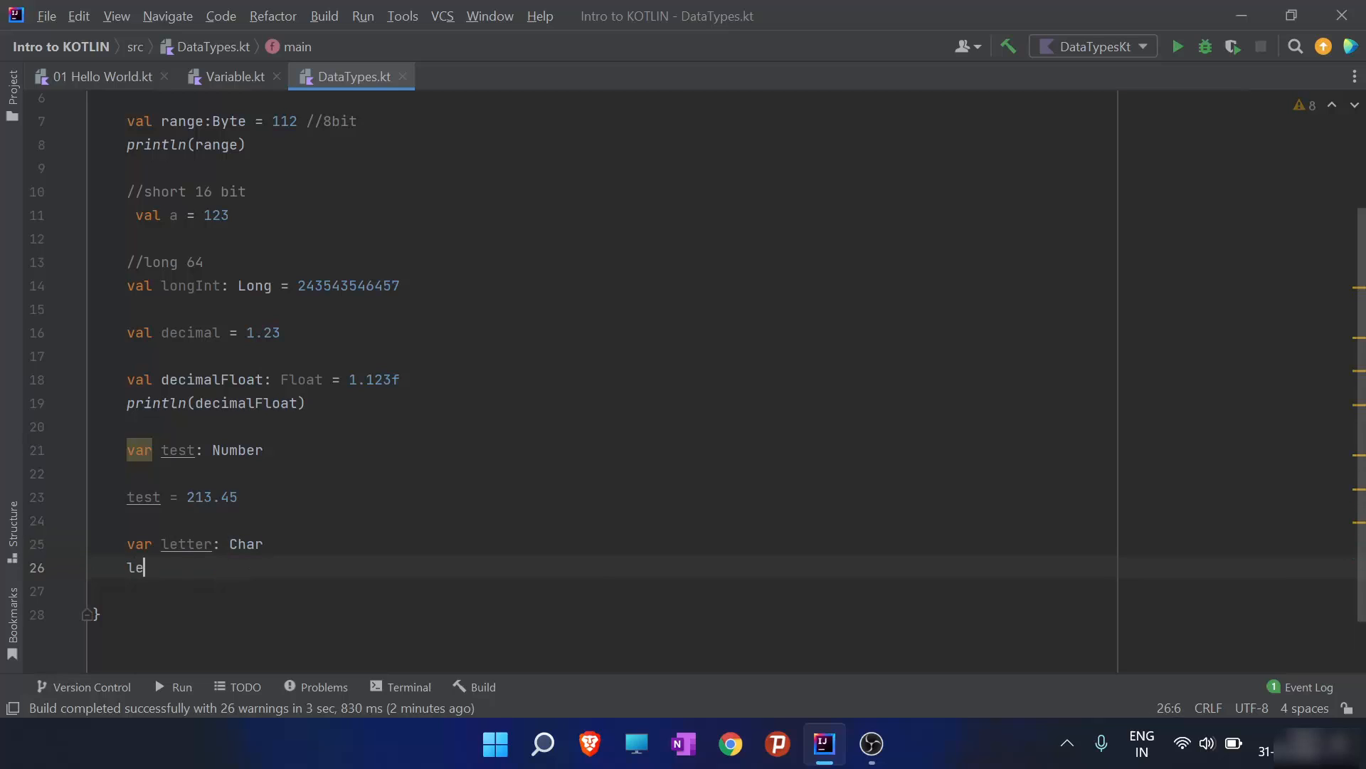
pyautogui.write('tter')
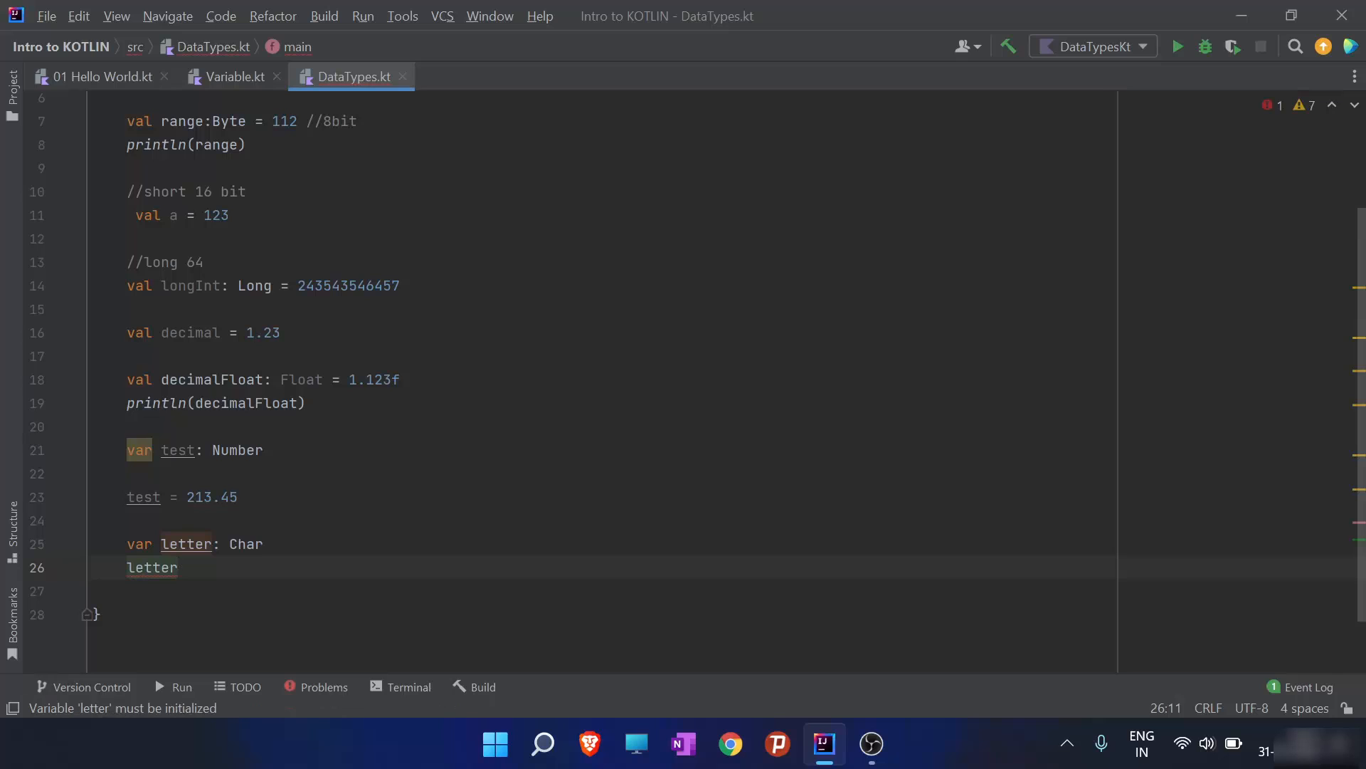
pyautogui.write('=')
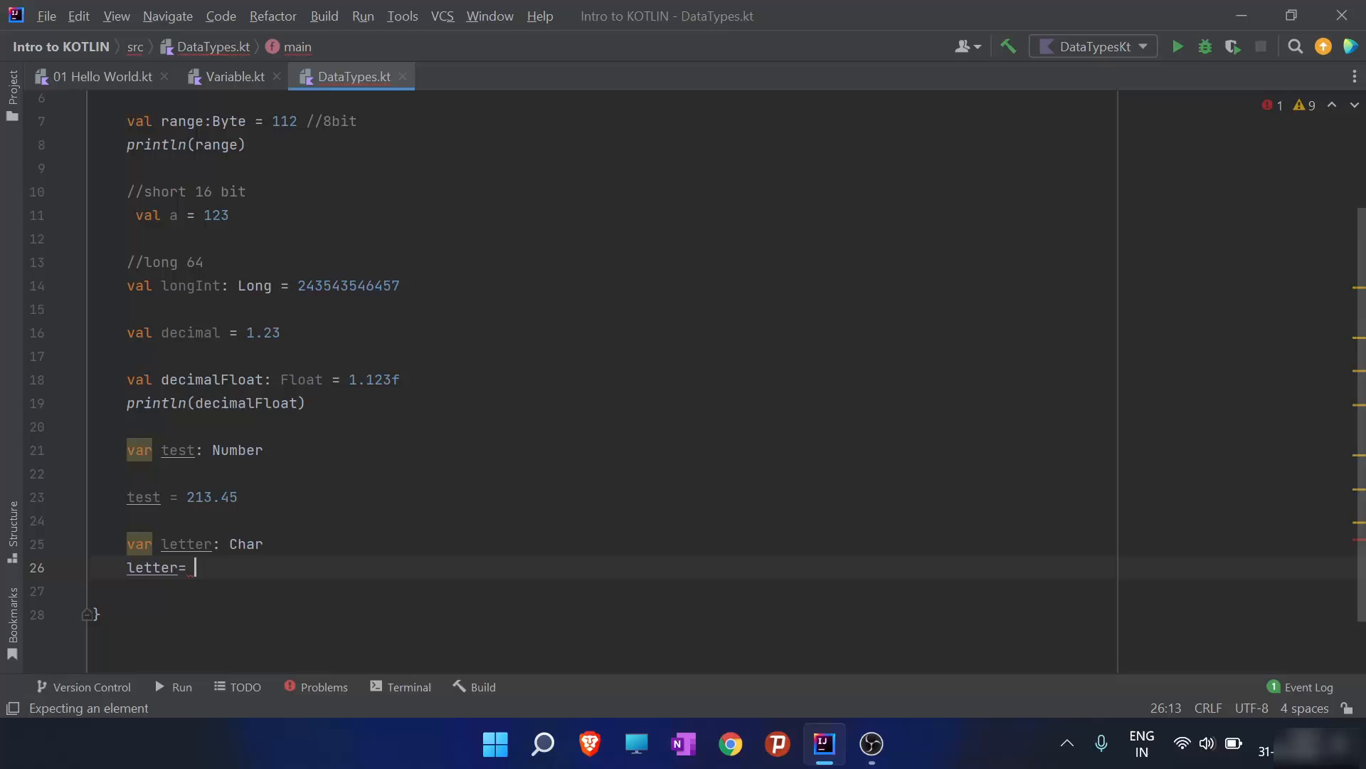
pyautogui.write("'k")
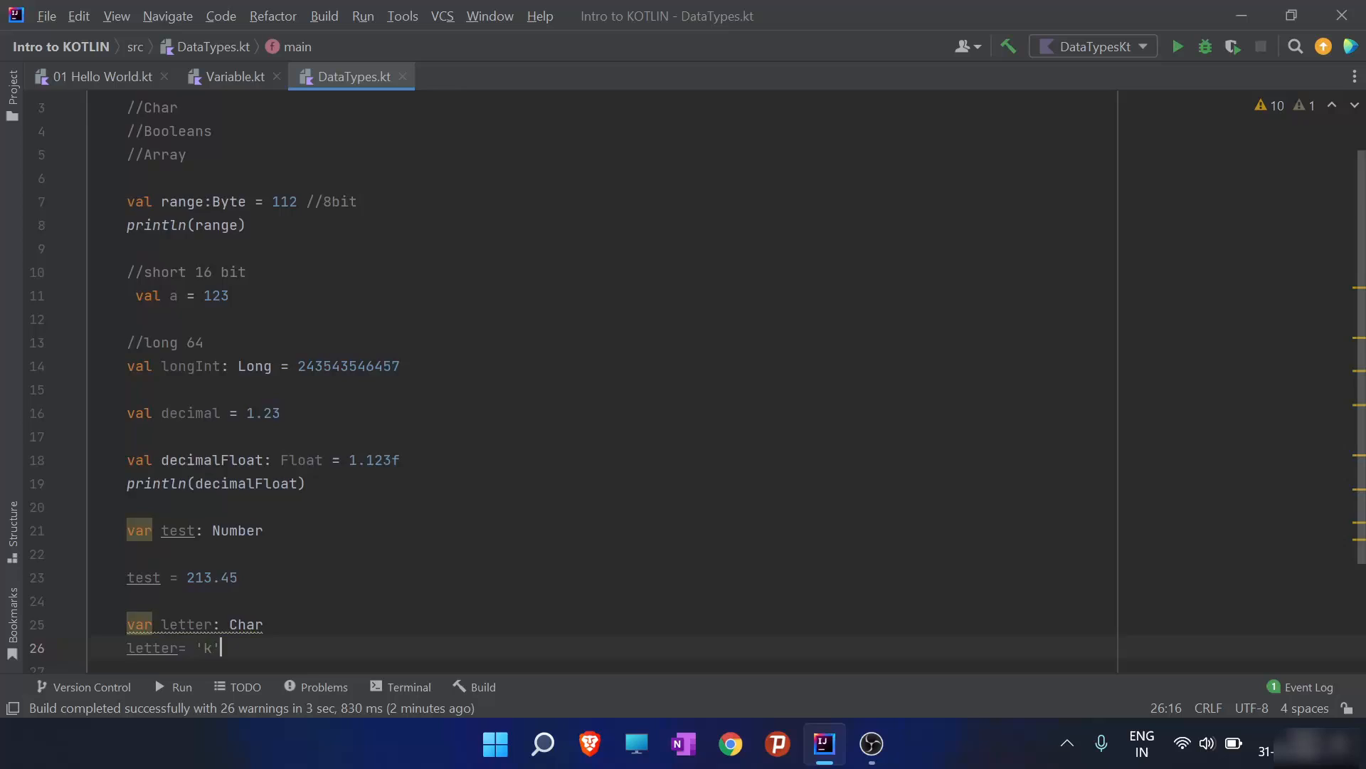
pyautogui.scroll(3)
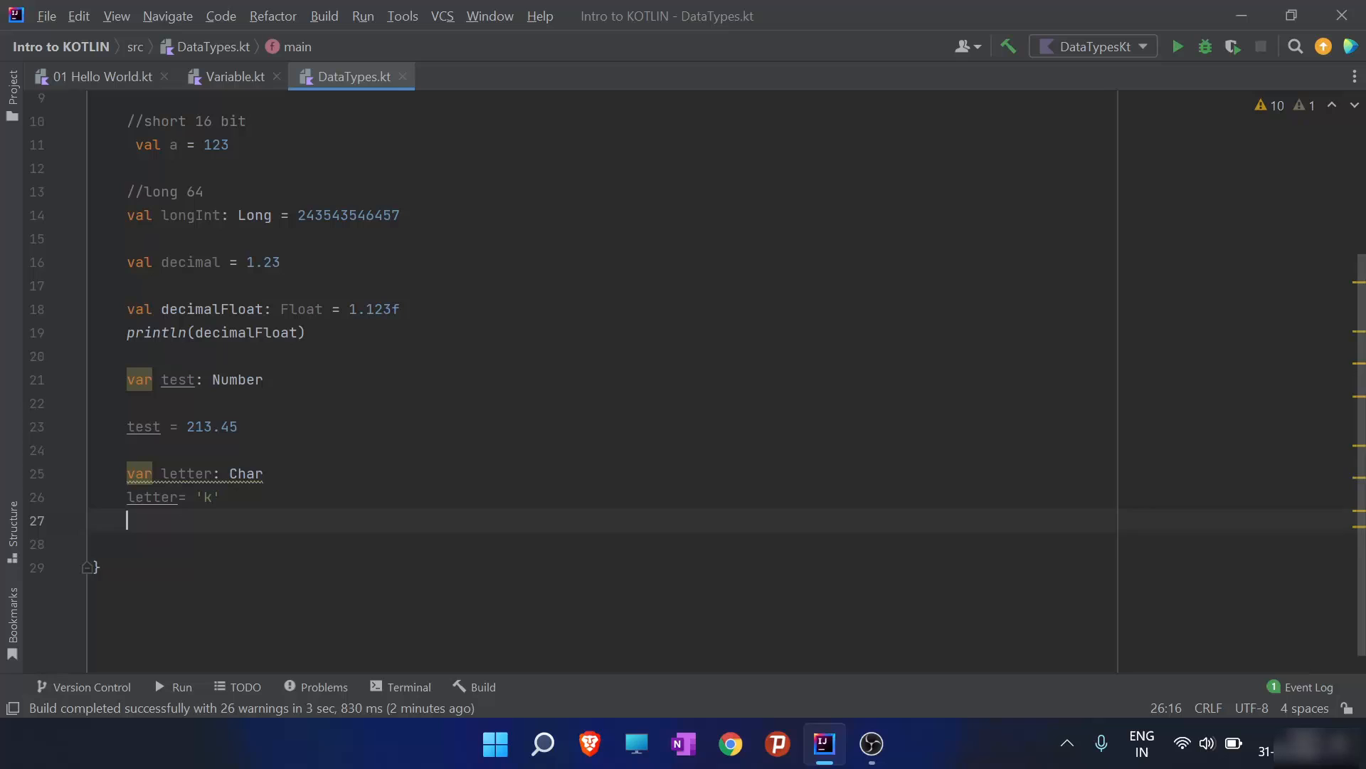
# Step: Write the declaration var flag: Boolean, fixing a mistyped name
pyautogui.write('var')
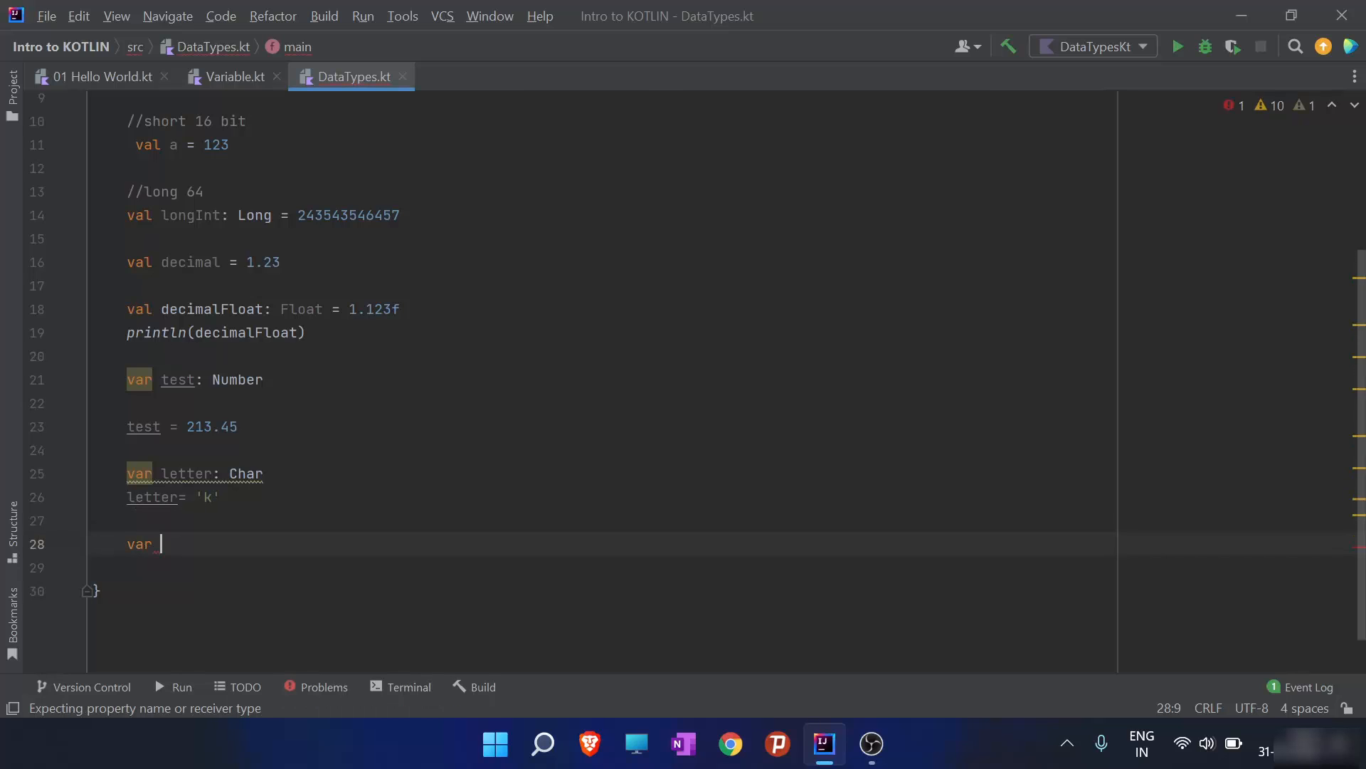
pyautogui.write('boolean')
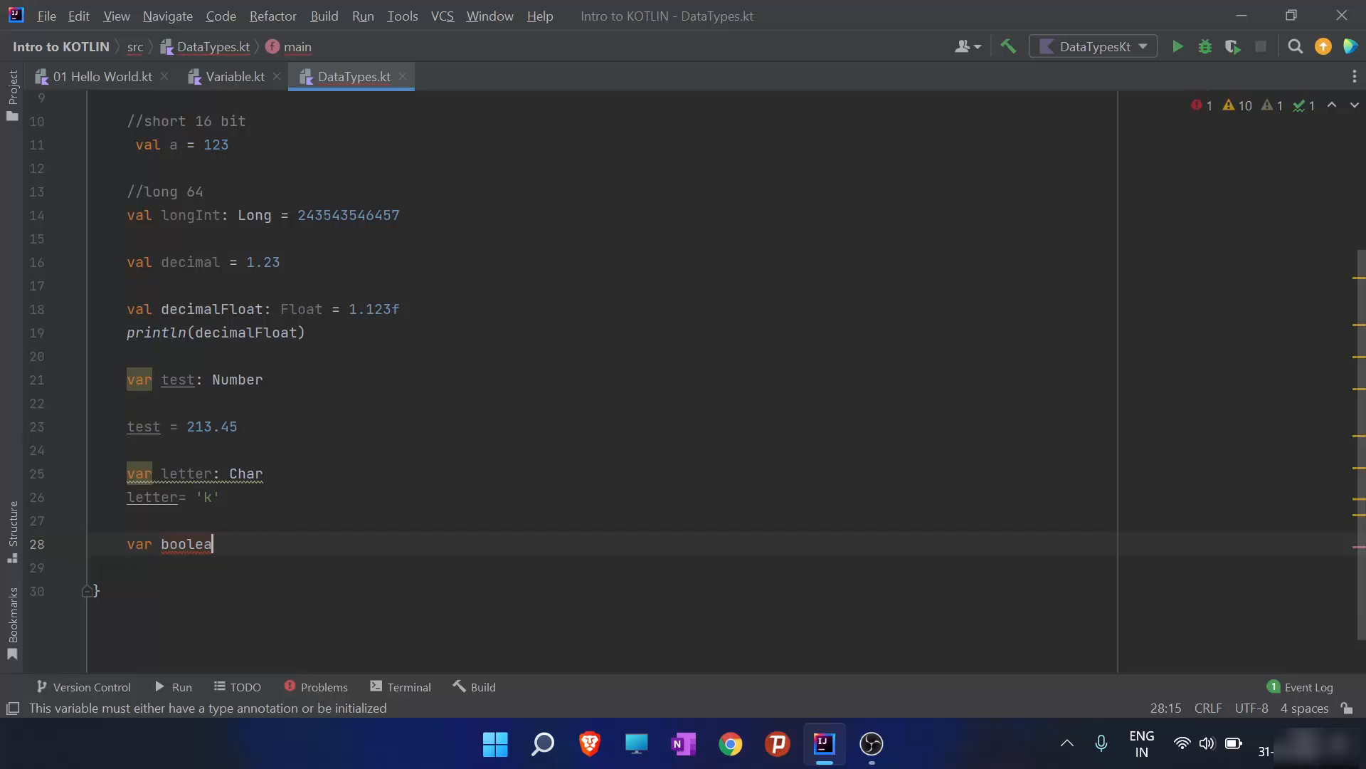
pyautogui.press('Backspace')
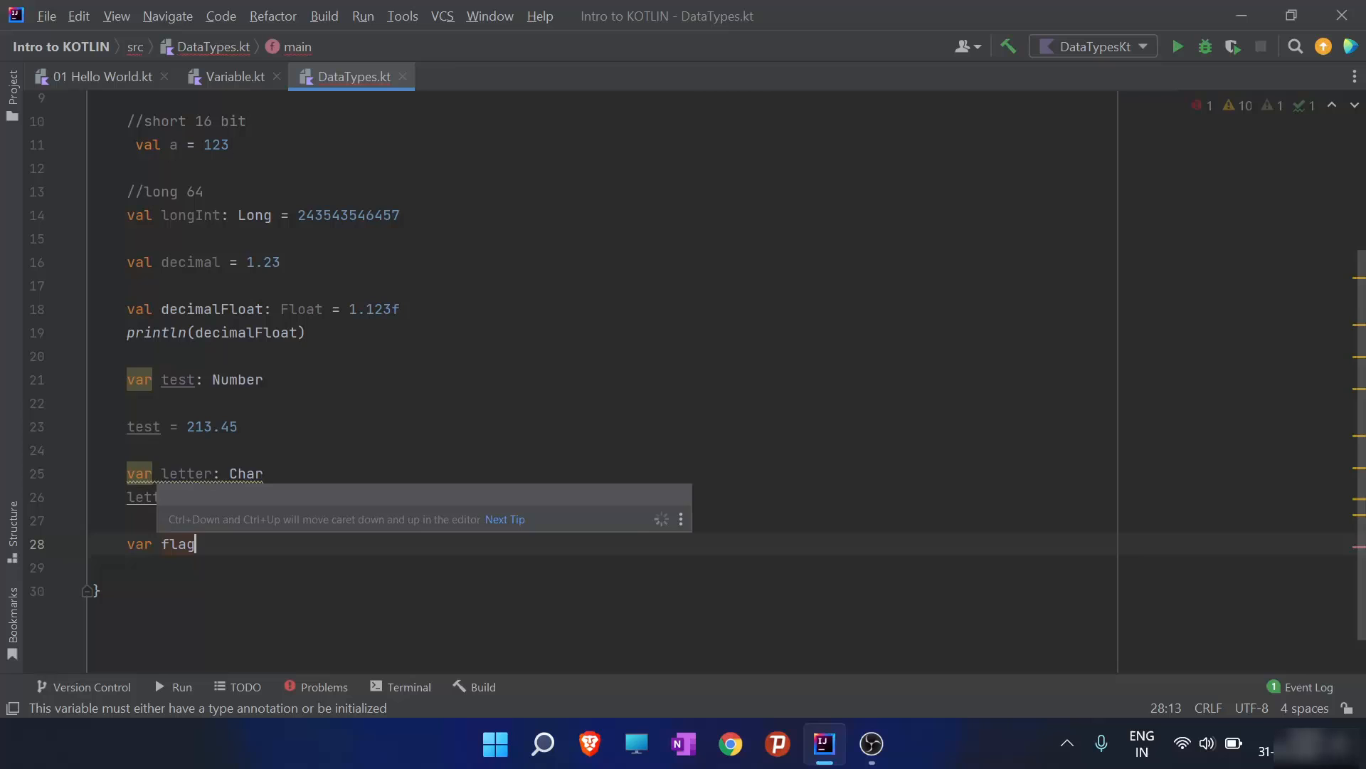
pyautogui.write(': Boolean')
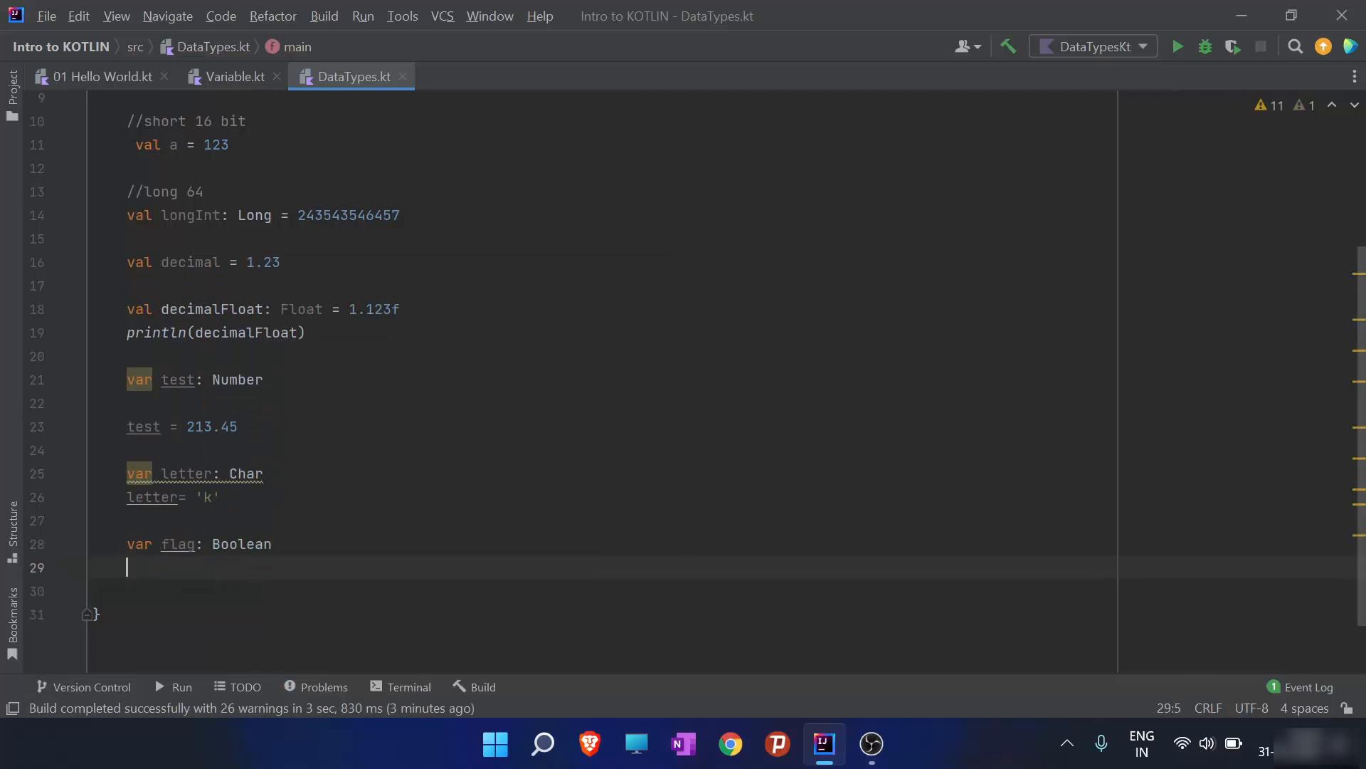
# Step: Assign flag the value false, replacing an initial true
pyautogui.write('flag =')
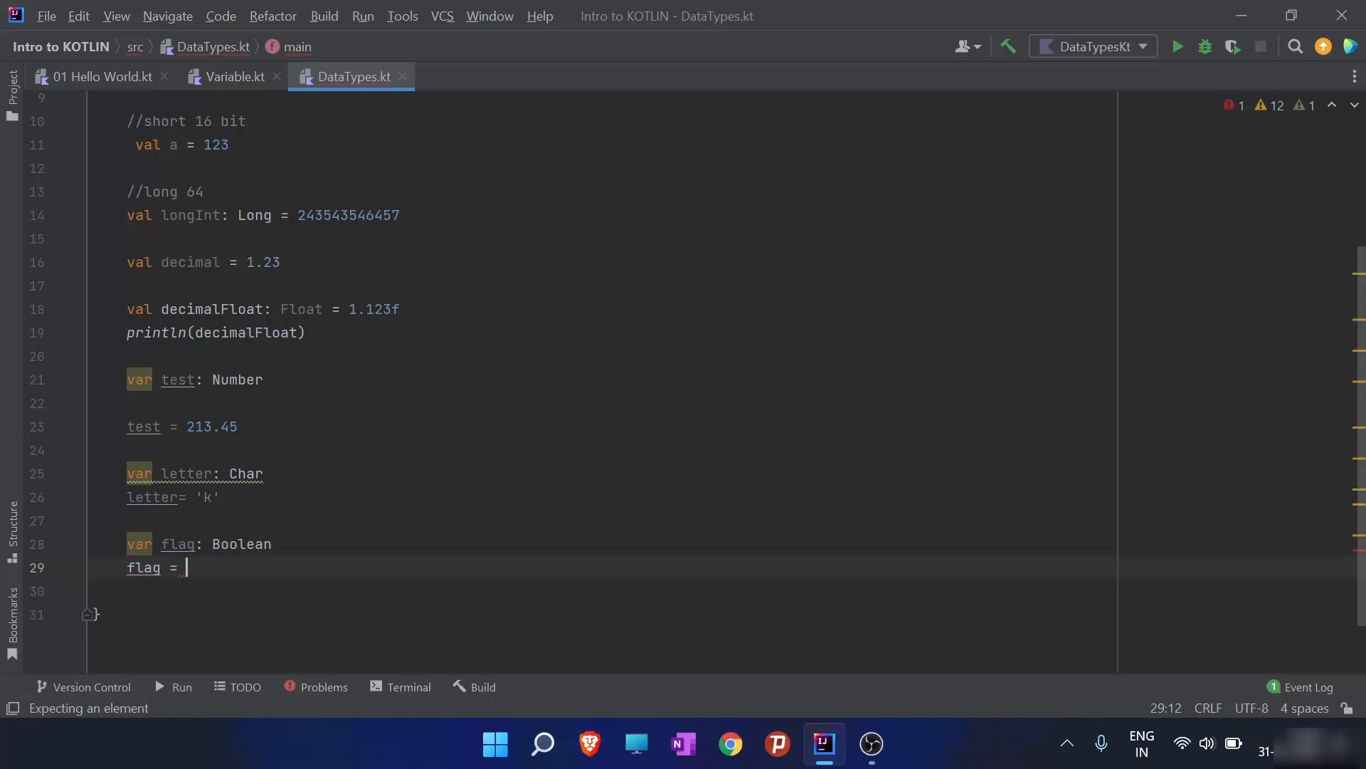
pyautogui.write('tr')
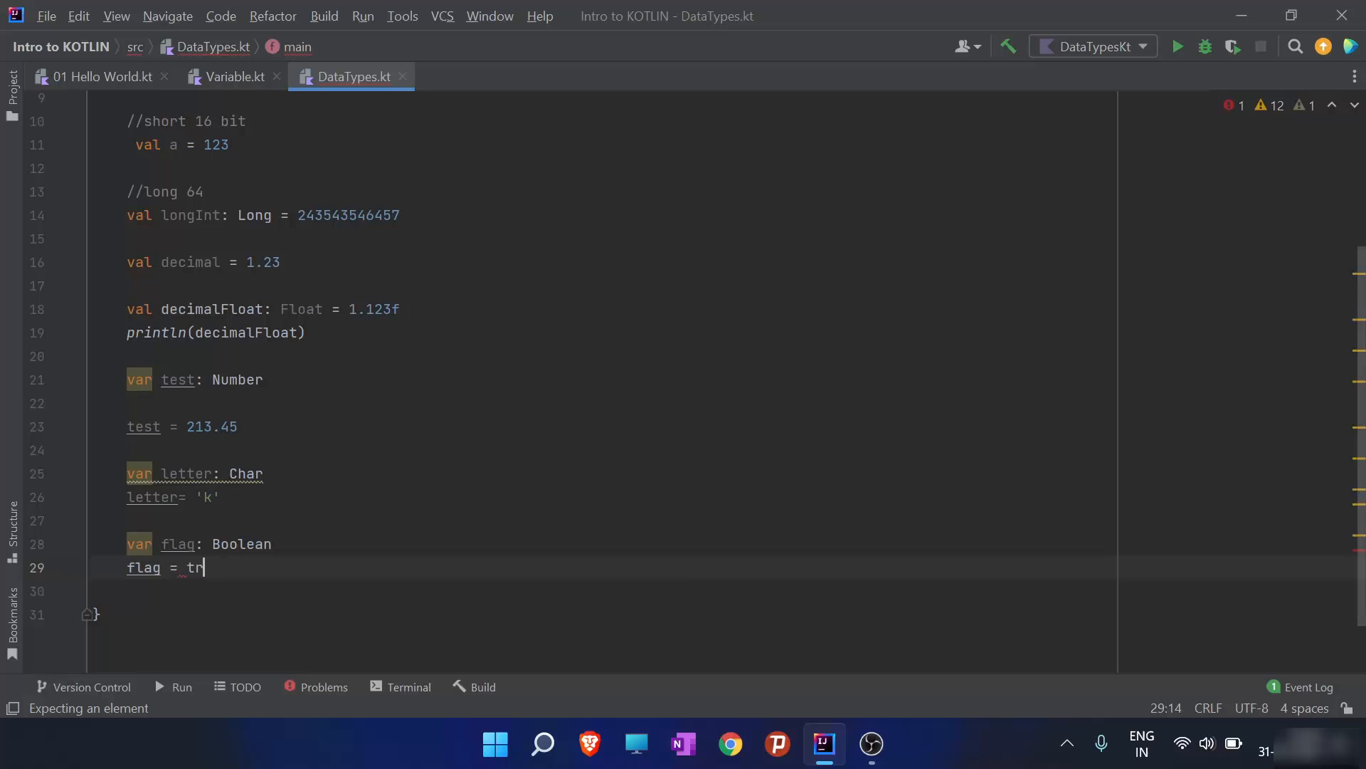
pyautogui.write('ue')
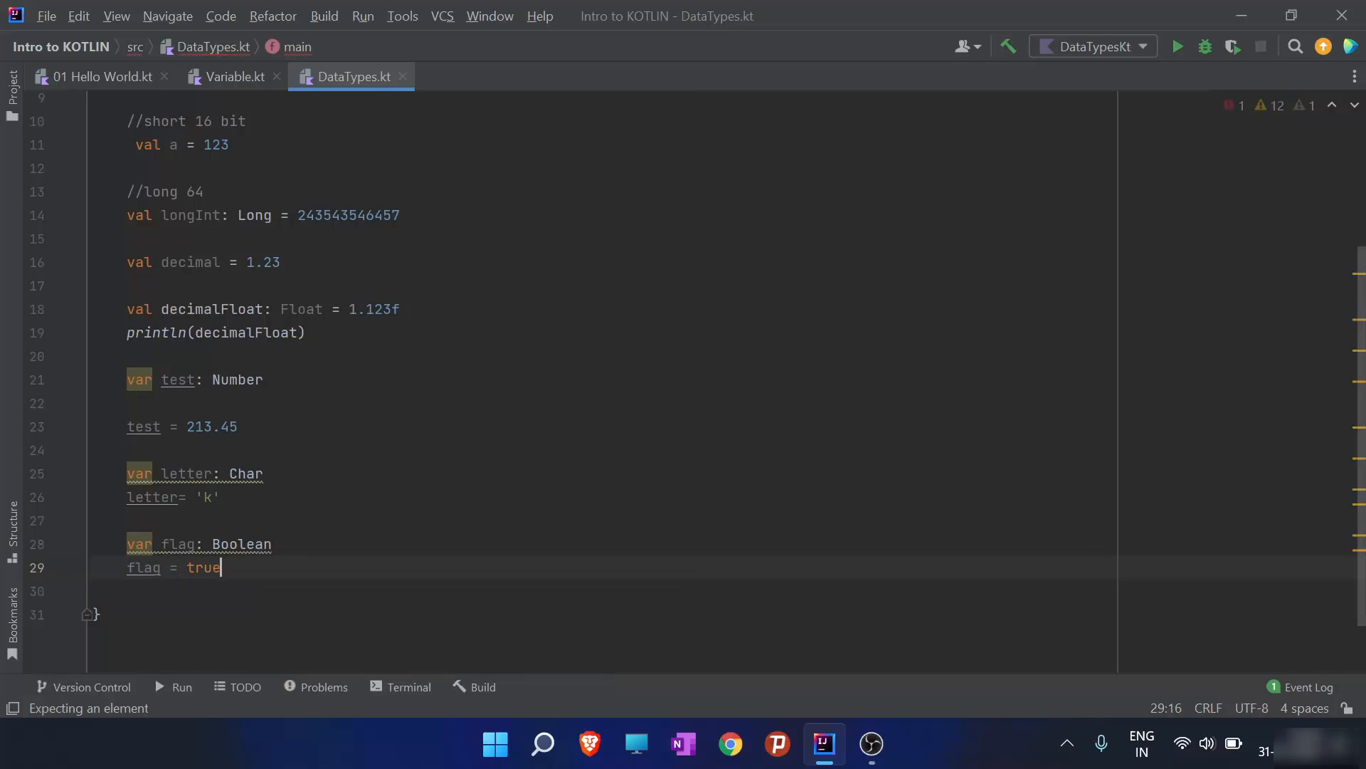
pyautogui.write('fals')
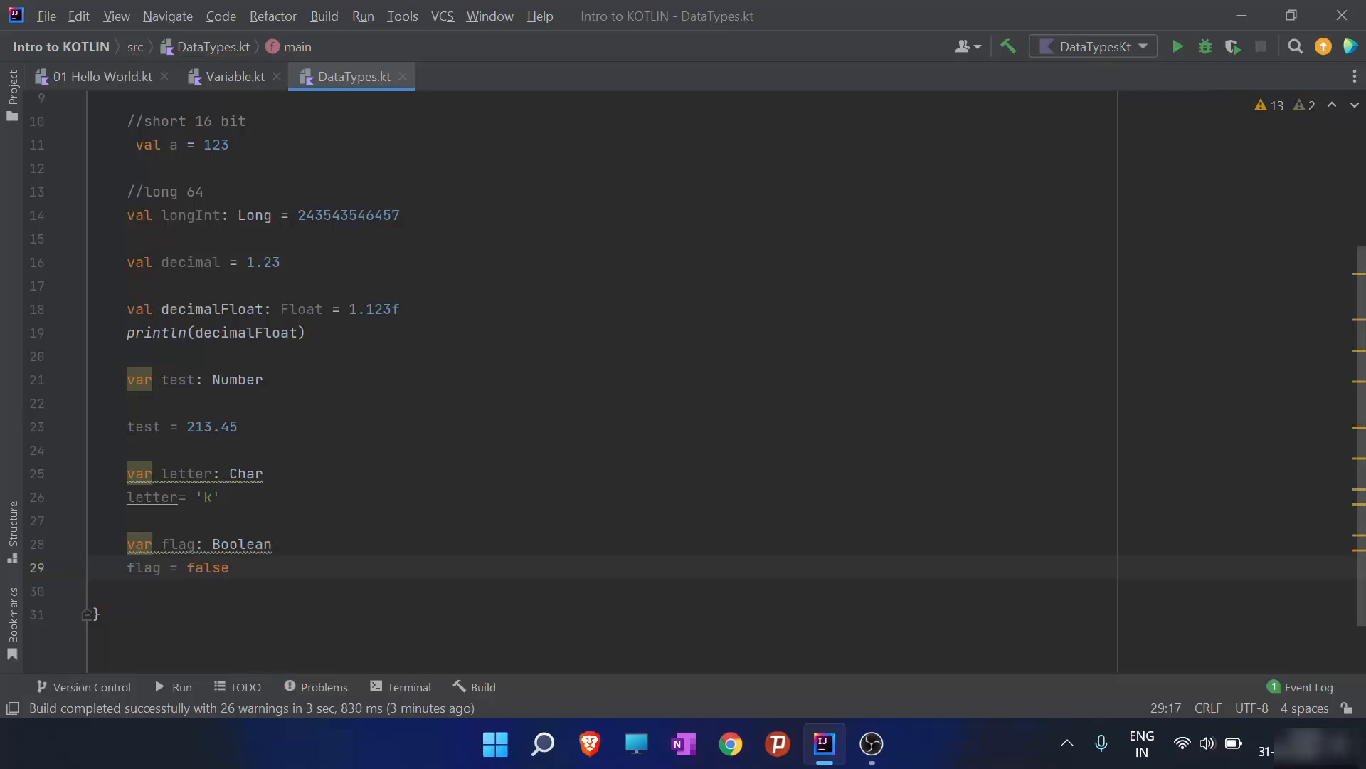
pyautogui.click(231, 568)
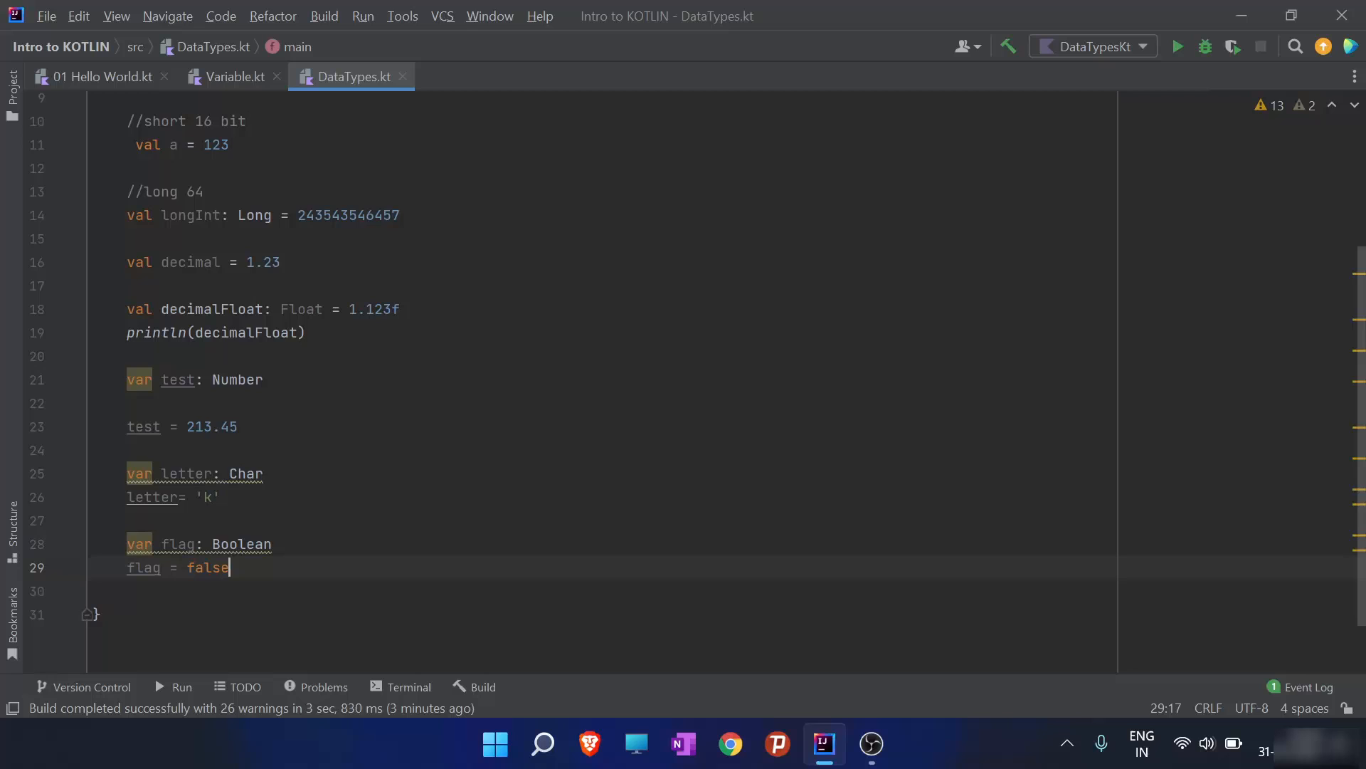
# Step: Review the file, then add blank lines after flag = false
pyautogui.scroll(3)
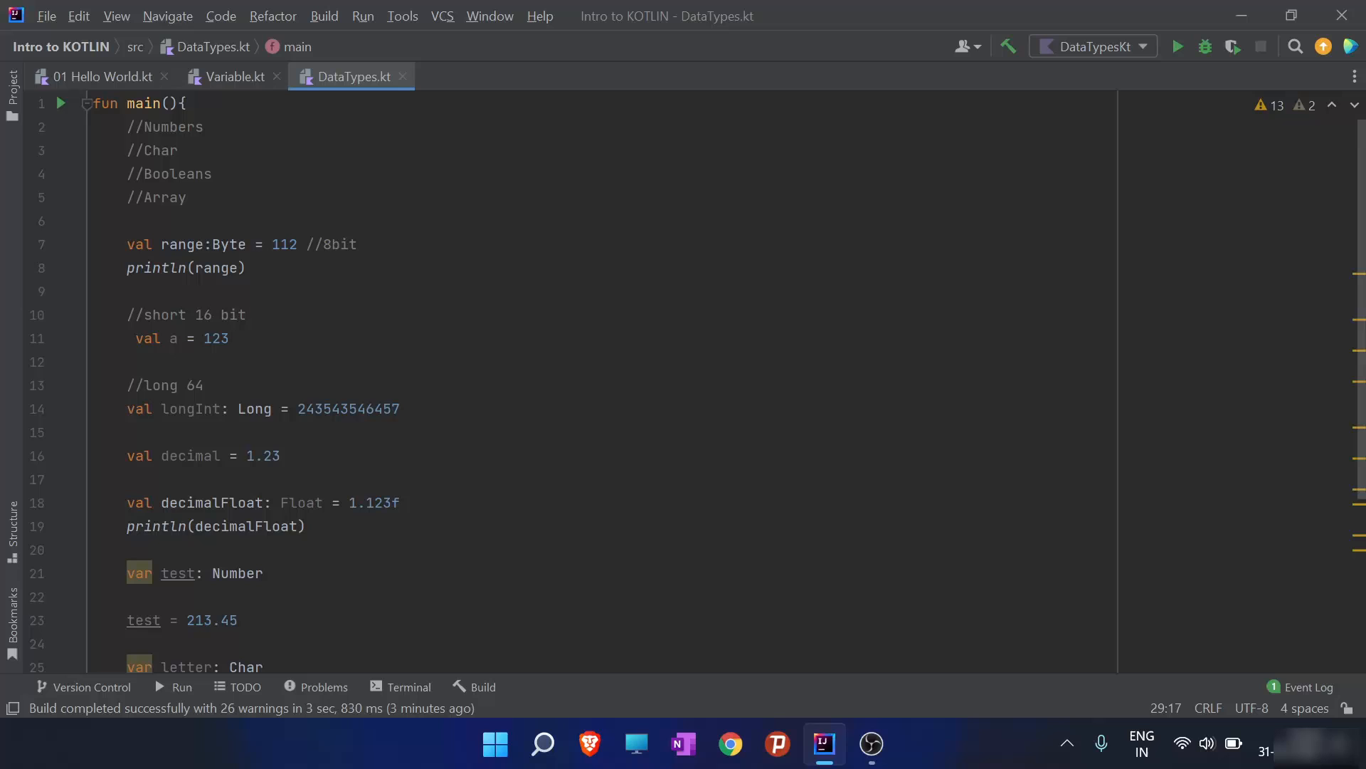
pyautogui.scroll(-3)
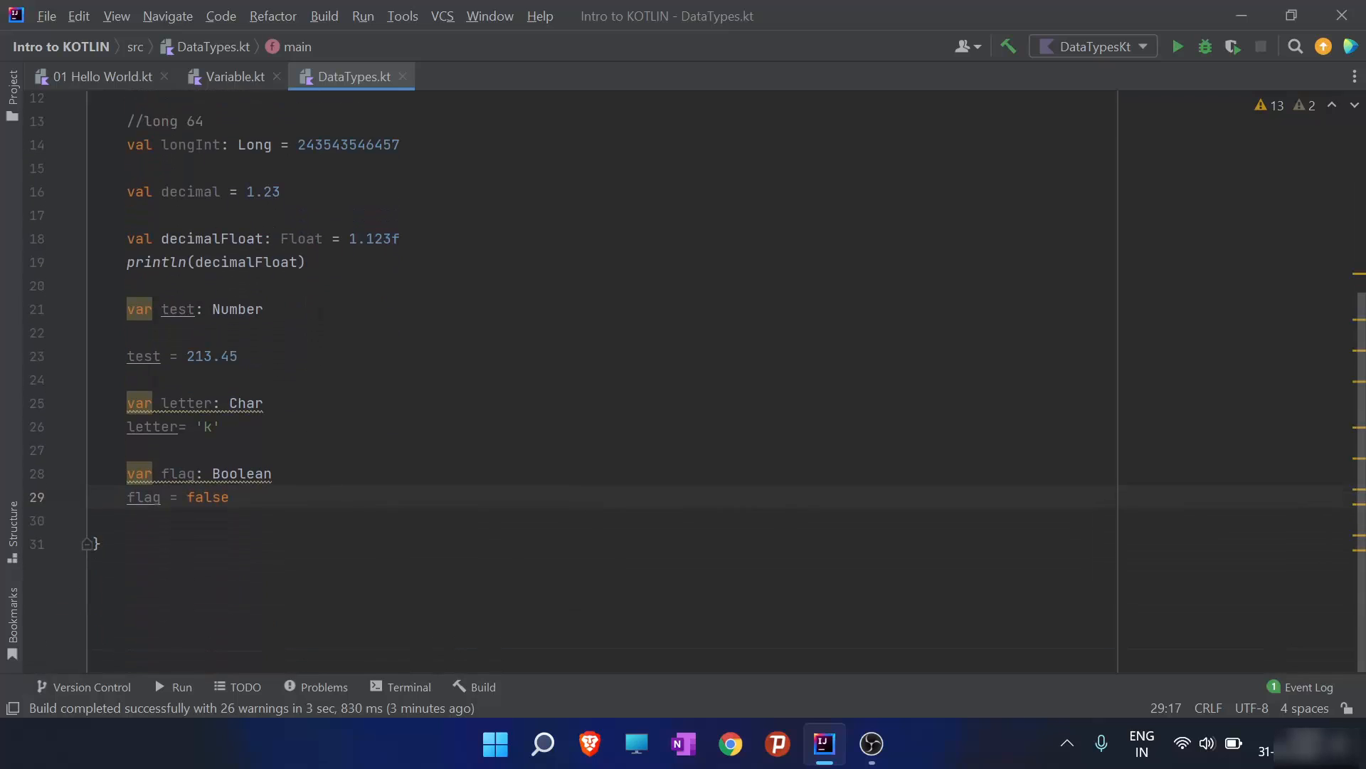
pyautogui.press('enter')
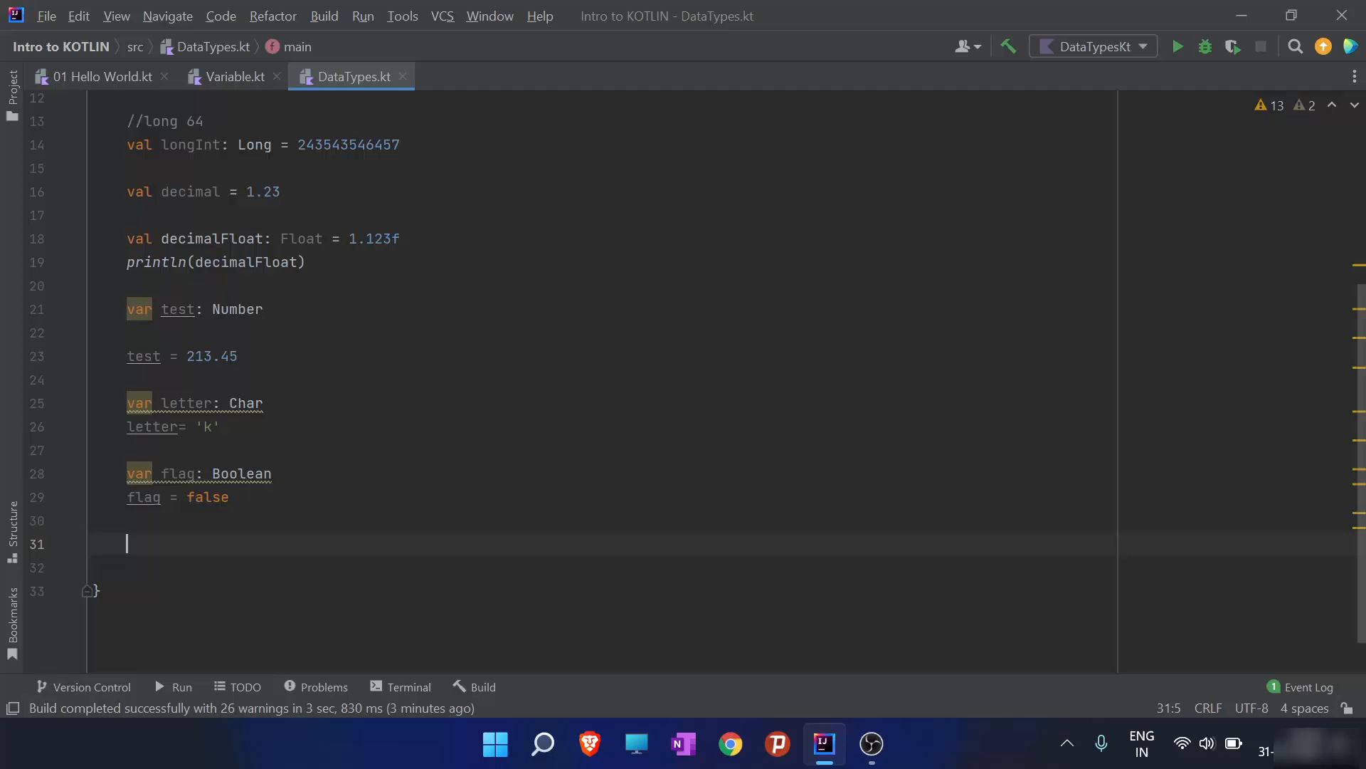
# Step: Write val name = "this is my name" below the flag assignment
pyautogui.write('val')
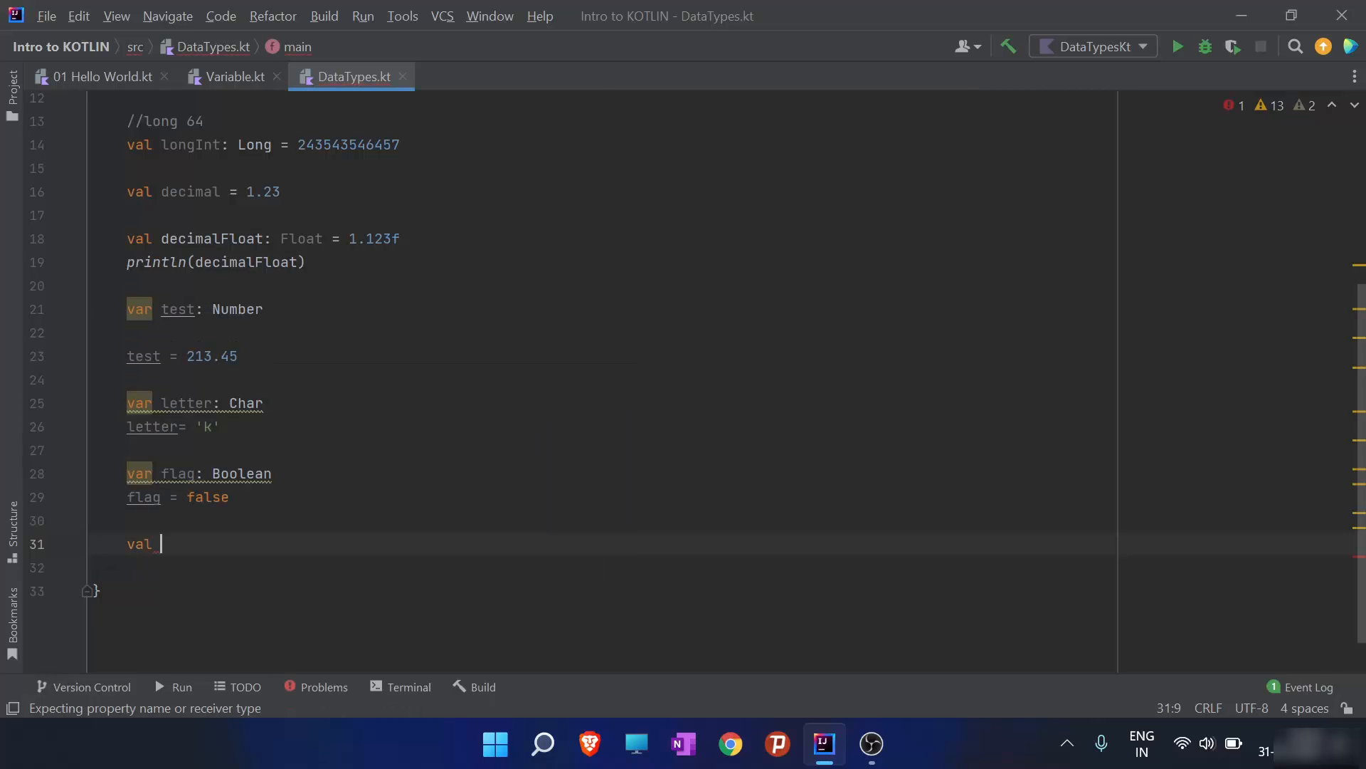
pyautogui.write('name = "')
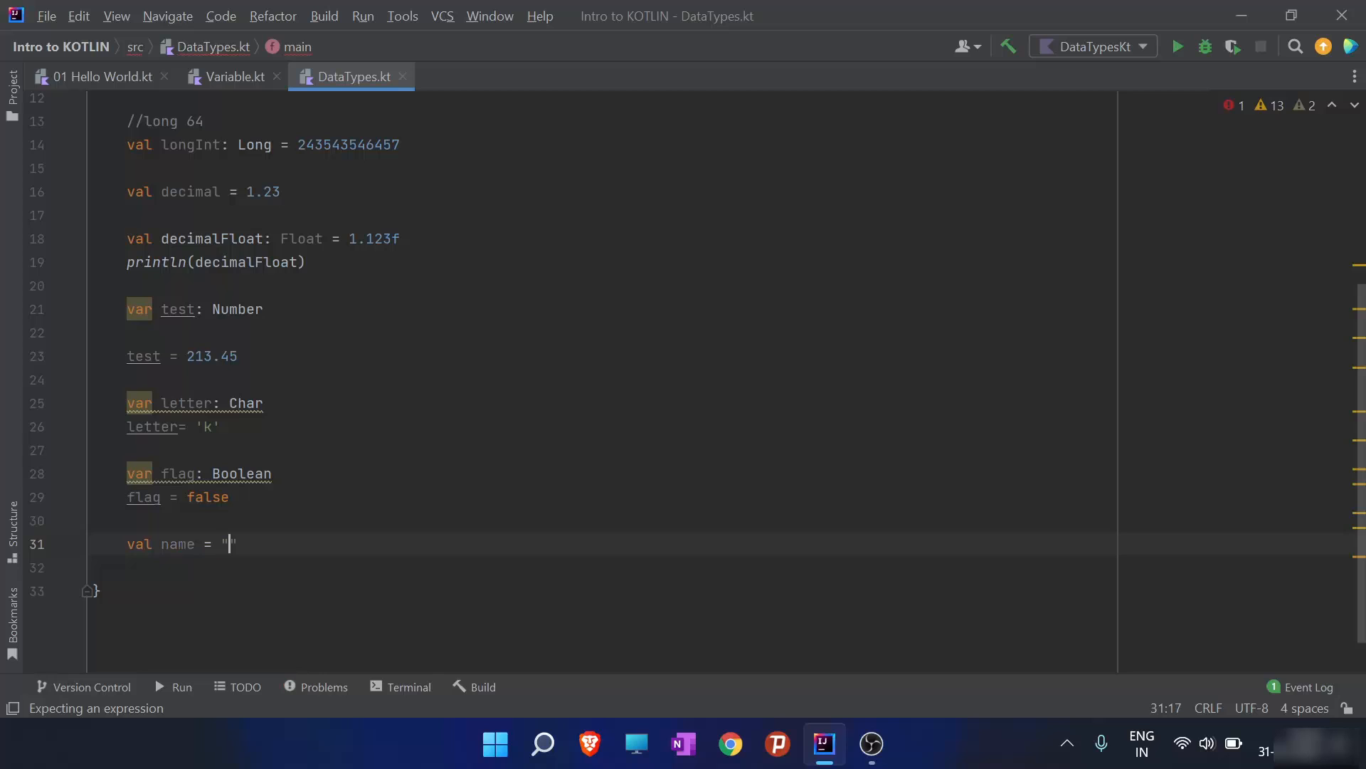
pyautogui.write('this is')
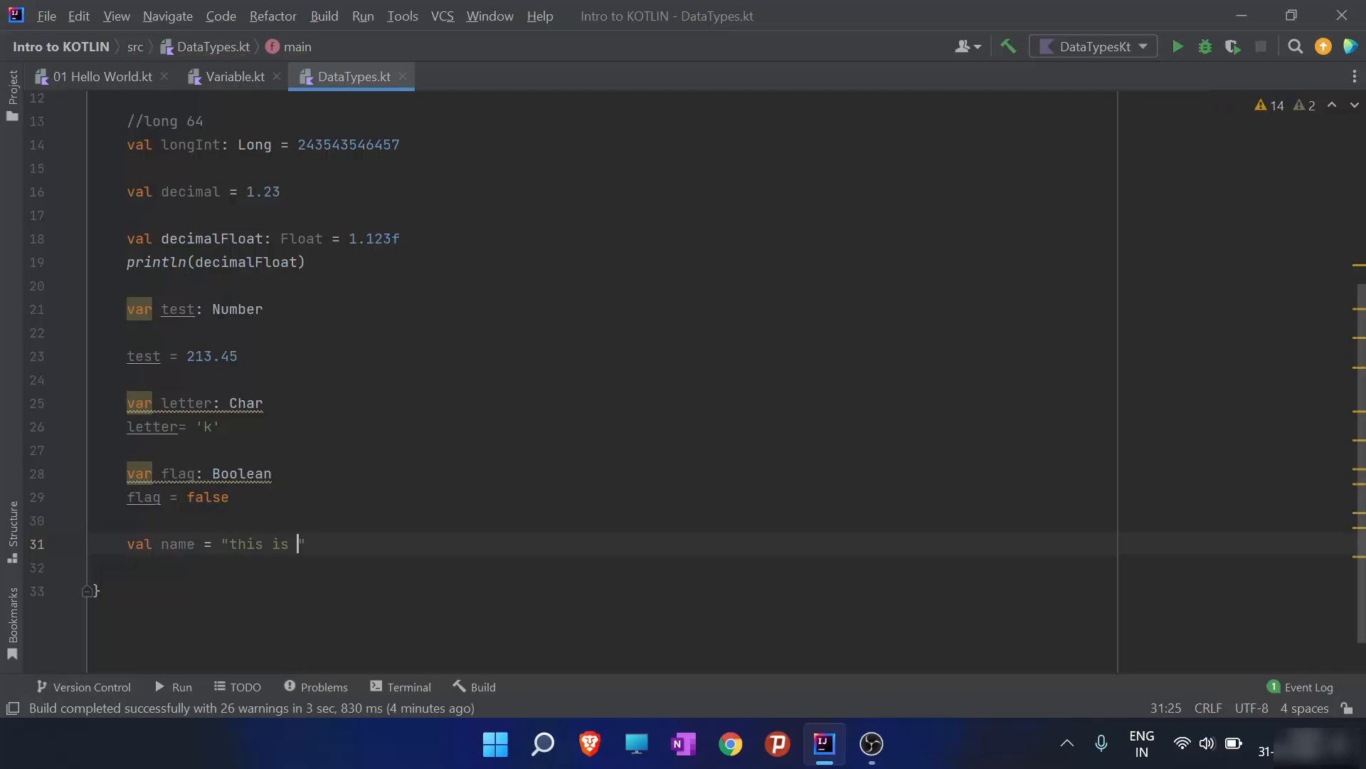
pyautogui.write('my name')
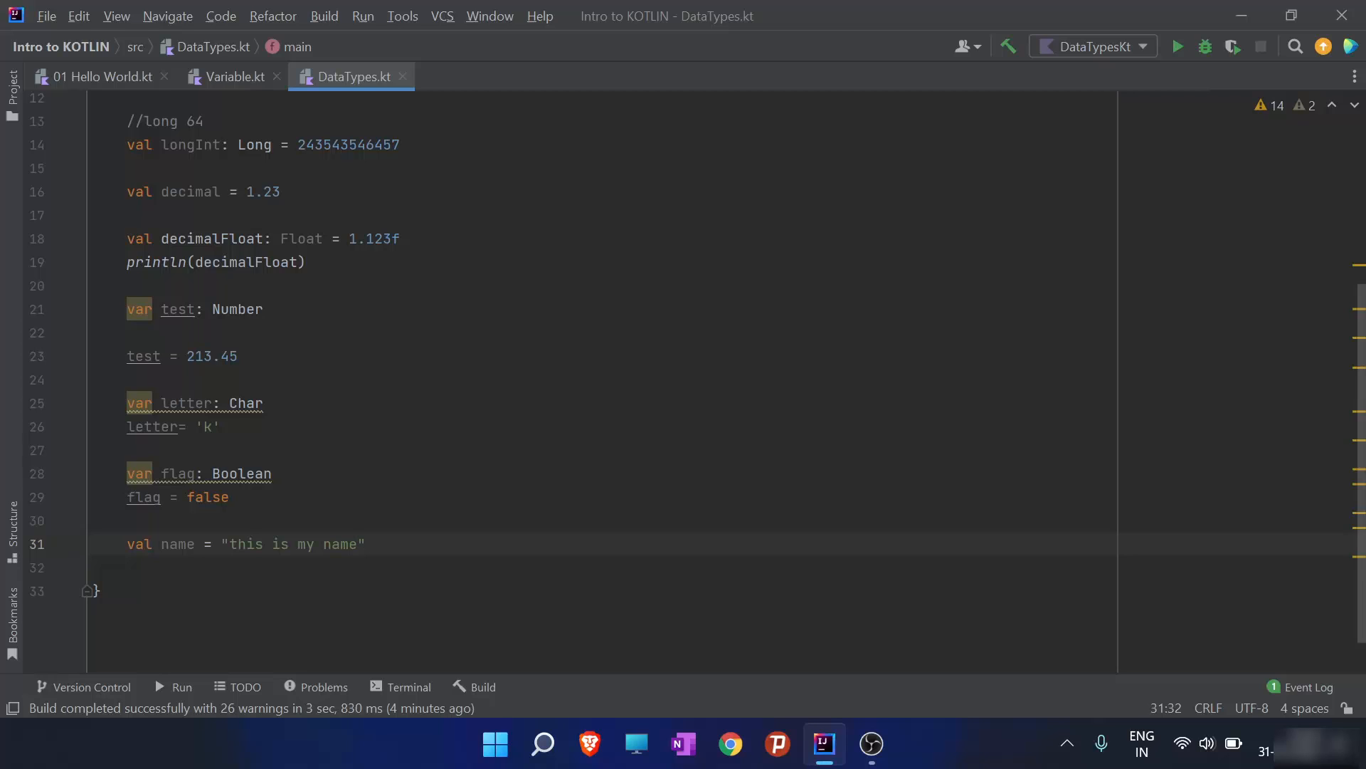
pyautogui.click(356, 544)
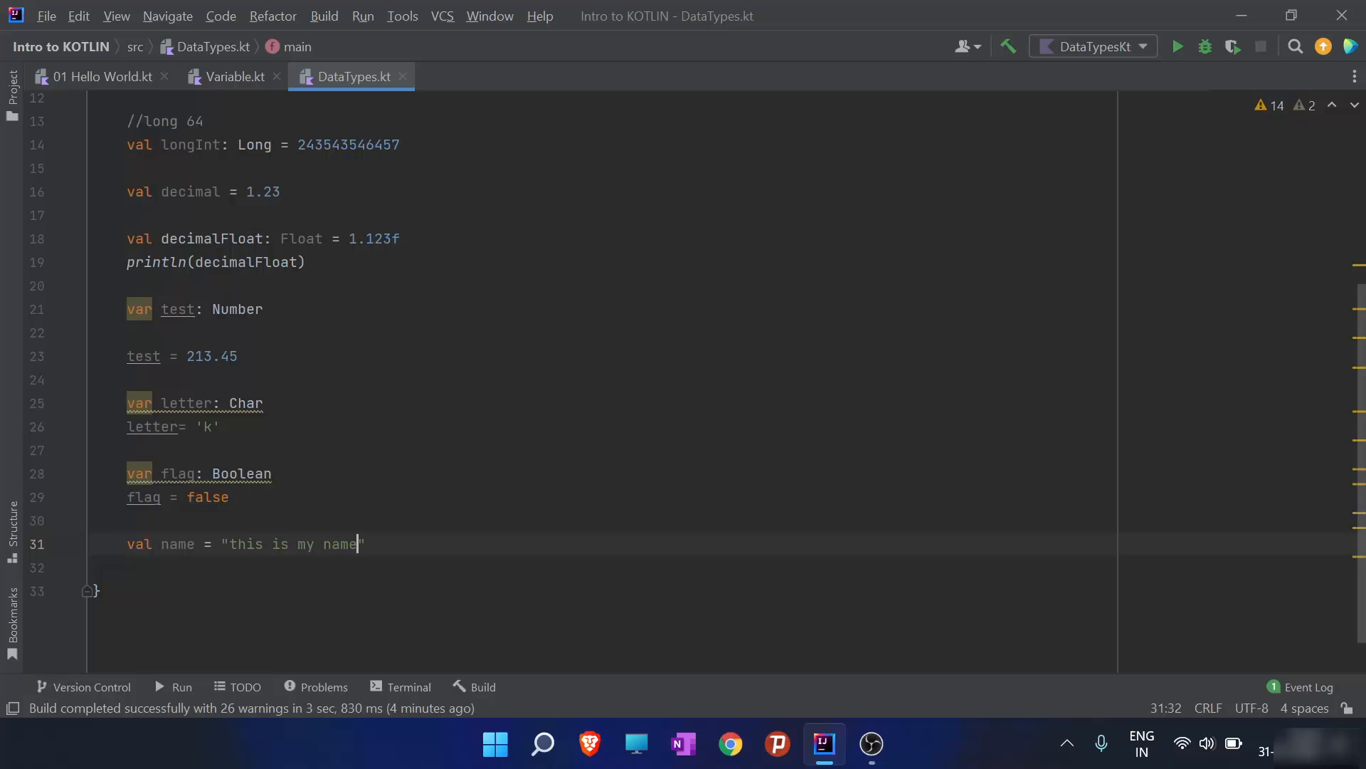
pyautogui.scroll(3)
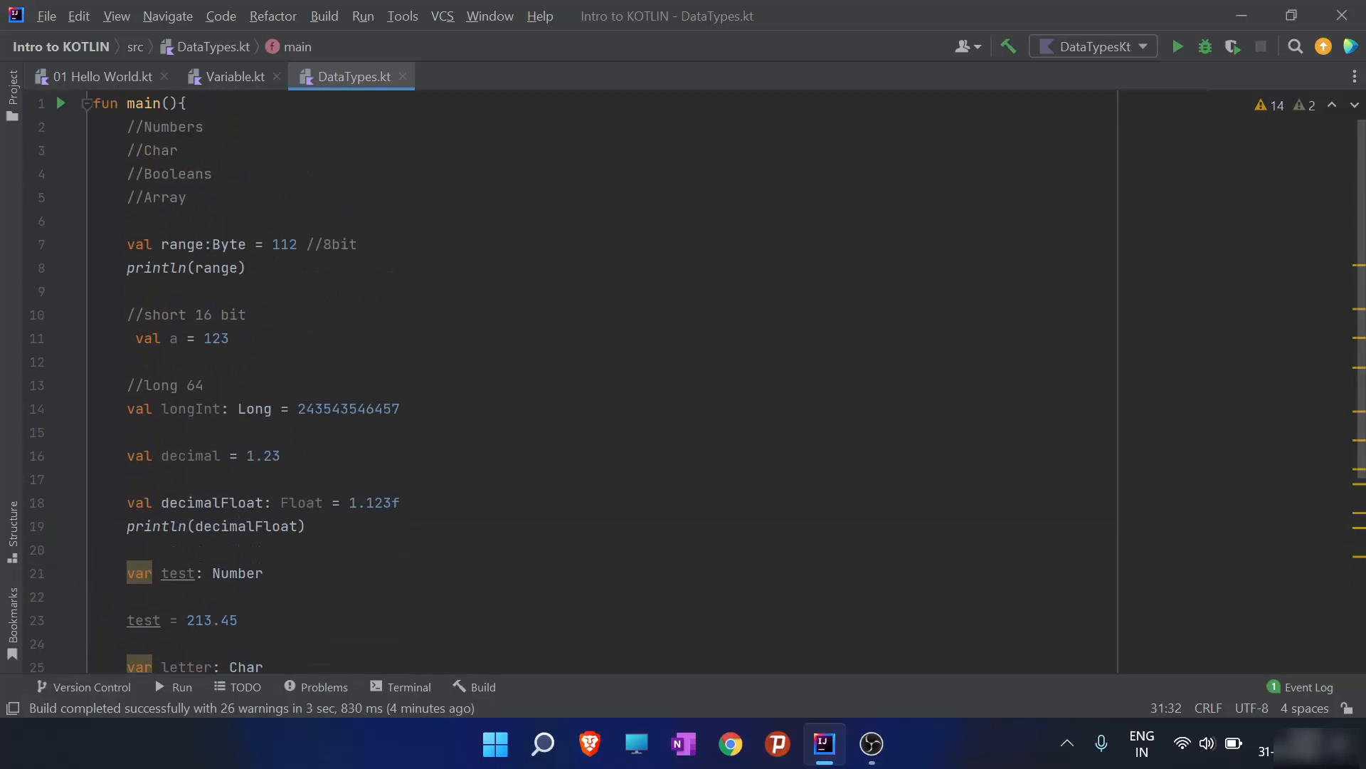